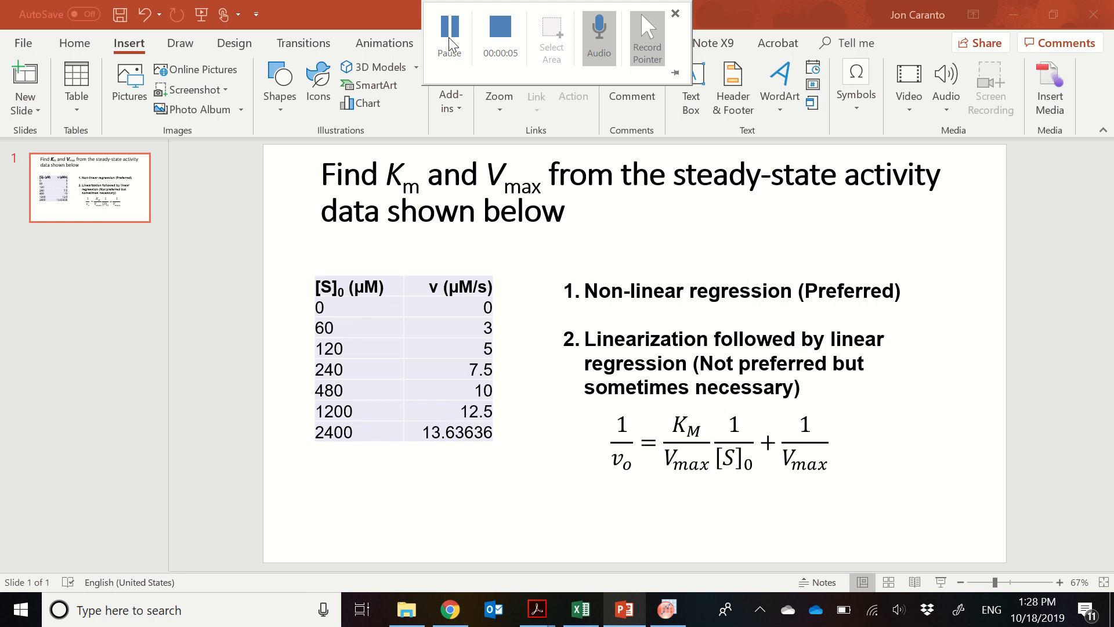
{"action": "mouse_move", "coordinate": [414, 203]}
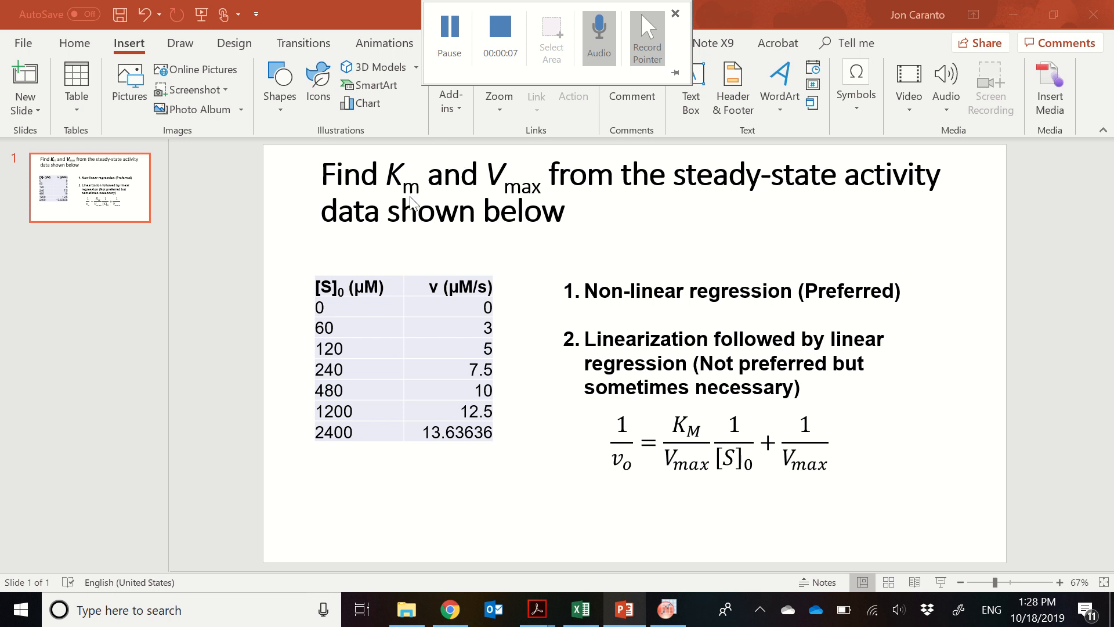
Bring up the Origin worksheet and select the [S] (uM) and v (uM/s) columns.
{"action": "left_click", "coordinate": [673, 12]}
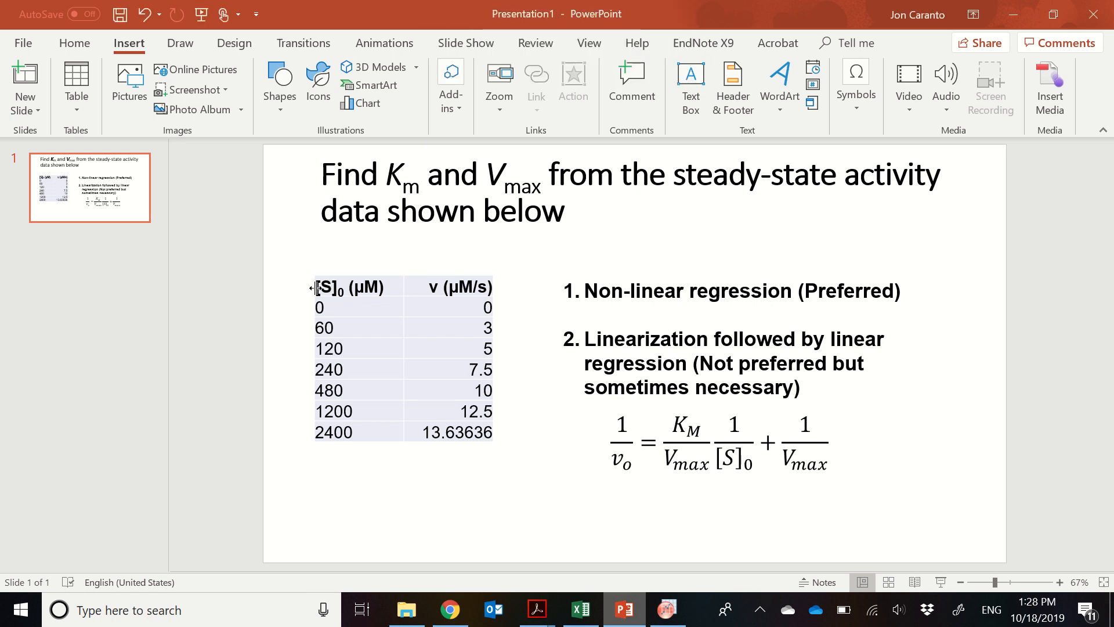
{"action": "left_click", "coordinate": [402, 358]}
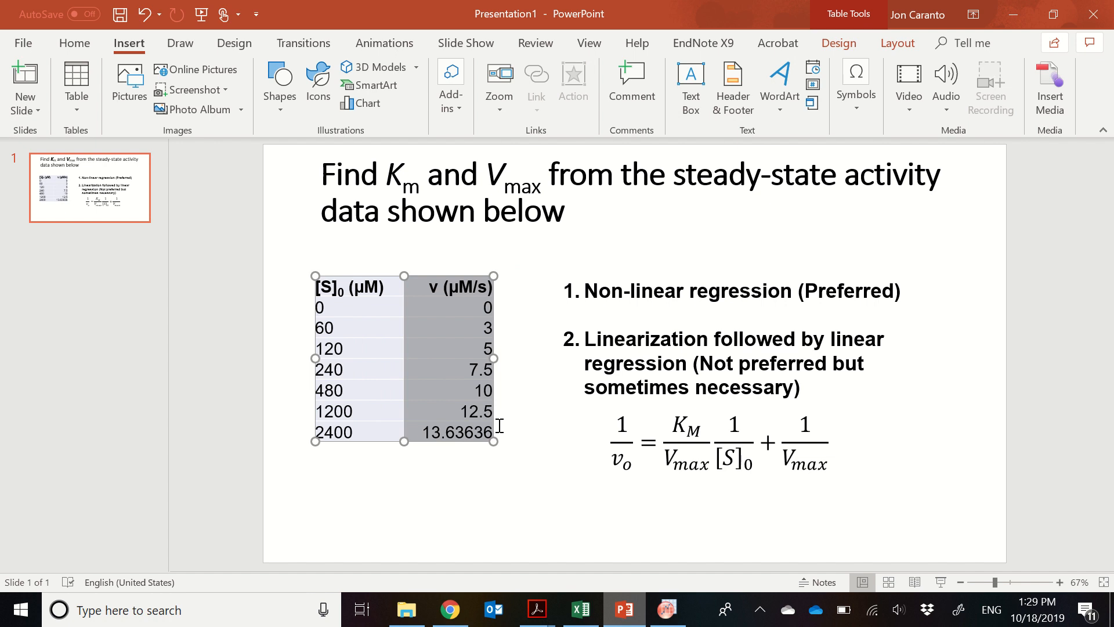
{"action": "mouse_move", "coordinate": [487, 331]}
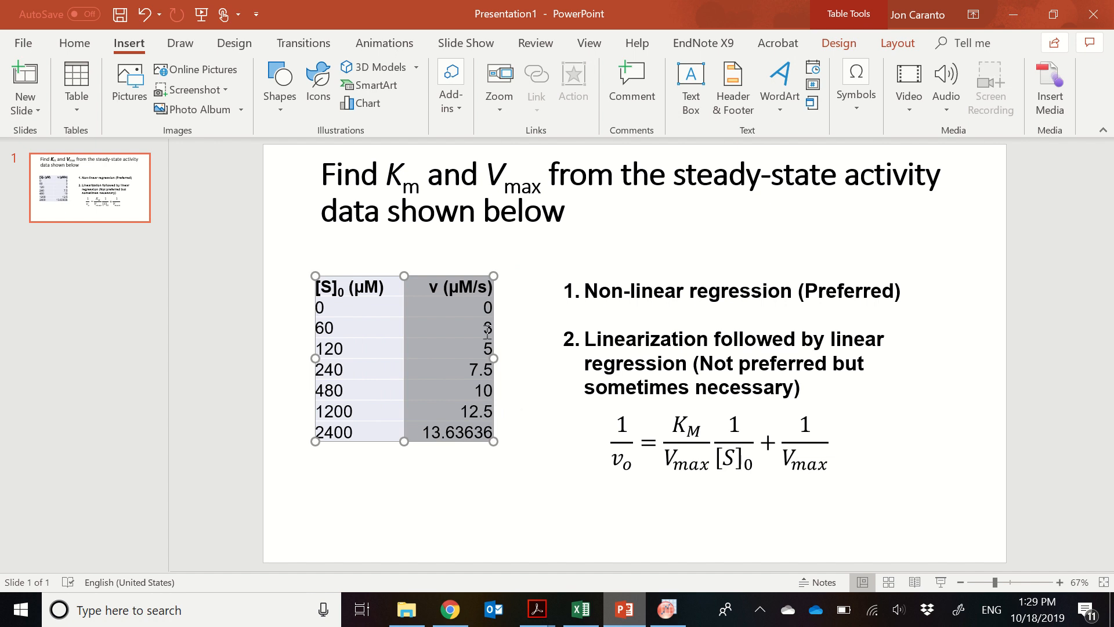
{"action": "mouse_move", "coordinate": [437, 282]}
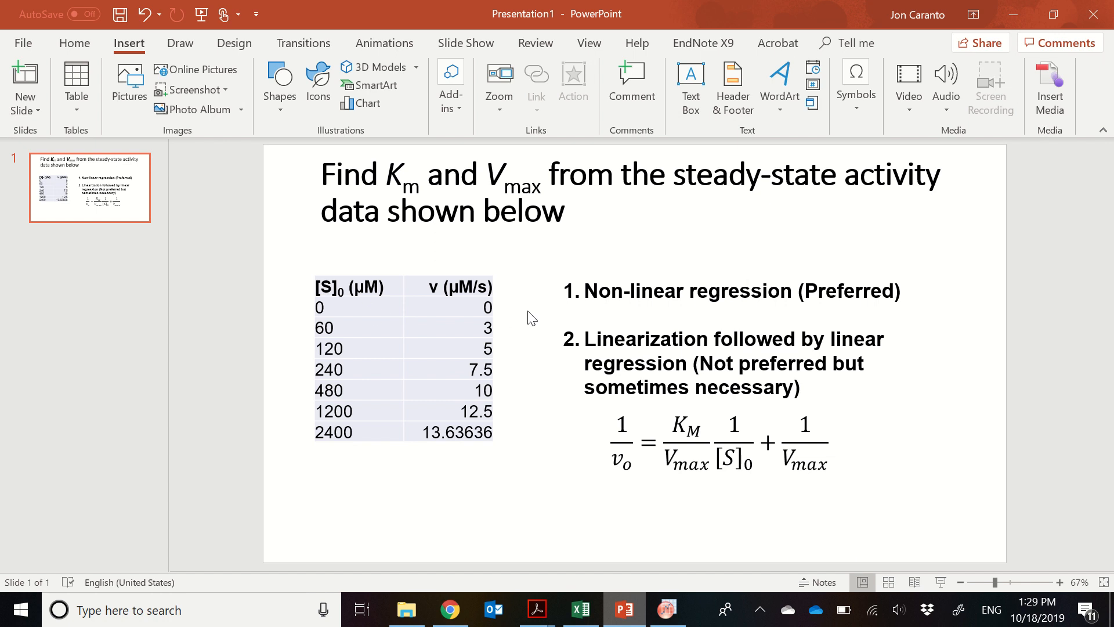
{"action": "mouse_move", "coordinate": [585, 290]}
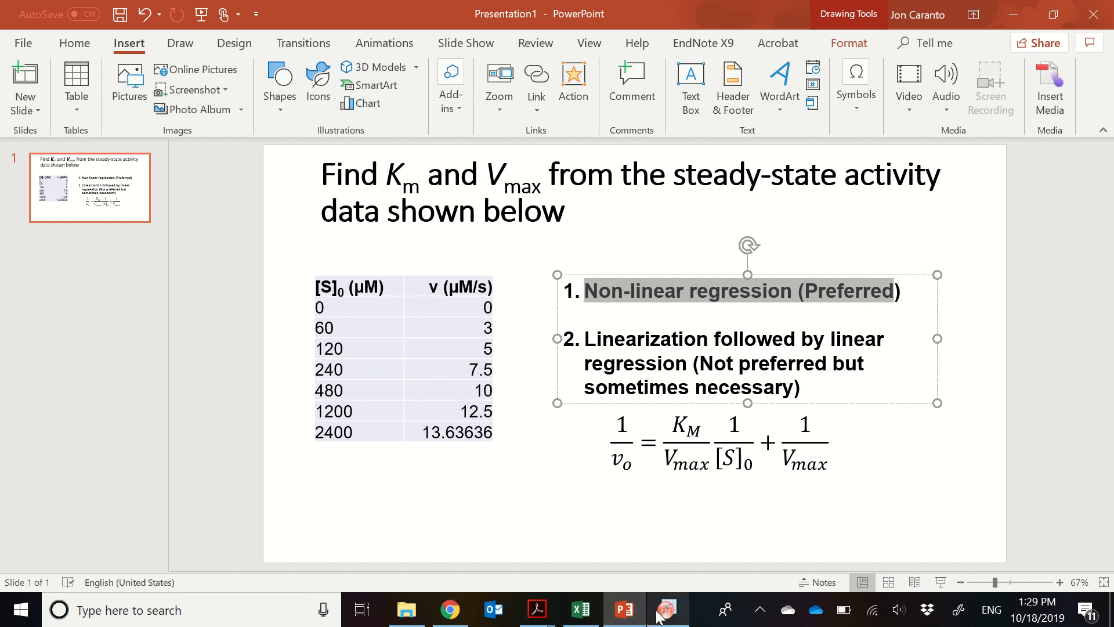
{"action": "left_click", "coordinate": [665, 610]}
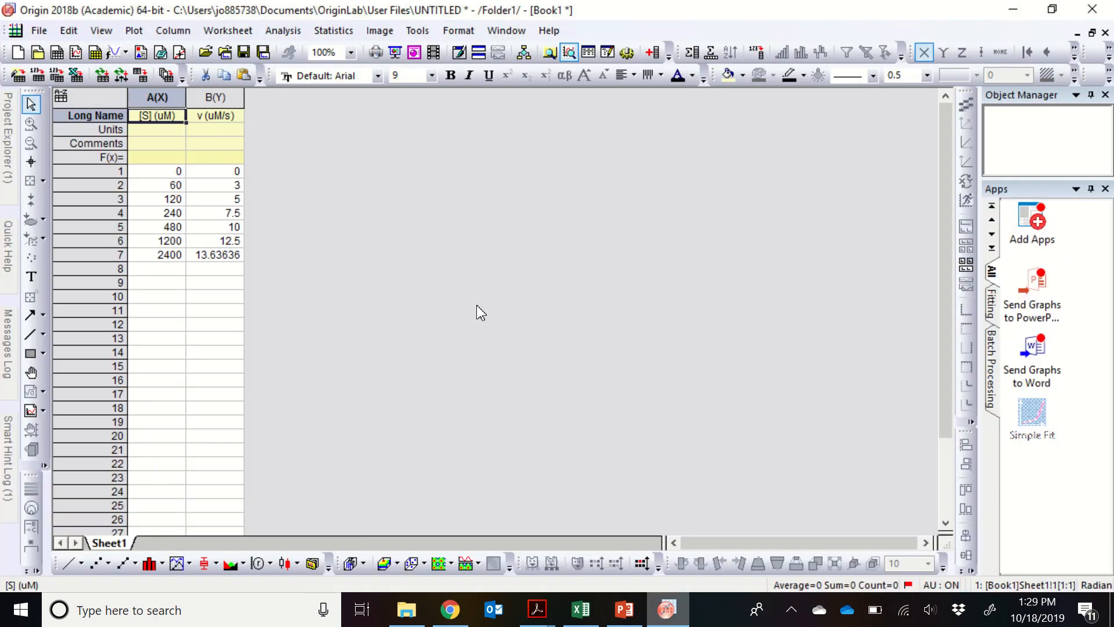
{"action": "mouse_move", "coordinate": [233, 192]}
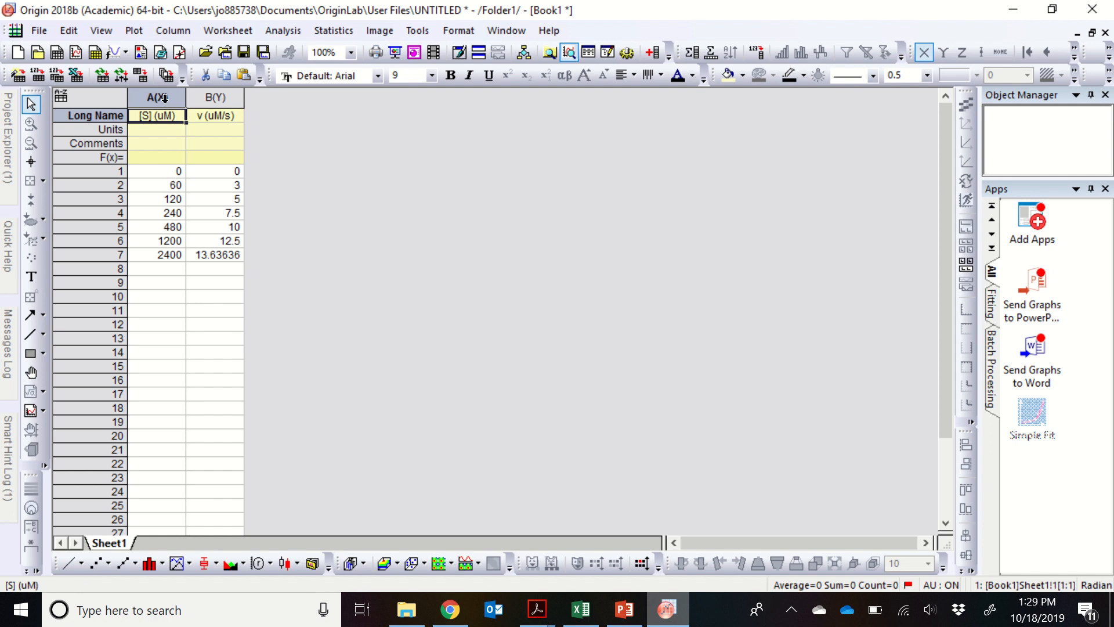
{"action": "left_click", "coordinate": [156, 97]}
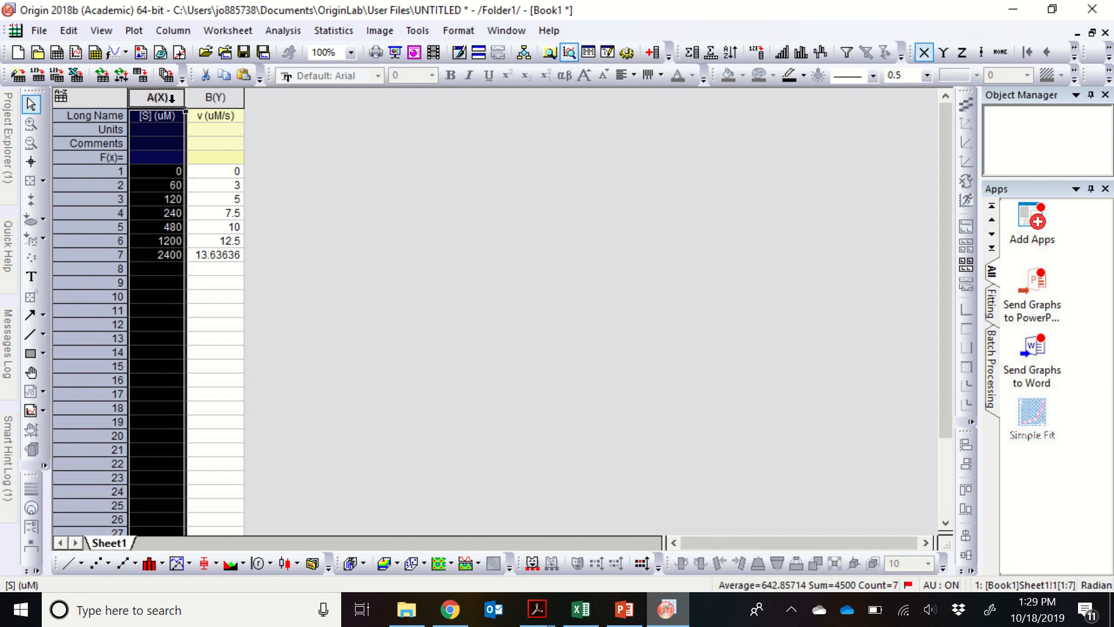
{"action": "left_click", "coordinate": [214, 98]}
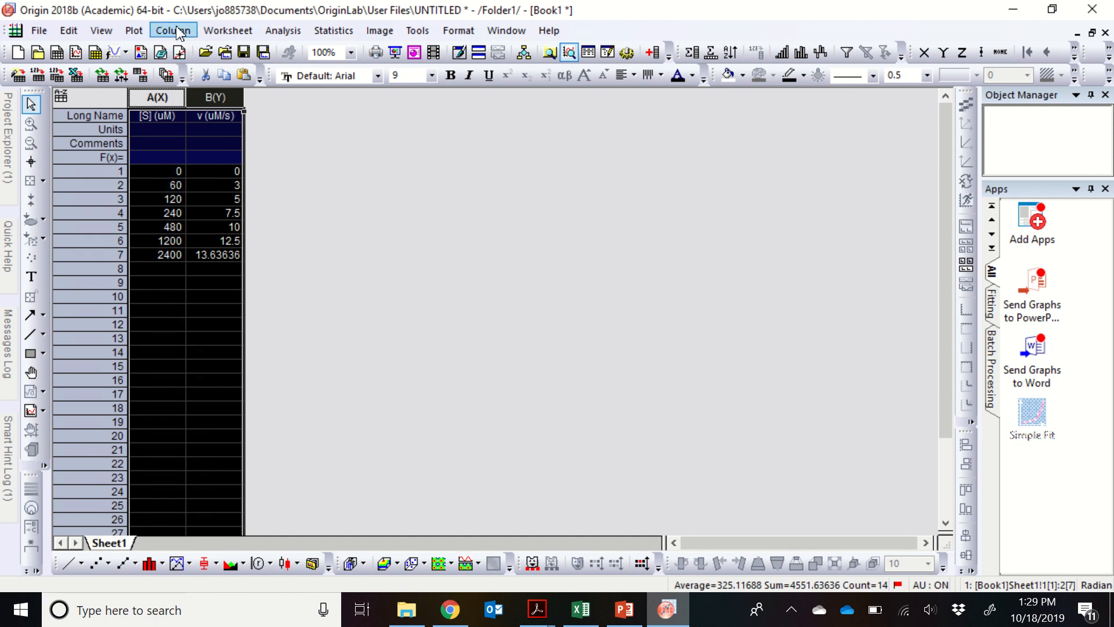
{"action": "mouse_move", "coordinate": [417, 31]}
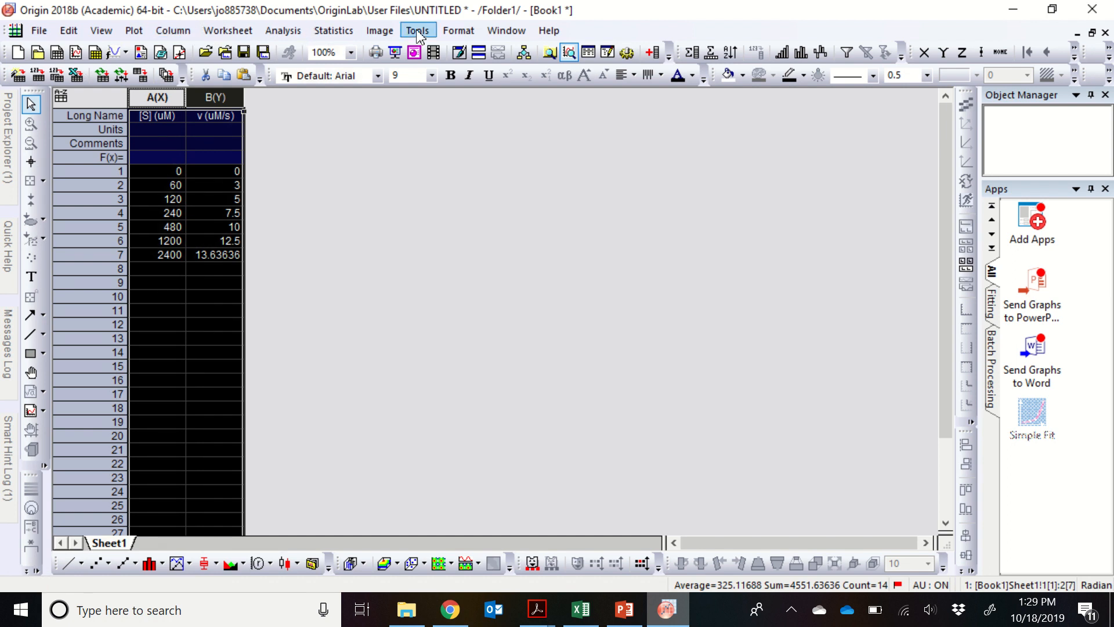
{"action": "mouse_move", "coordinate": [172, 30]}
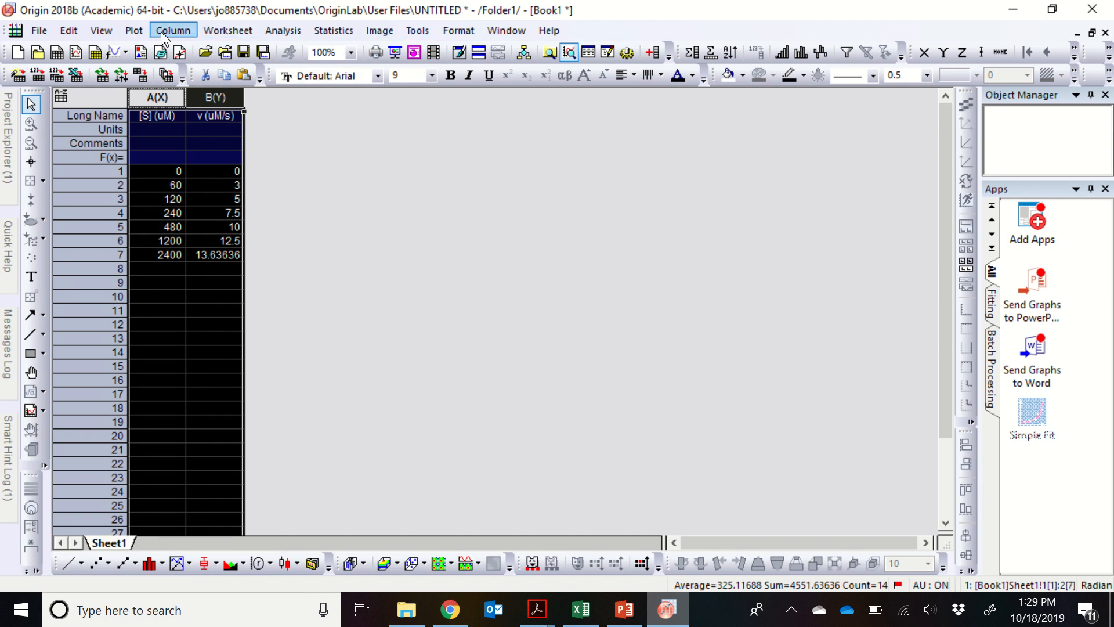
{"action": "mouse_move", "coordinate": [134, 30]}
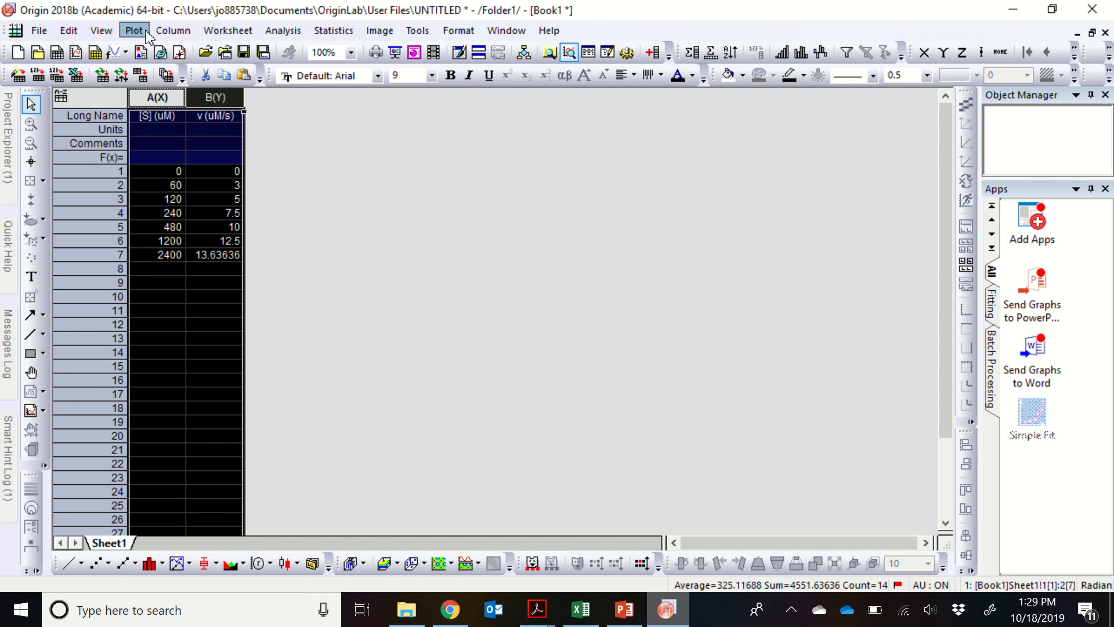
Plot v (uM/s) against [S] (uM) as a symbol scatter graph.
{"action": "left_click", "coordinate": [134, 30]}
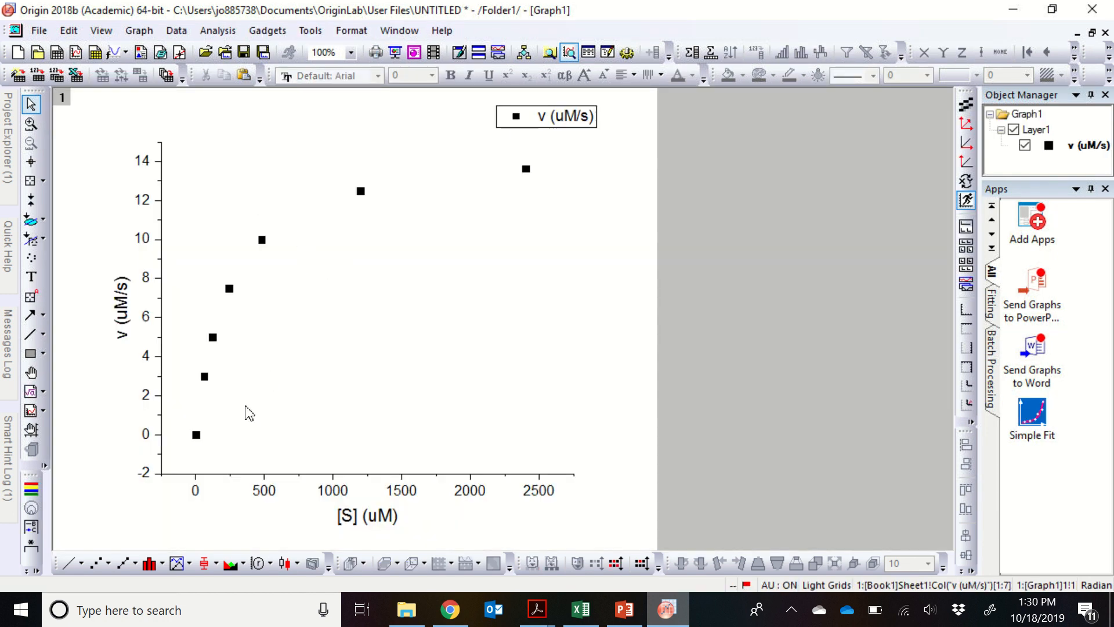
{"action": "mouse_move", "coordinate": [338, 209]}
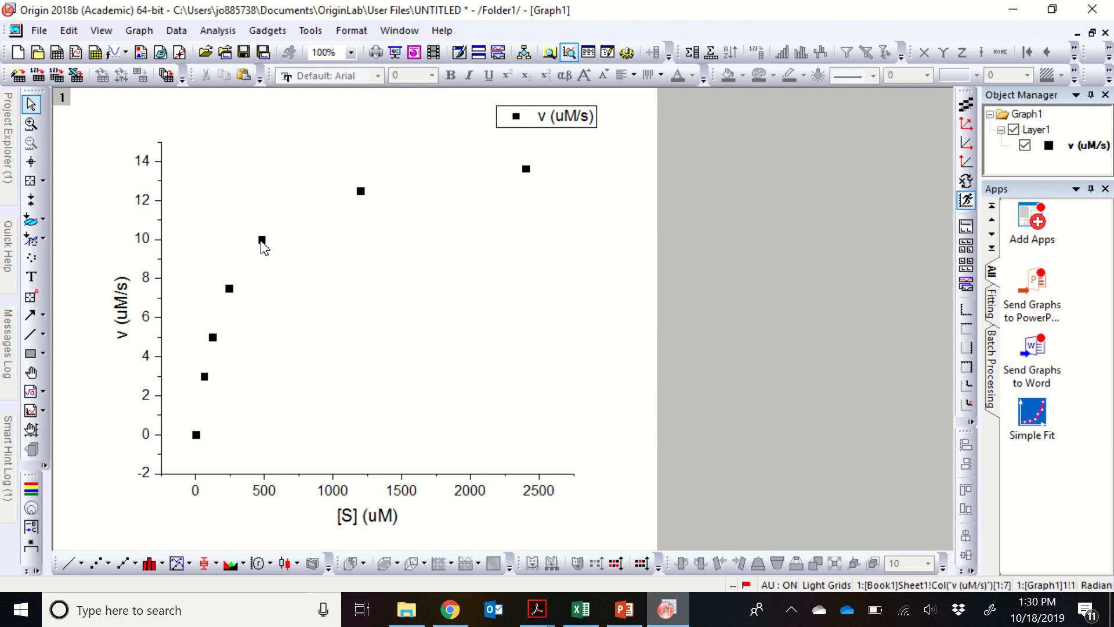
{"action": "left_click", "coordinate": [262, 238]}
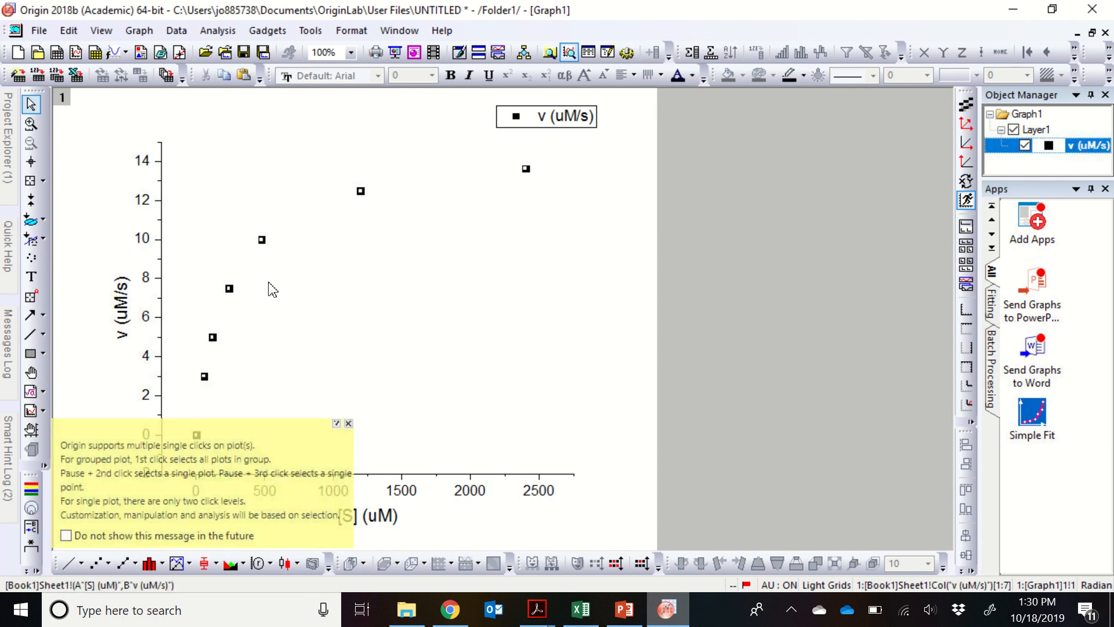
{"action": "left_click", "coordinate": [348, 424]}
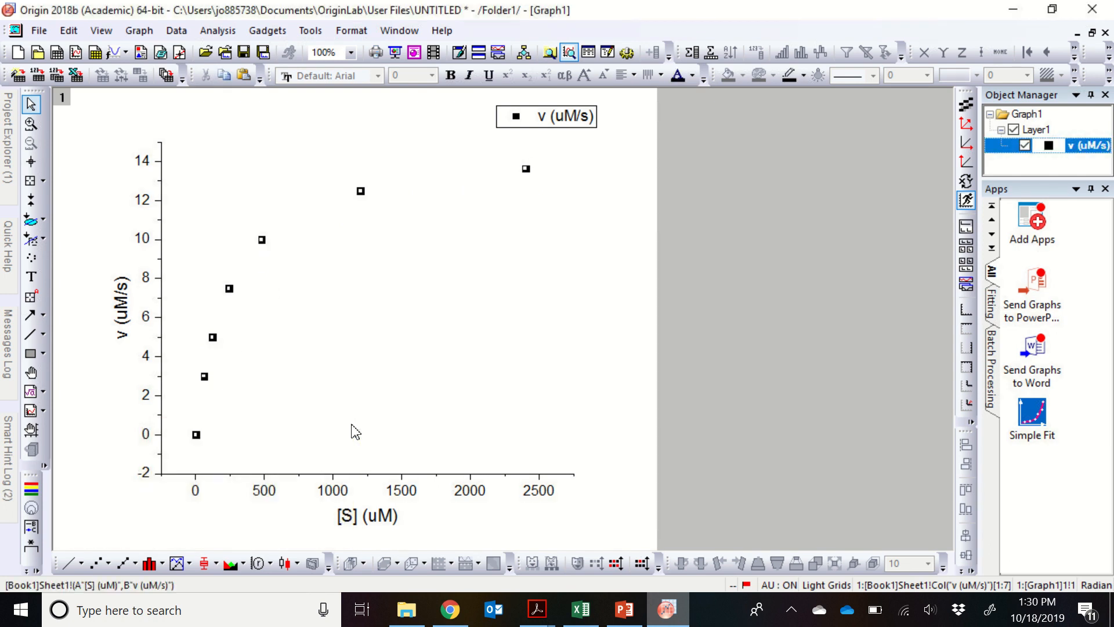
{"action": "mouse_move", "coordinate": [561, 550]}
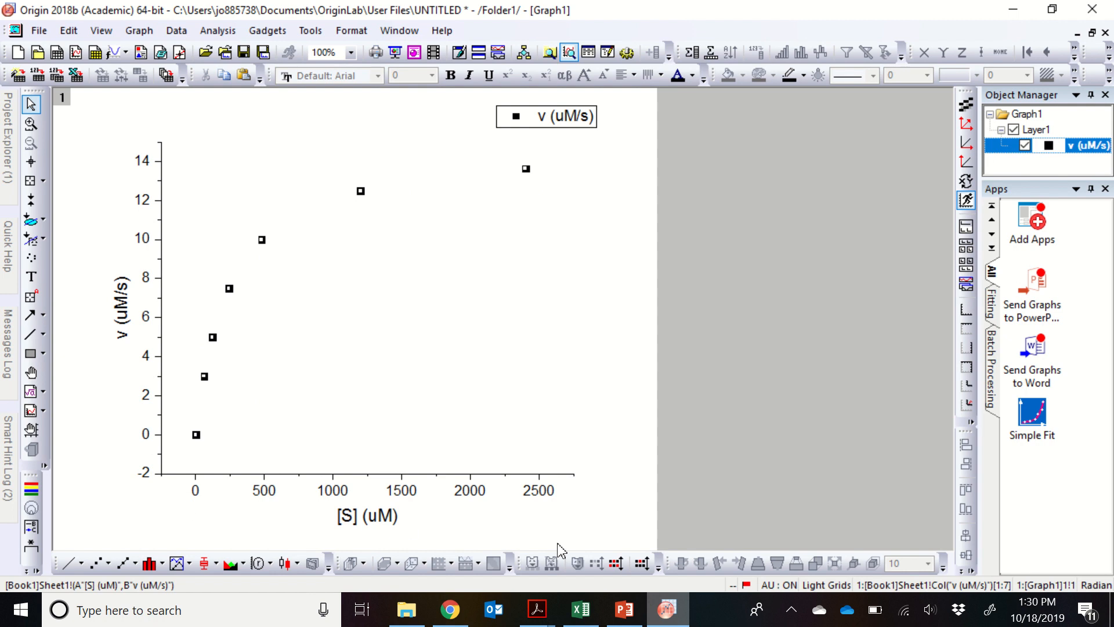
{"action": "mouse_move", "coordinate": [273, 488]}
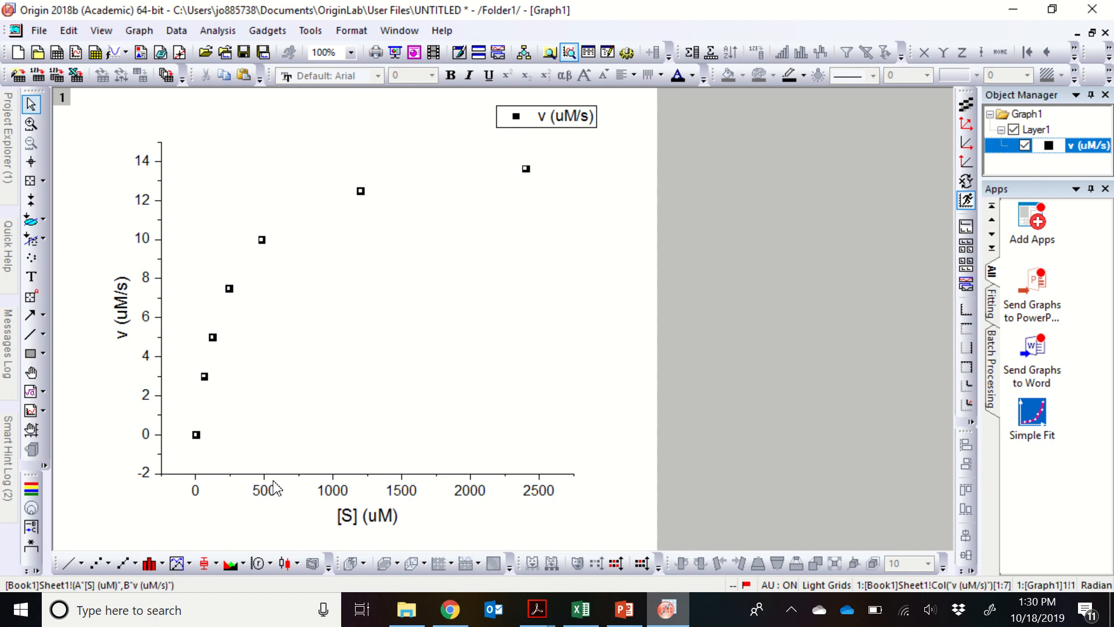
{"action": "mouse_move", "coordinate": [117, 436]}
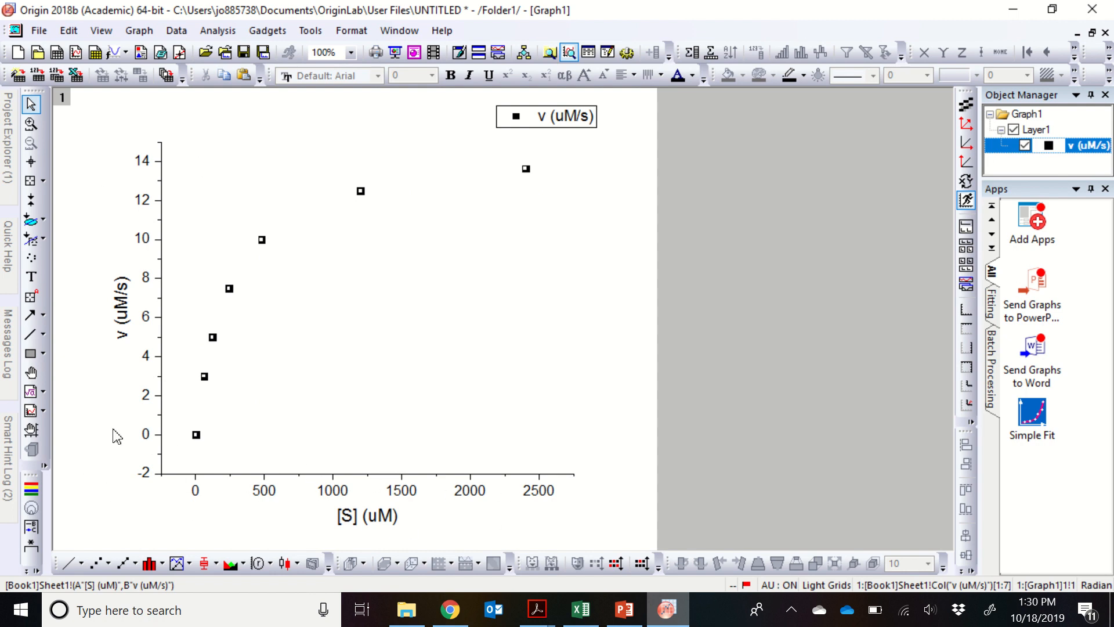
{"action": "mouse_move", "coordinate": [363, 211]}
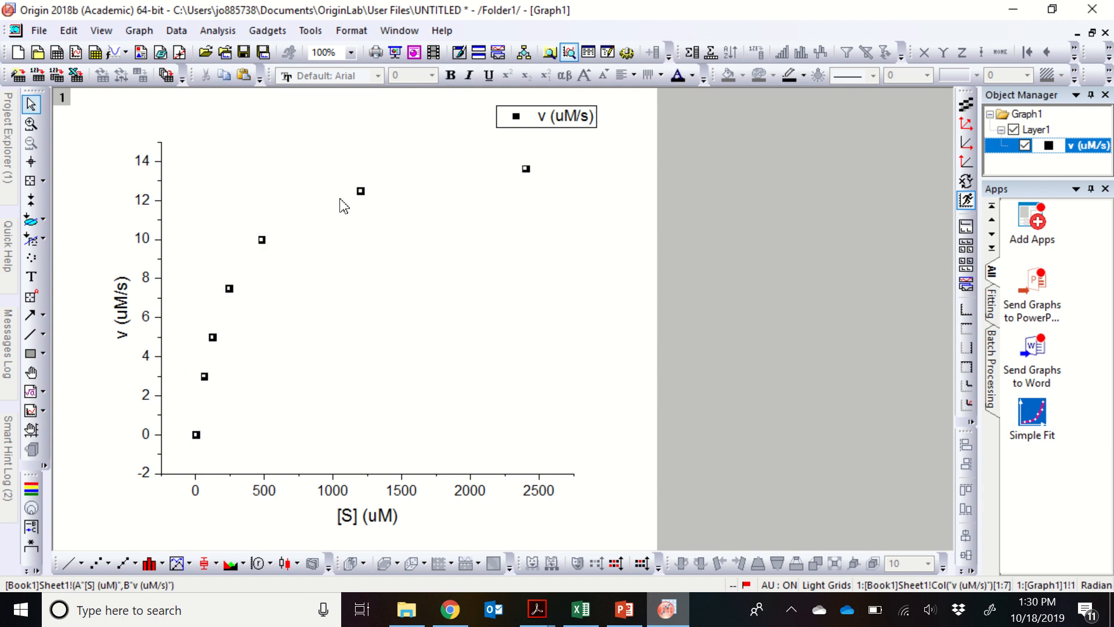
{"action": "mouse_move", "coordinate": [273, 198]}
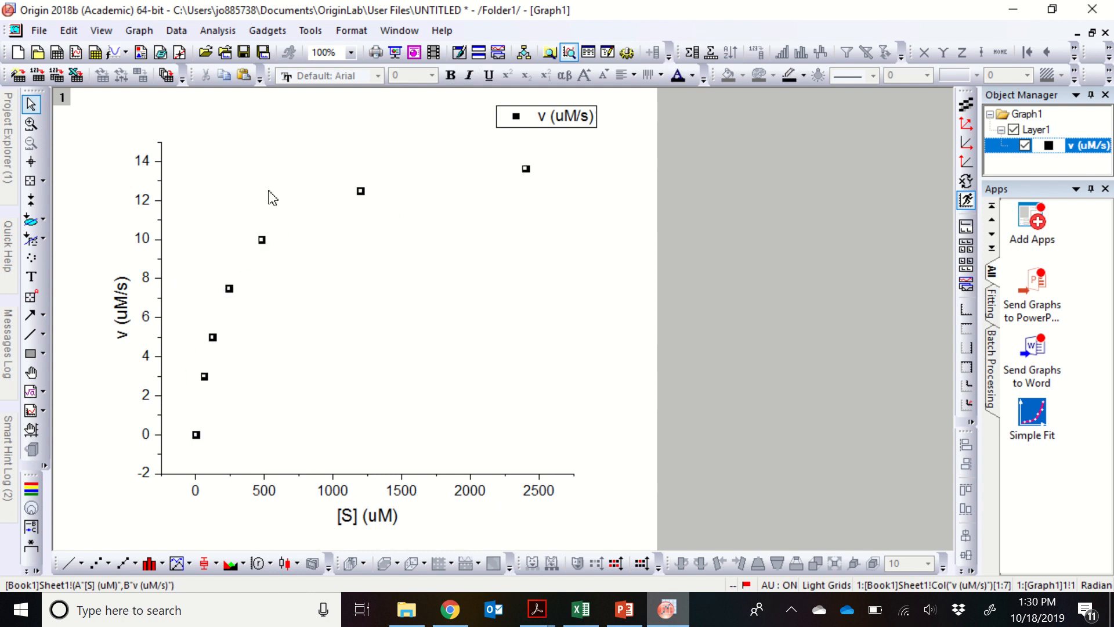
{"action": "mouse_move", "coordinate": [323, 80]}
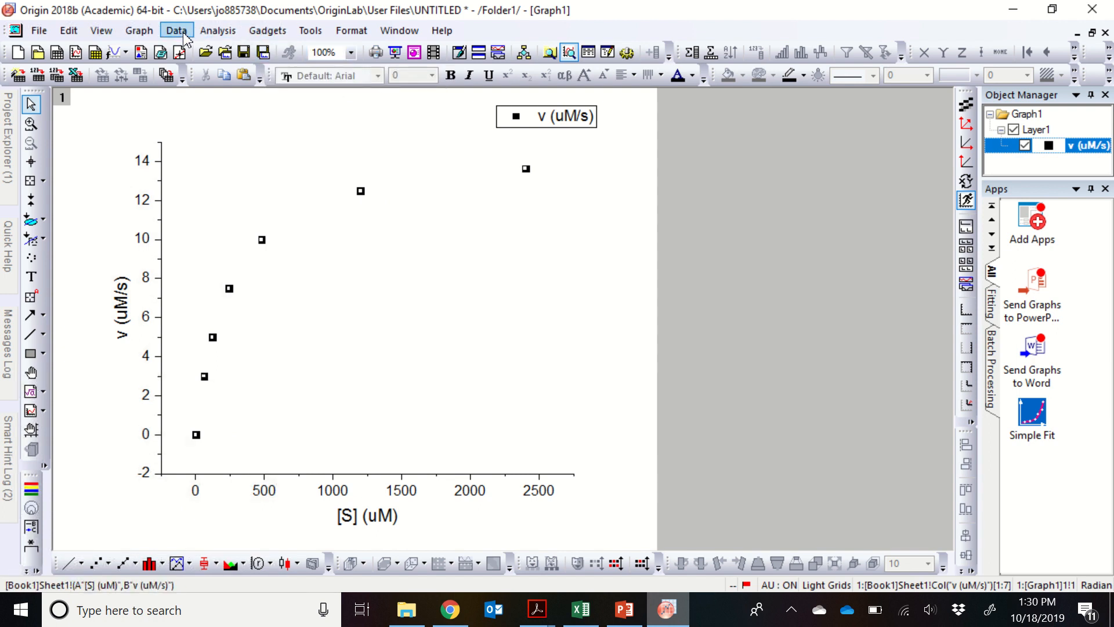
Browse the Analysis menus toward Nonlinear Curve Fit for the scatter data.
{"action": "left_click", "coordinate": [175, 30]}
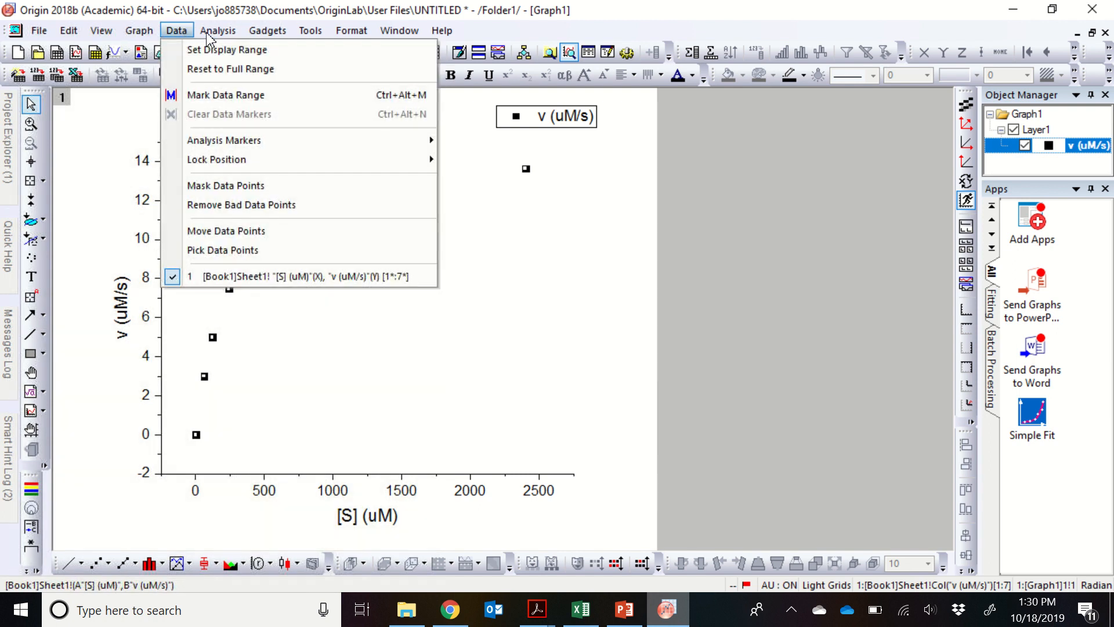
{"action": "left_click", "coordinate": [218, 29]}
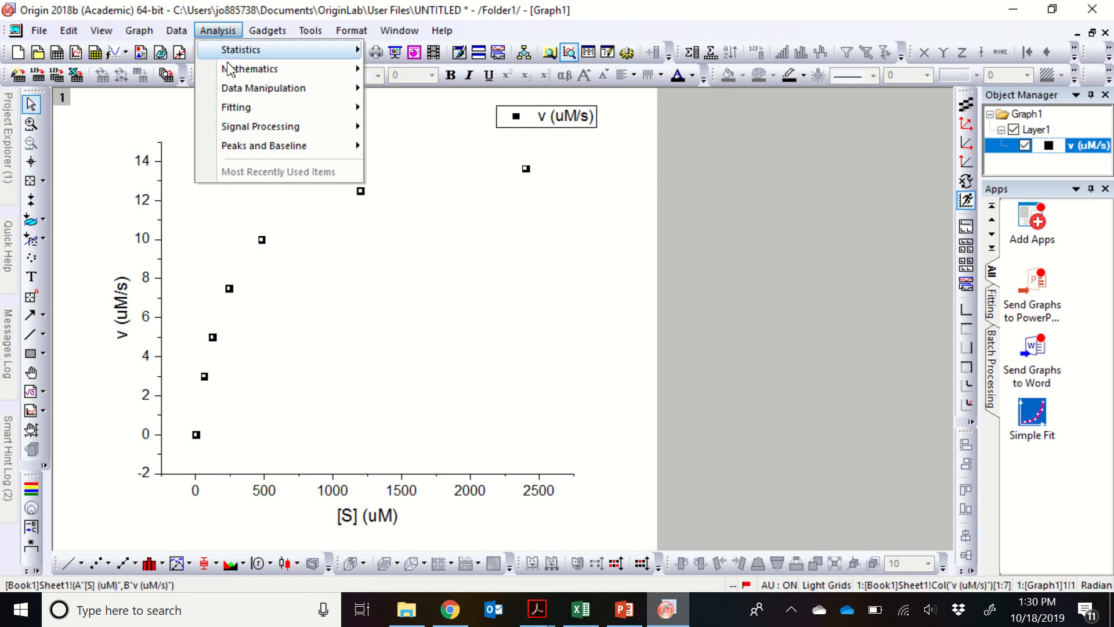
{"action": "mouse_move", "coordinate": [245, 112]}
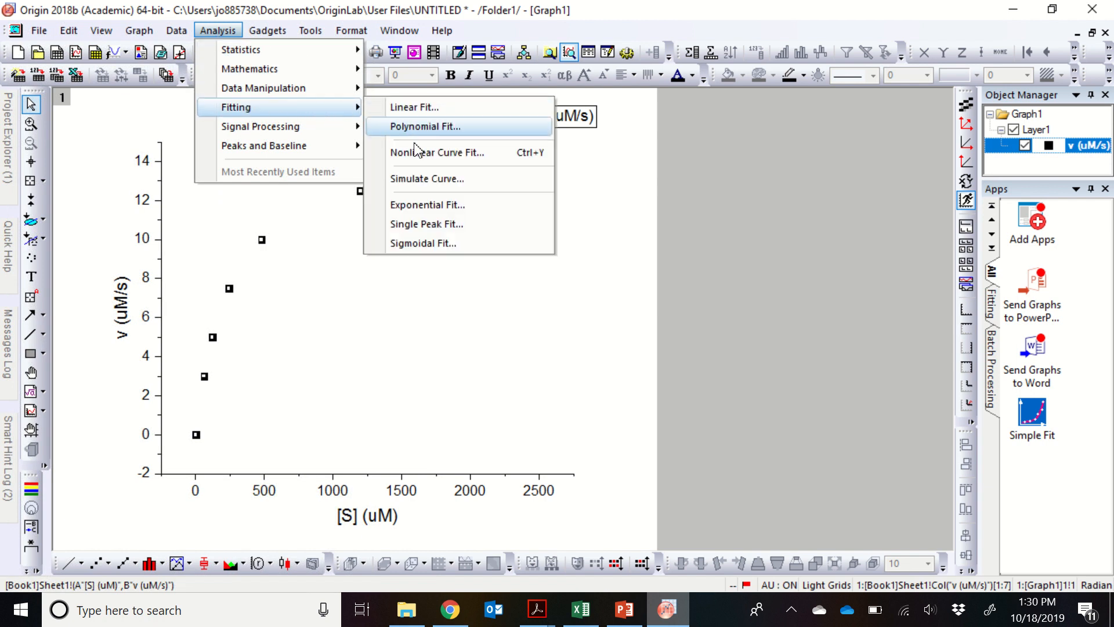
{"action": "mouse_move", "coordinate": [438, 152]}
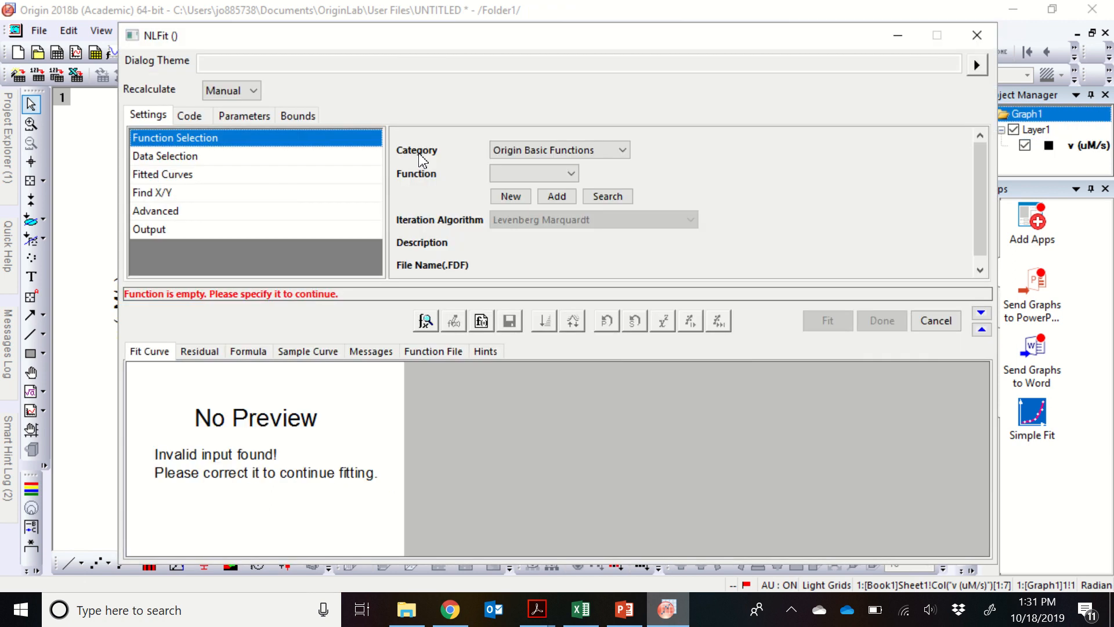
{"action": "mouse_move", "coordinate": [436, 36]}
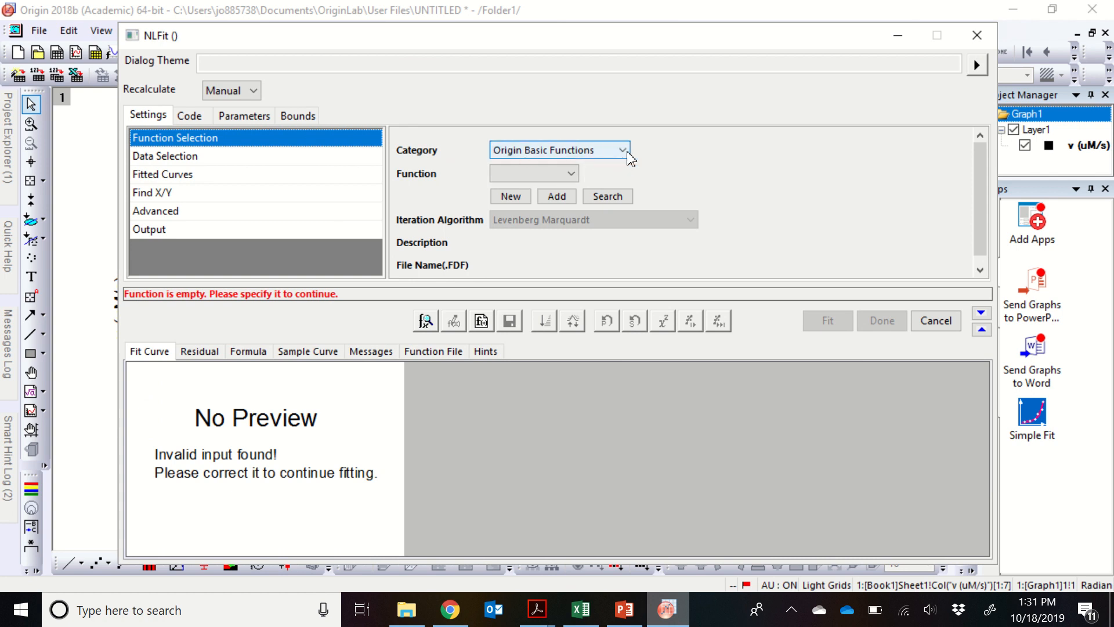
Choose the Enzyme Kinetics category and the MichaelisMenten function for the fit.
{"action": "left_click", "coordinate": [625, 150]}
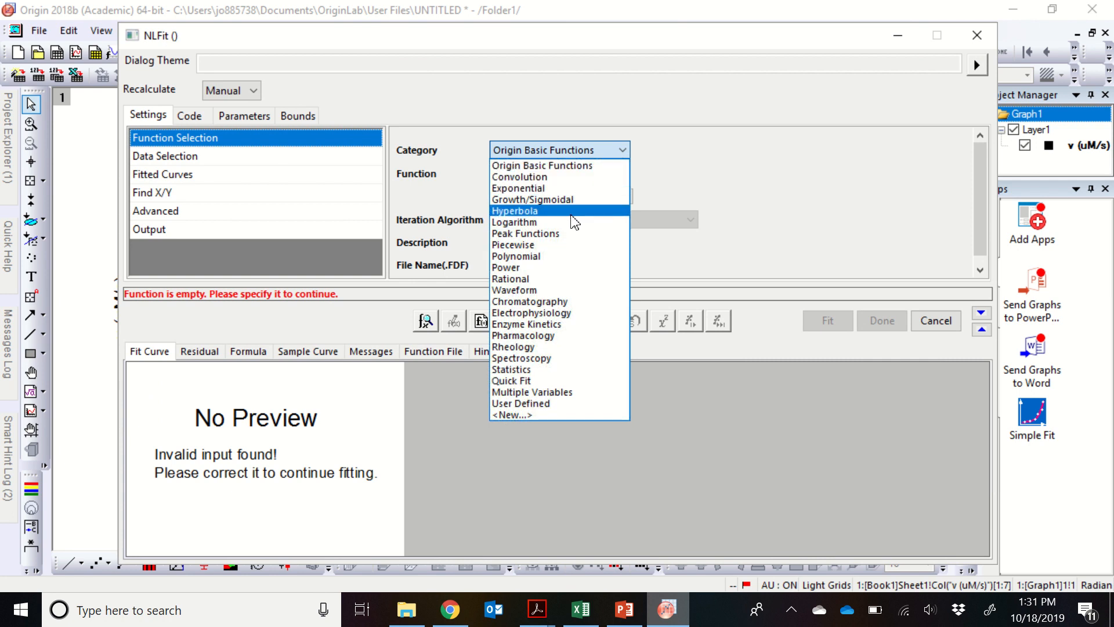
{"action": "mouse_move", "coordinate": [526, 324]}
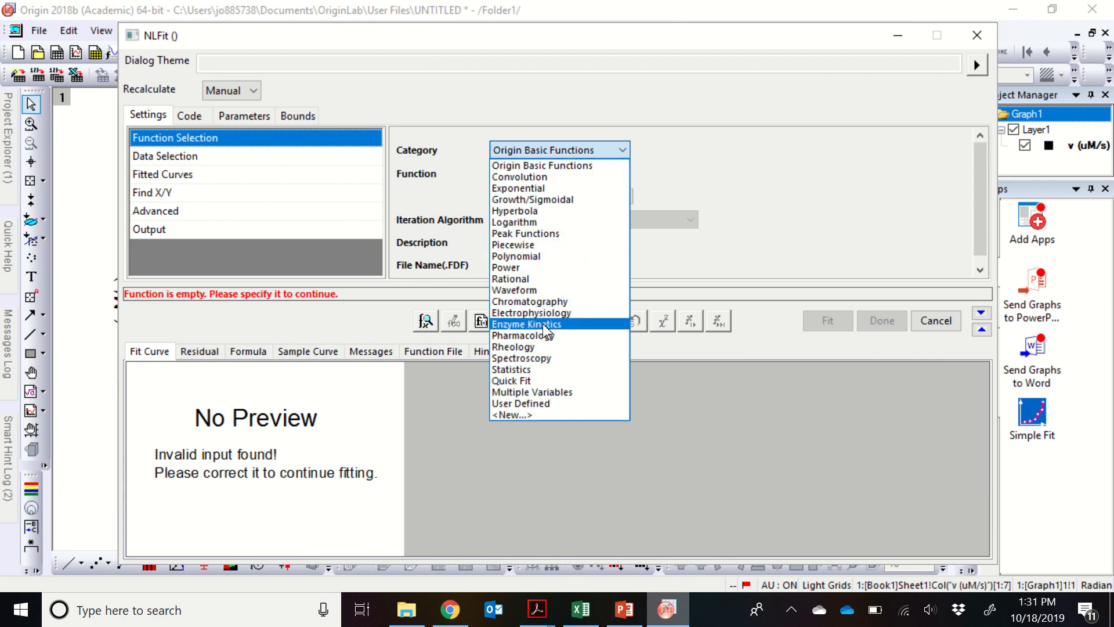
{"action": "left_click", "coordinate": [525, 323]}
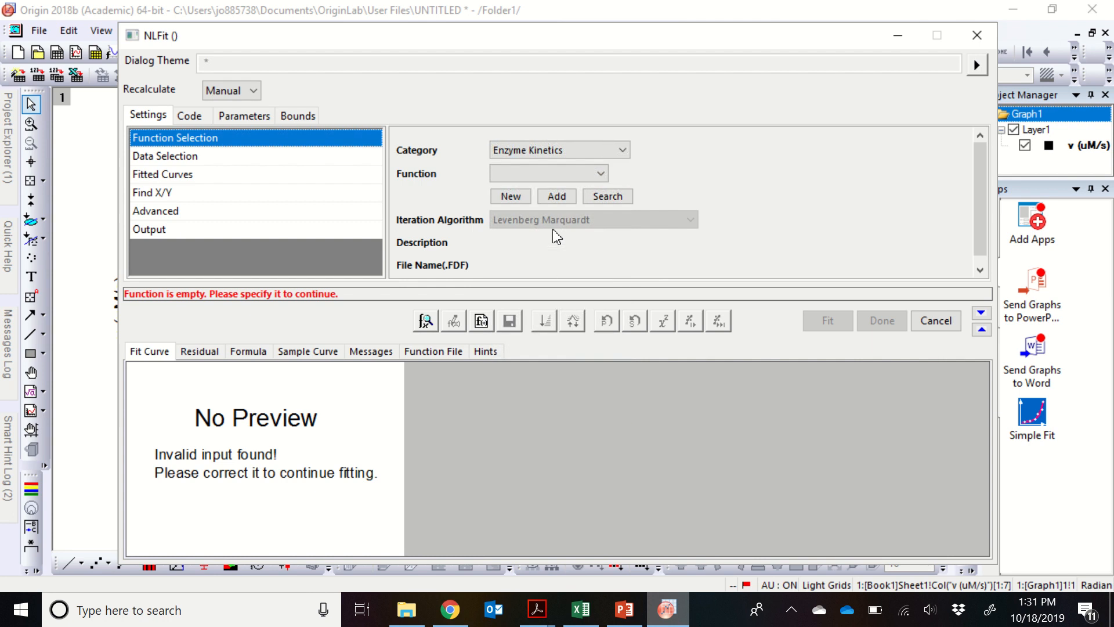
{"action": "left_click", "coordinate": [598, 173]}
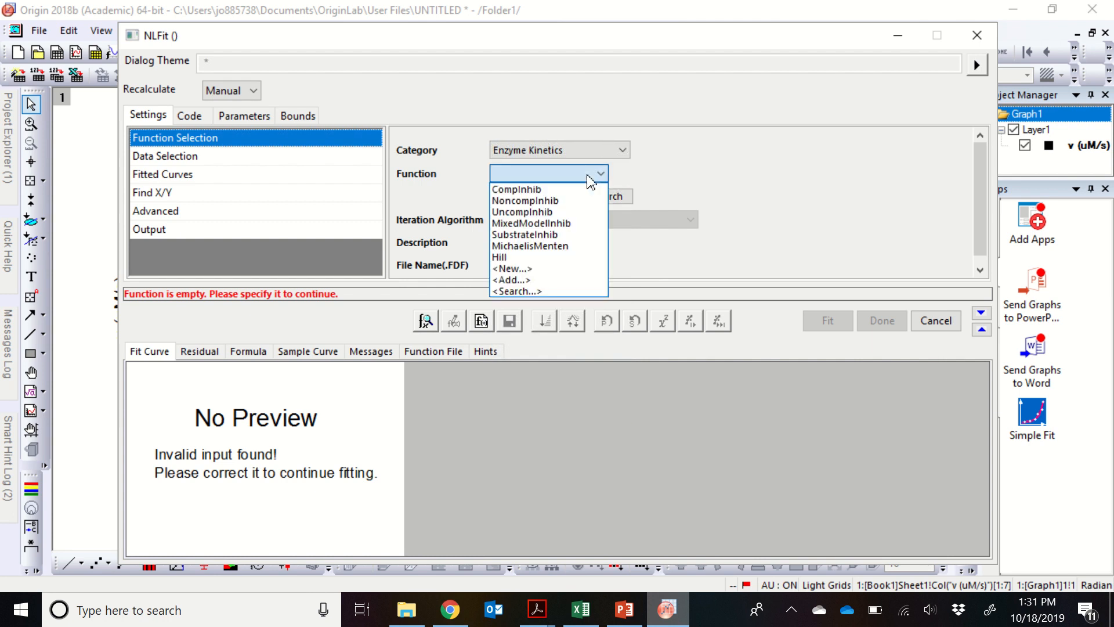
{"action": "mouse_move", "coordinate": [547, 246]}
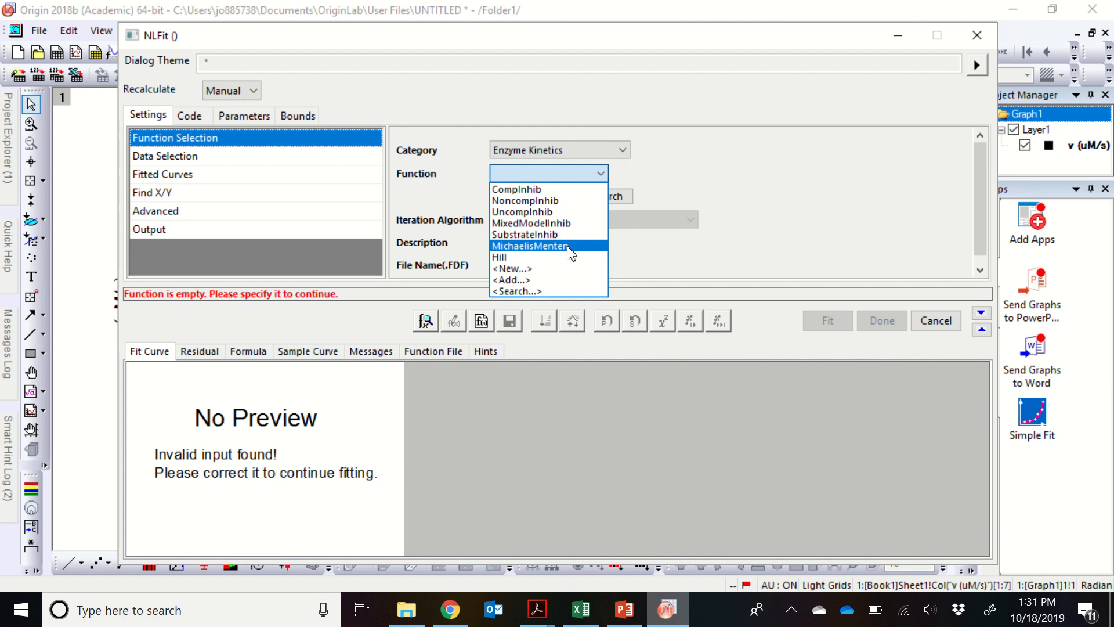
{"action": "left_click", "coordinate": [528, 245]}
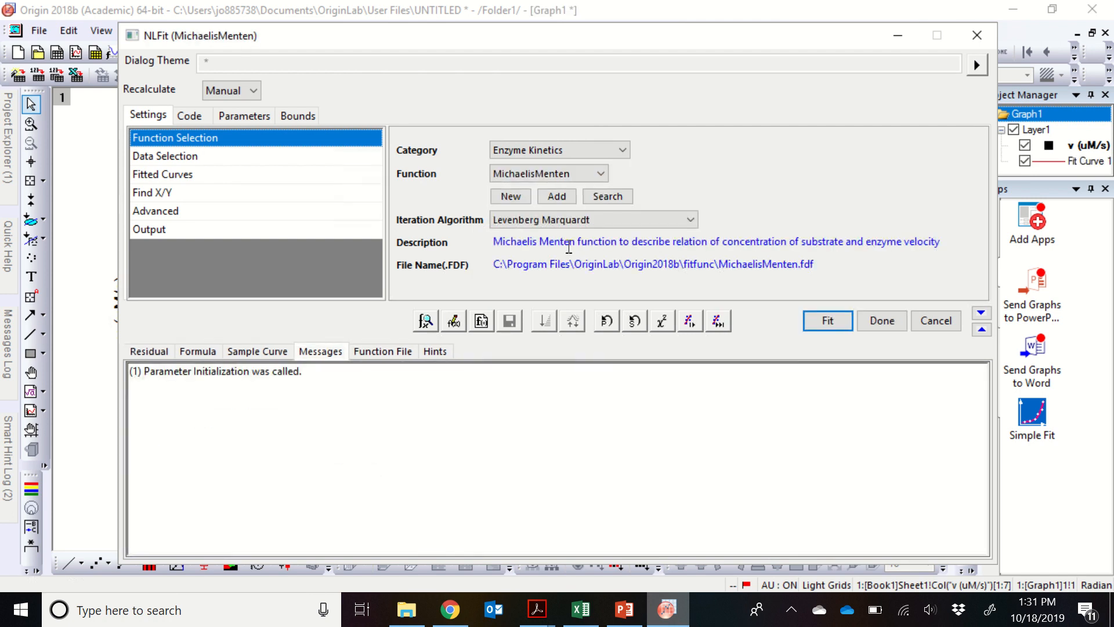
Show the Formula tab with y = Vmax·x/(Km + x).
{"action": "left_click", "coordinate": [197, 350]}
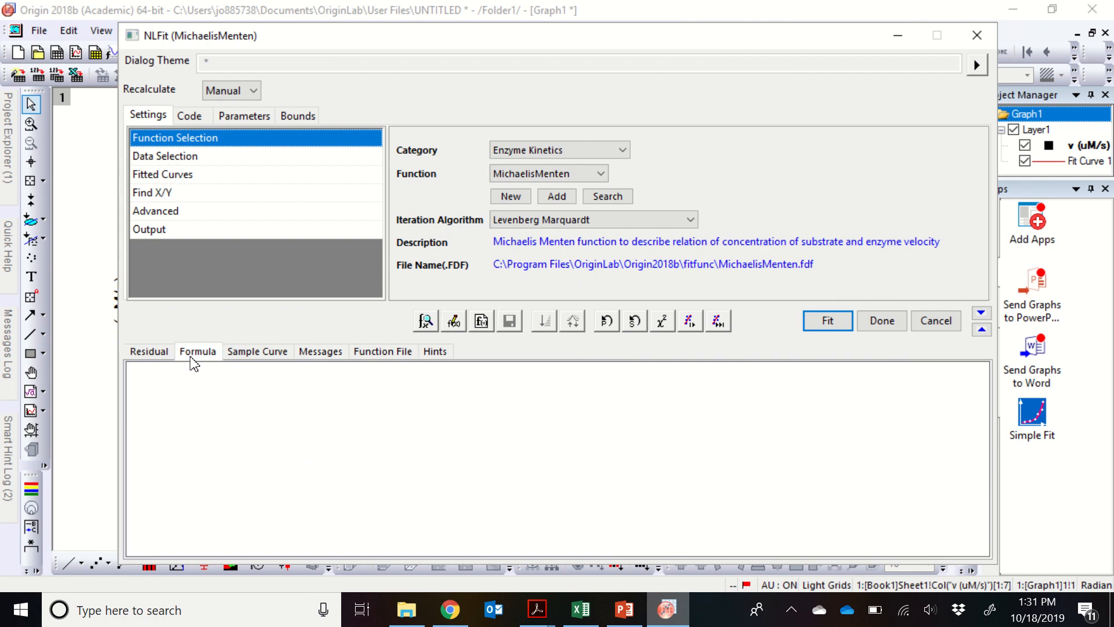
{"action": "left_click", "coordinate": [197, 350]}
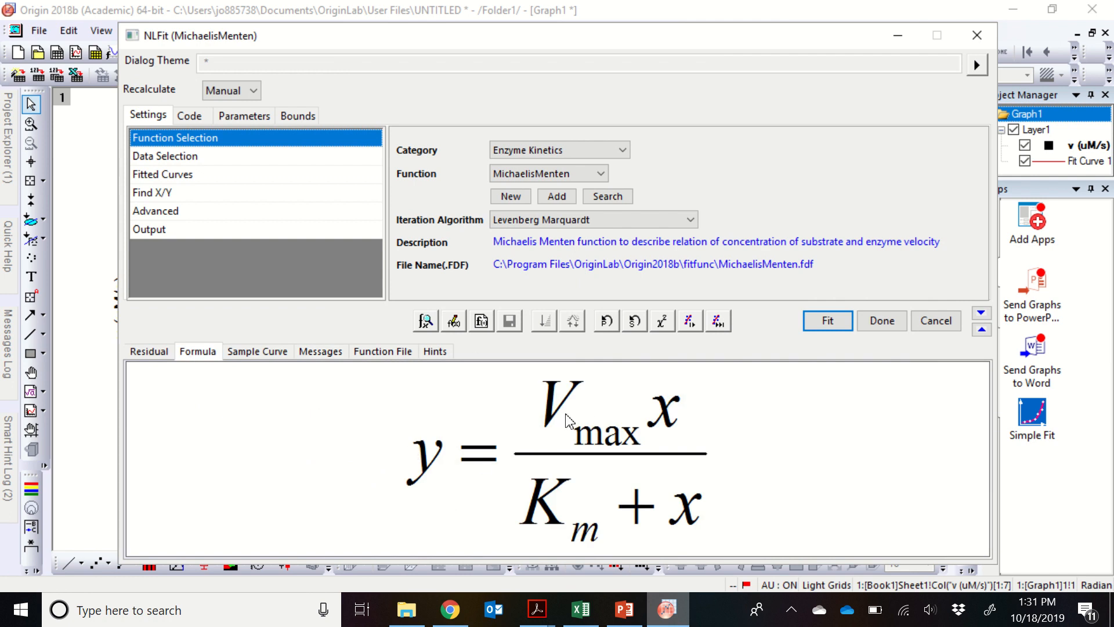
{"action": "mouse_move", "coordinate": [383, 396]}
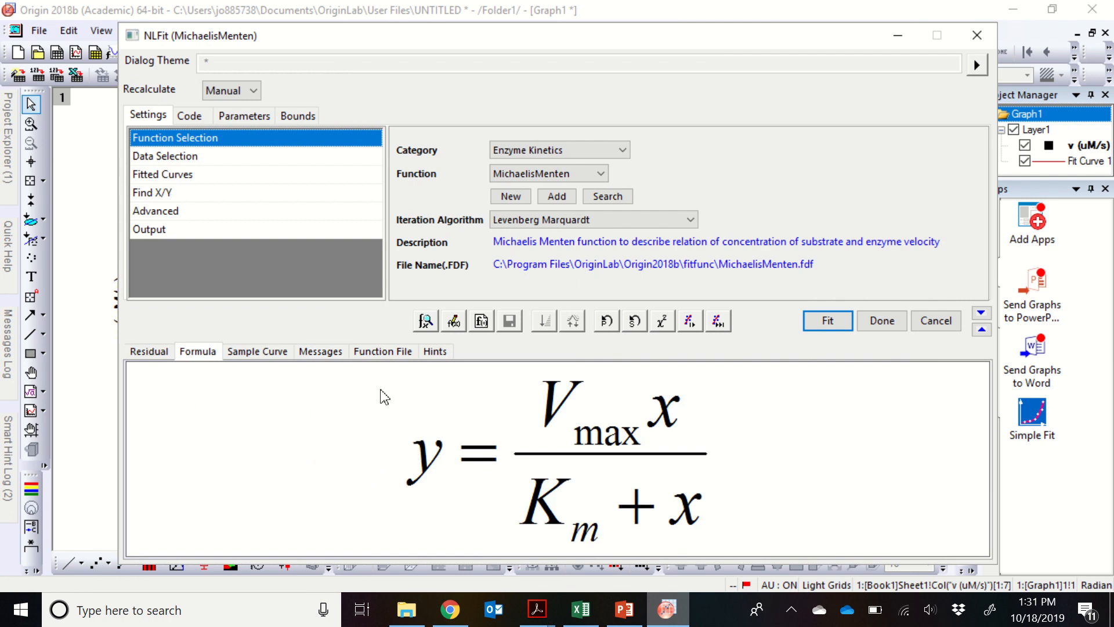
{"action": "mouse_move", "coordinate": [752, 415]}
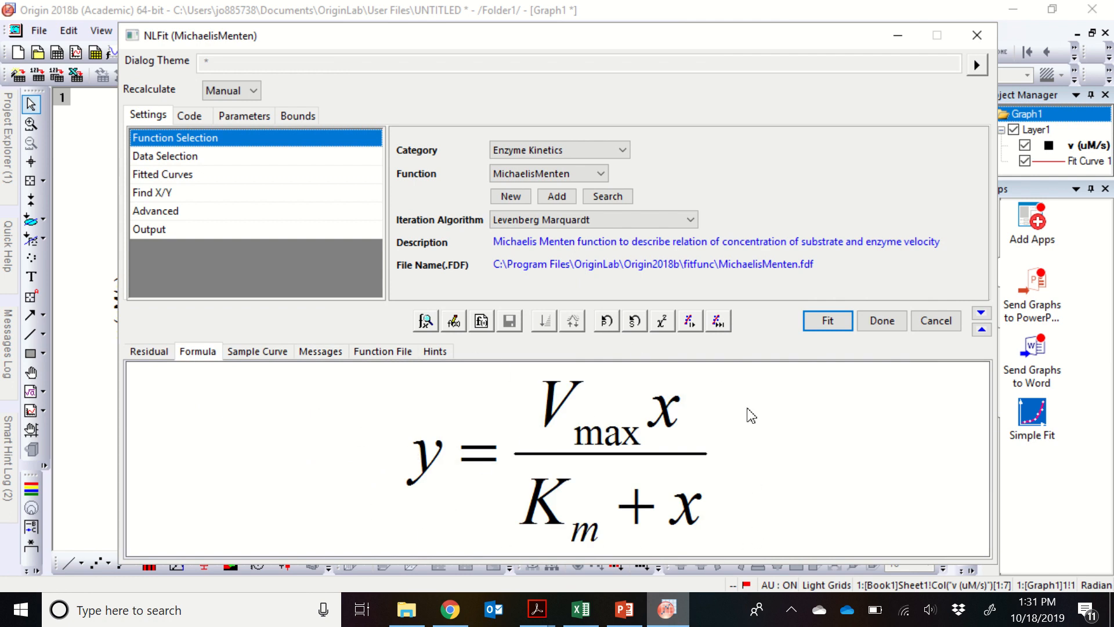
{"action": "mouse_move", "coordinate": [411, 457]}
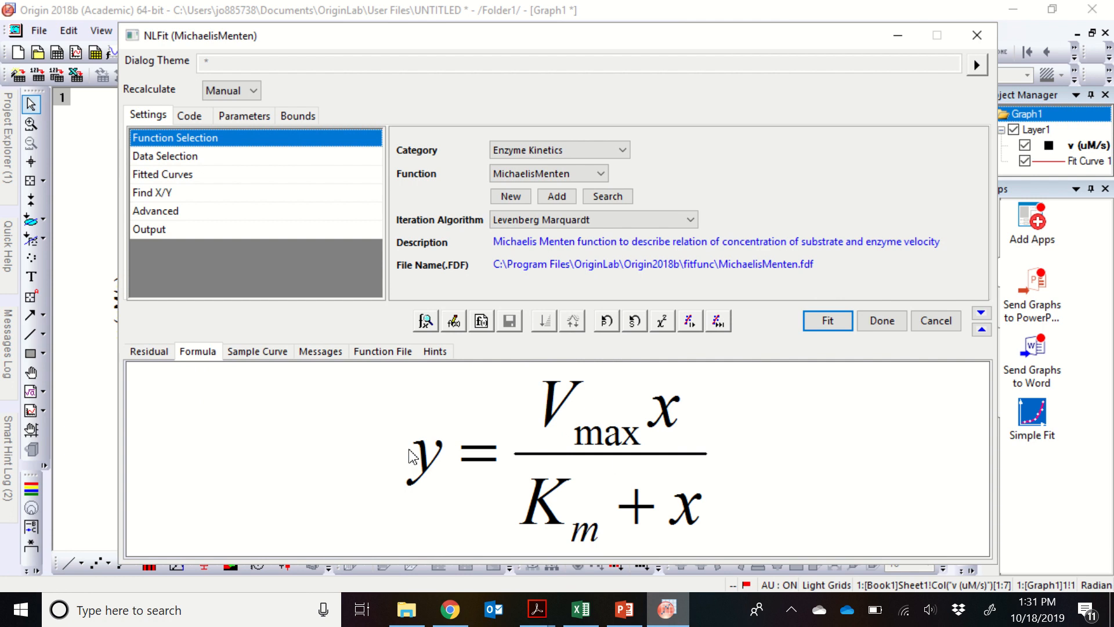
{"action": "mouse_move", "coordinate": [655, 430]}
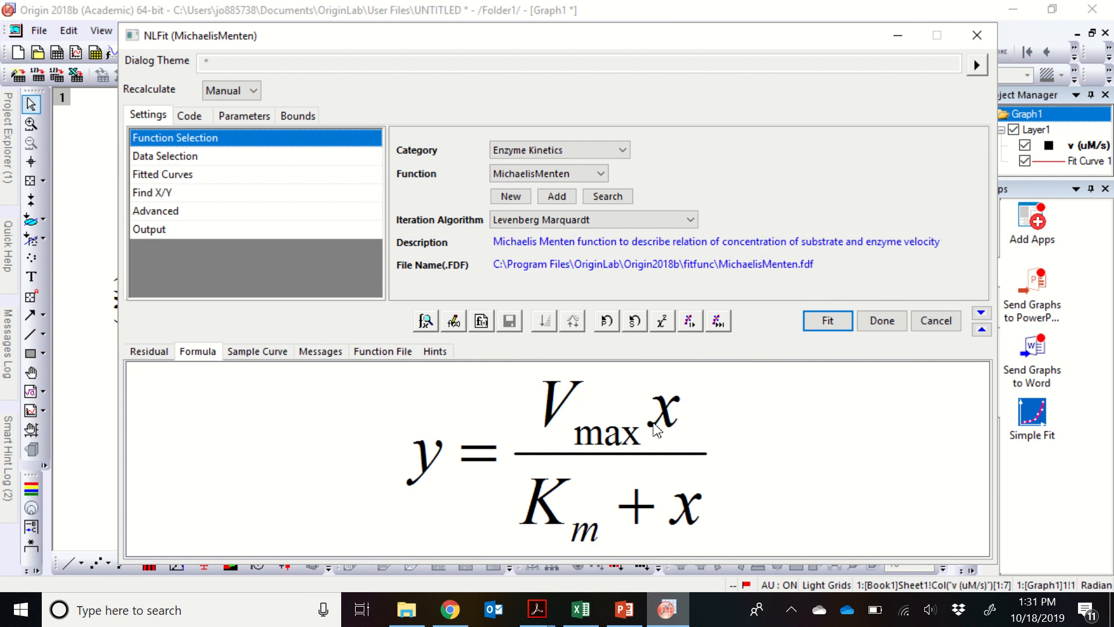
{"action": "mouse_move", "coordinate": [693, 451]}
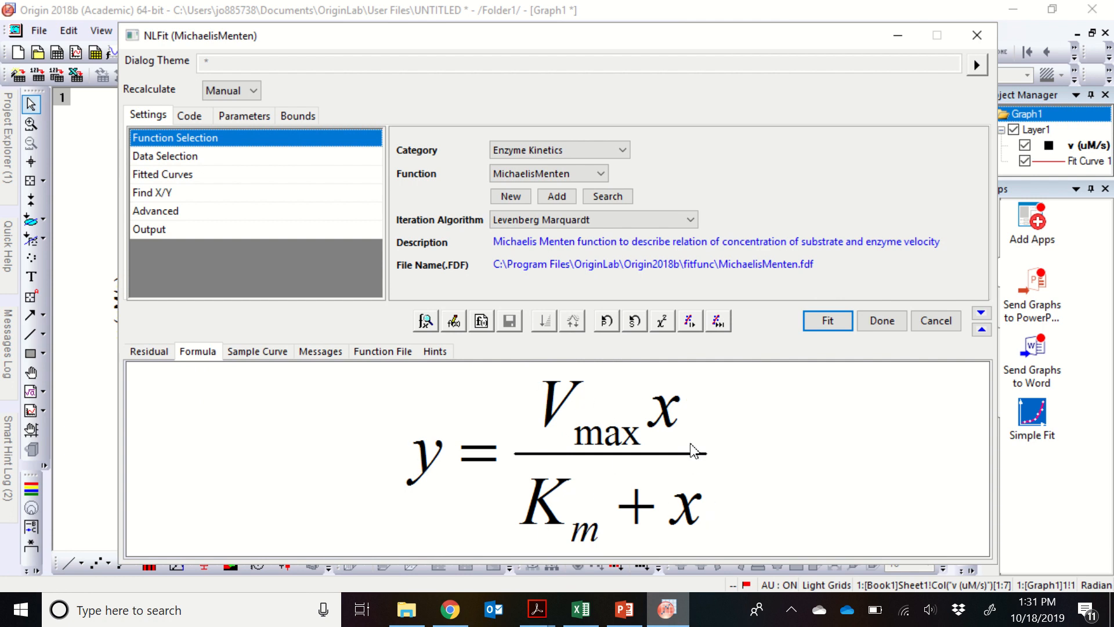
{"action": "mouse_move", "coordinate": [671, 503]}
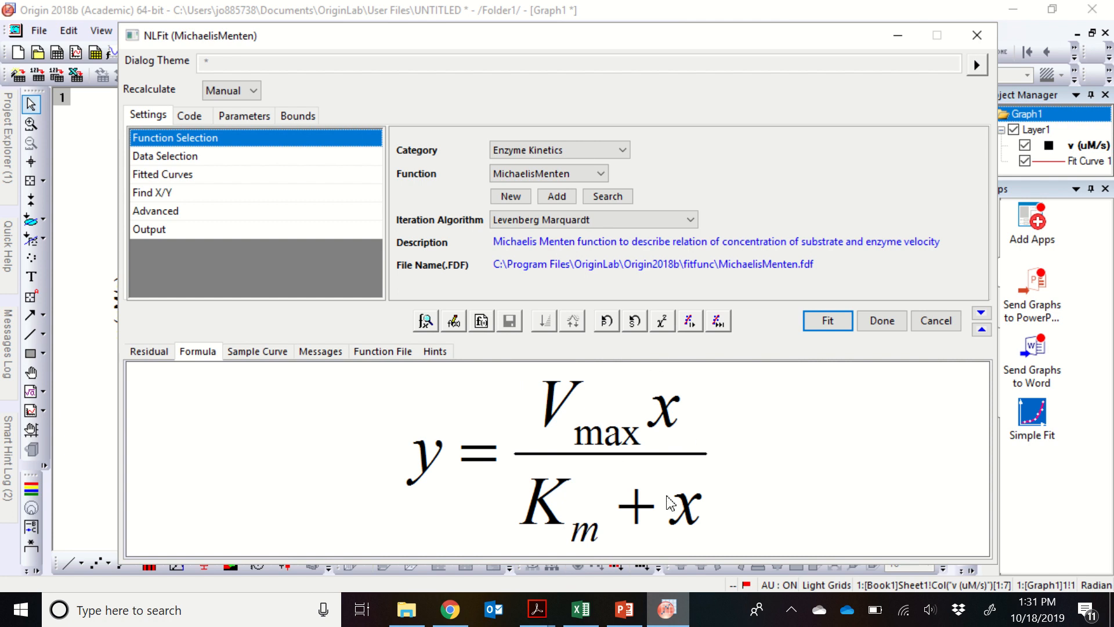
{"action": "mouse_move", "coordinate": [387, 453]}
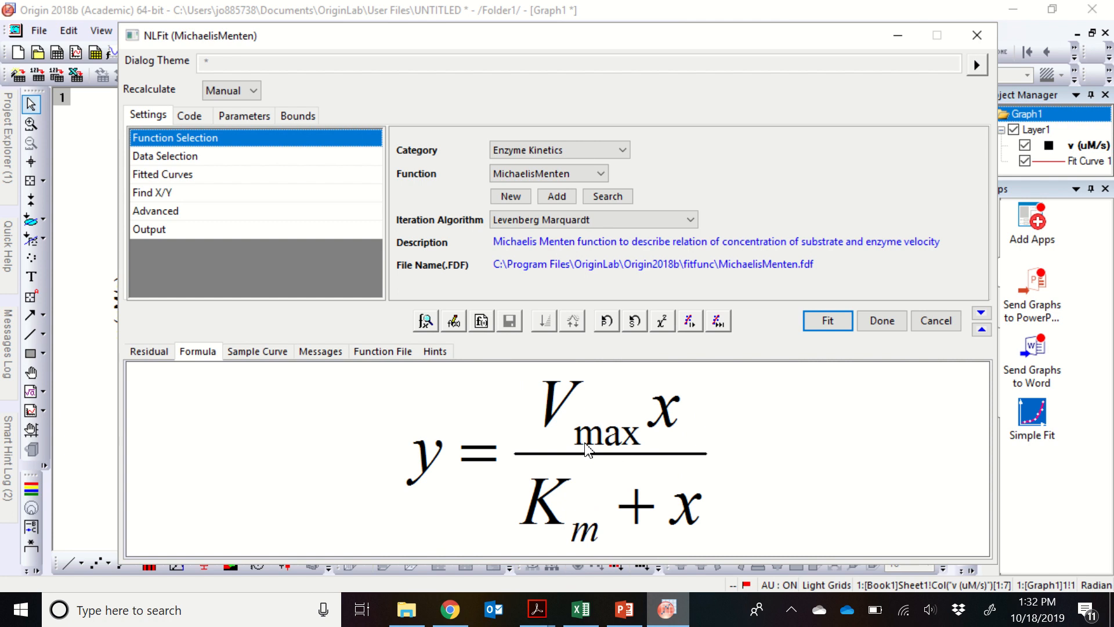
{"action": "mouse_move", "coordinate": [536, 446]}
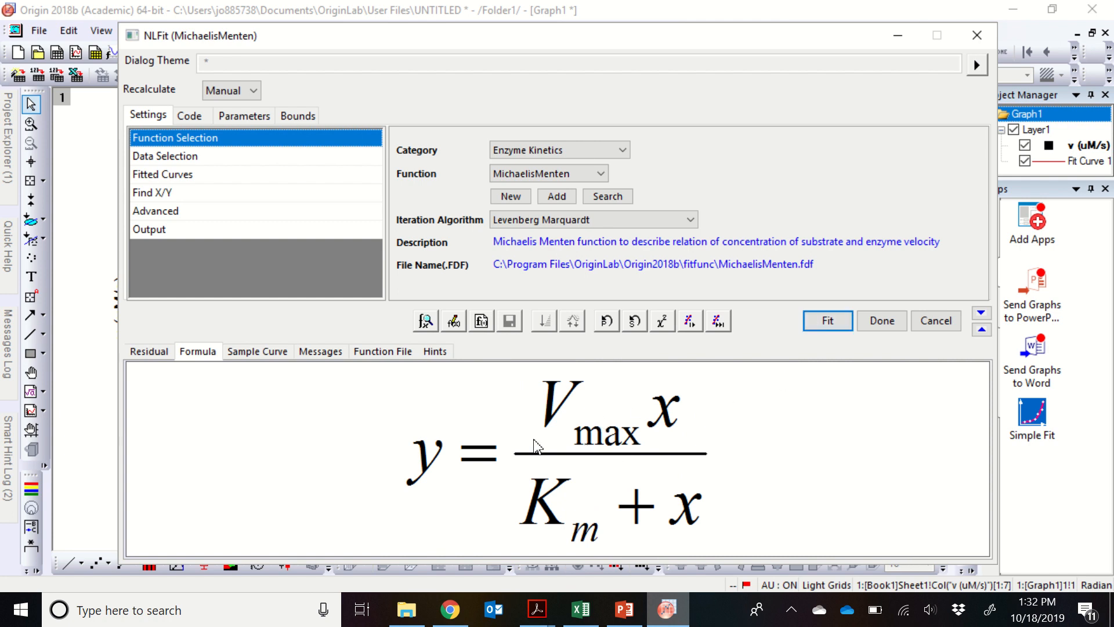
{"action": "mouse_move", "coordinate": [582, 556]}
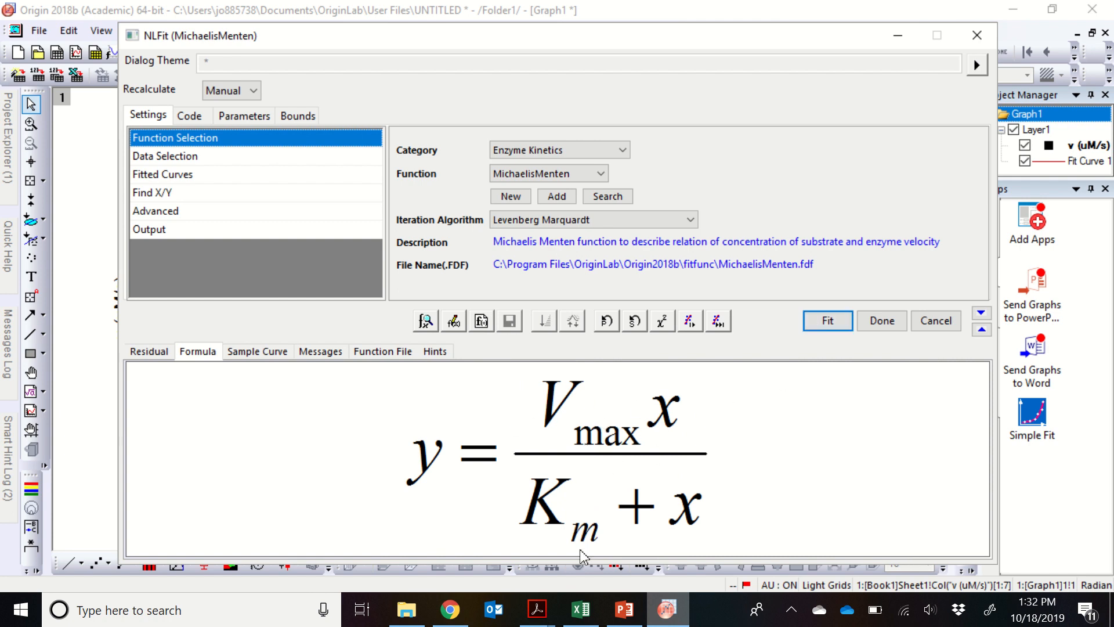
{"action": "mouse_move", "coordinate": [733, 441]}
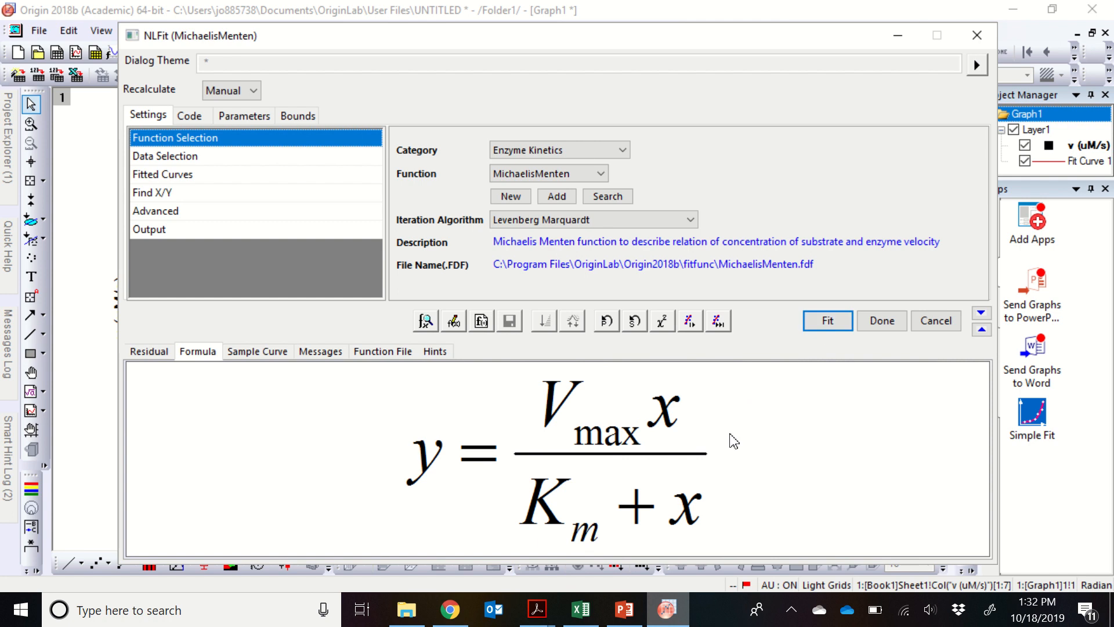
{"action": "mouse_move", "coordinate": [673, 449]}
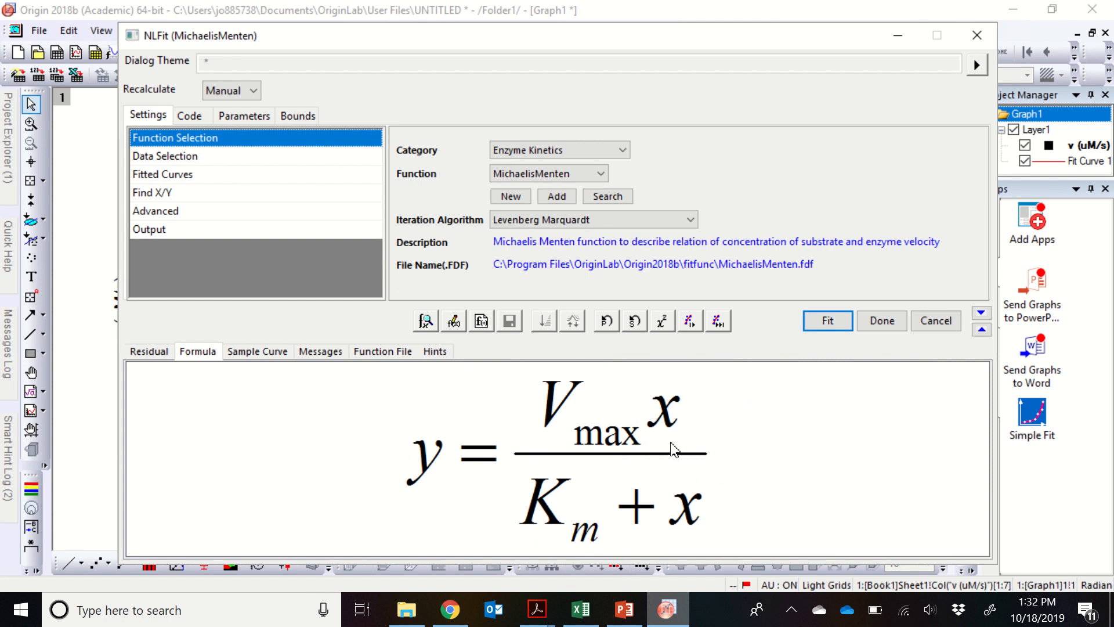
{"action": "mouse_move", "coordinate": [411, 414]}
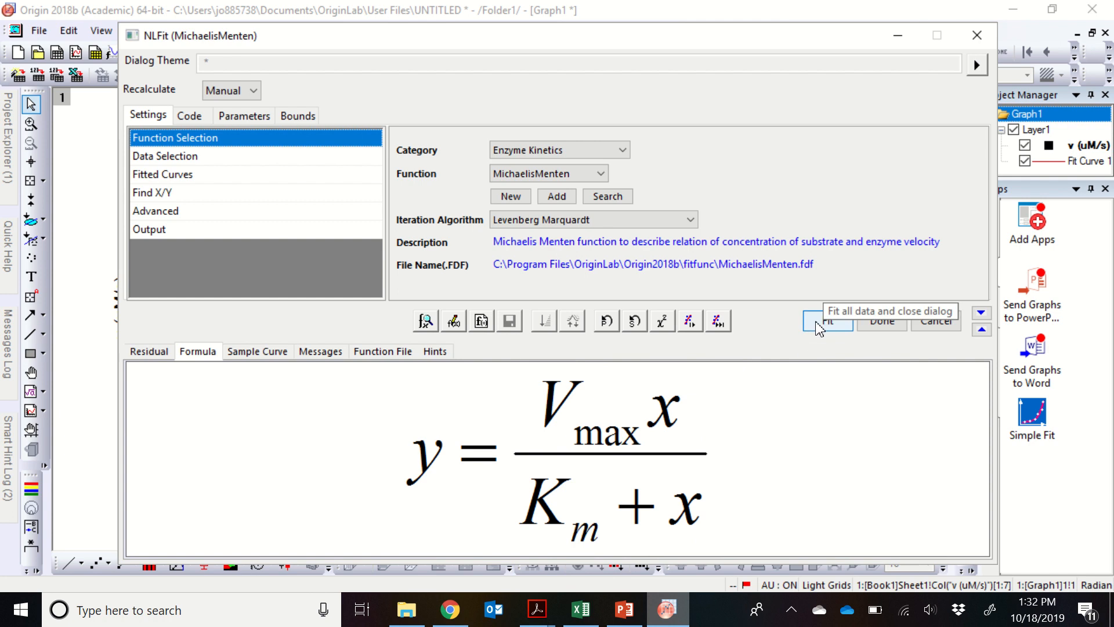
Run the Michaelis-Menten fit and stay on the graph instead of the report sheet.
{"action": "left_click", "coordinate": [826, 321]}
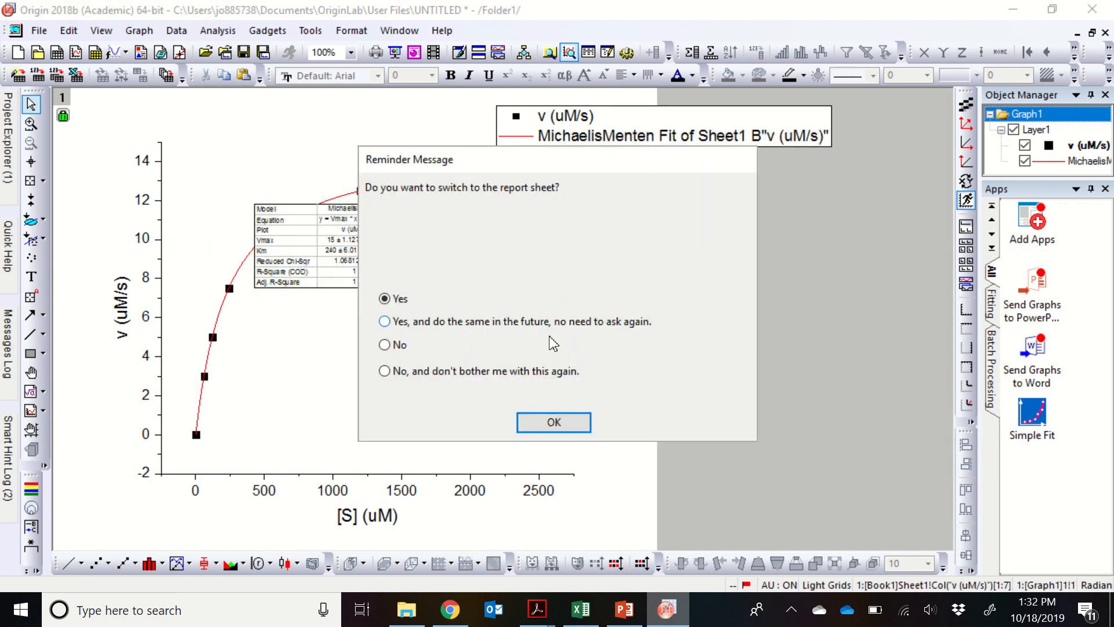
{"action": "mouse_move", "coordinate": [411, 351]}
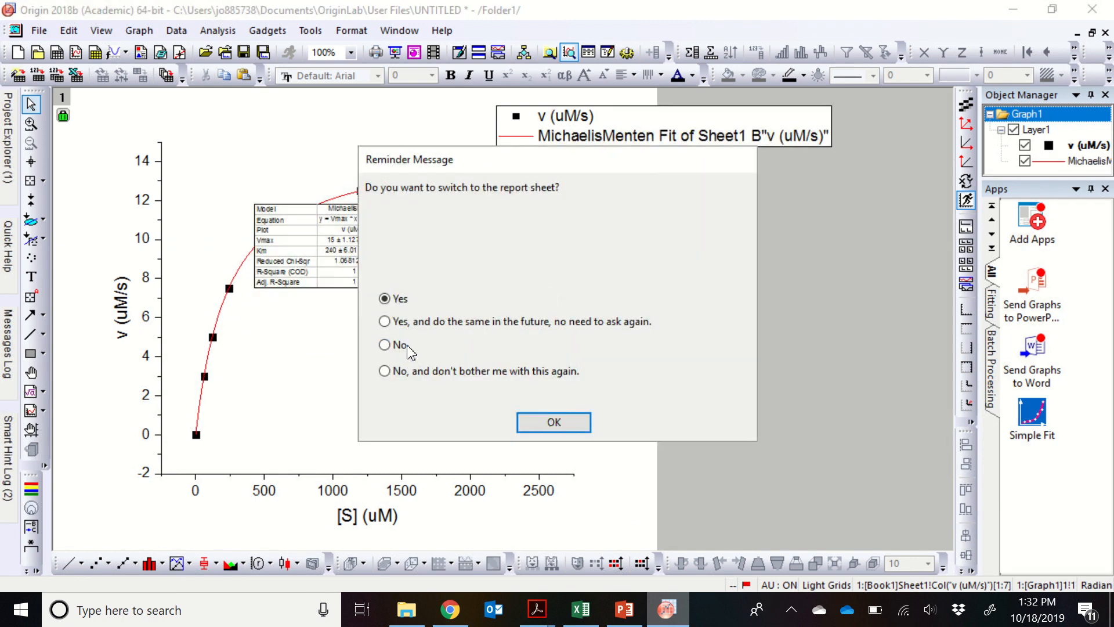
{"action": "left_click", "coordinate": [384, 345]}
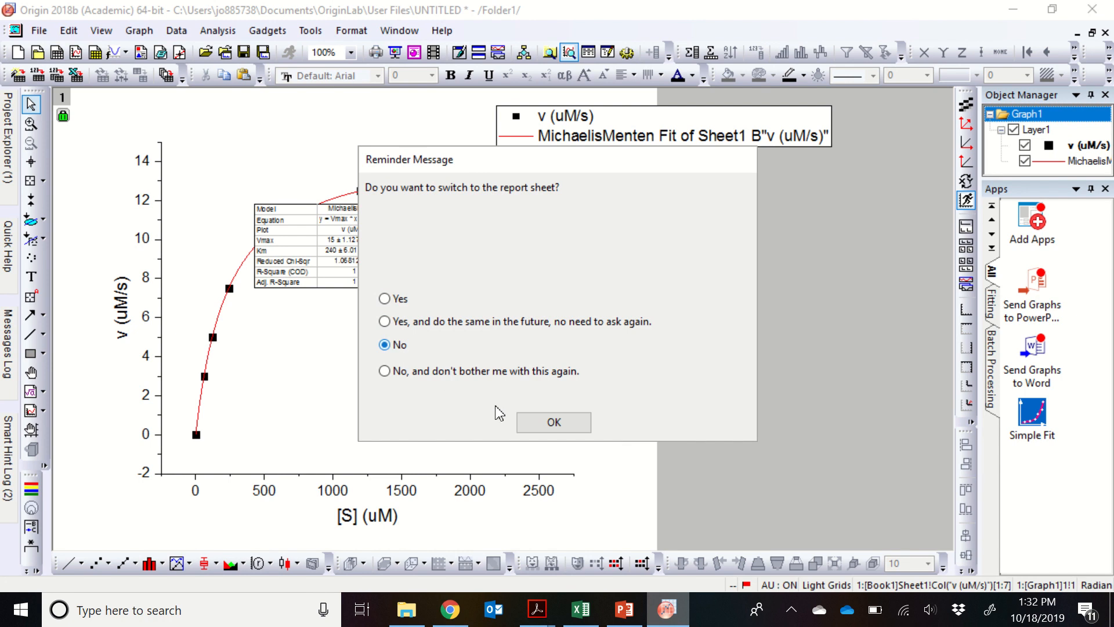
{"action": "left_click", "coordinate": [553, 421]}
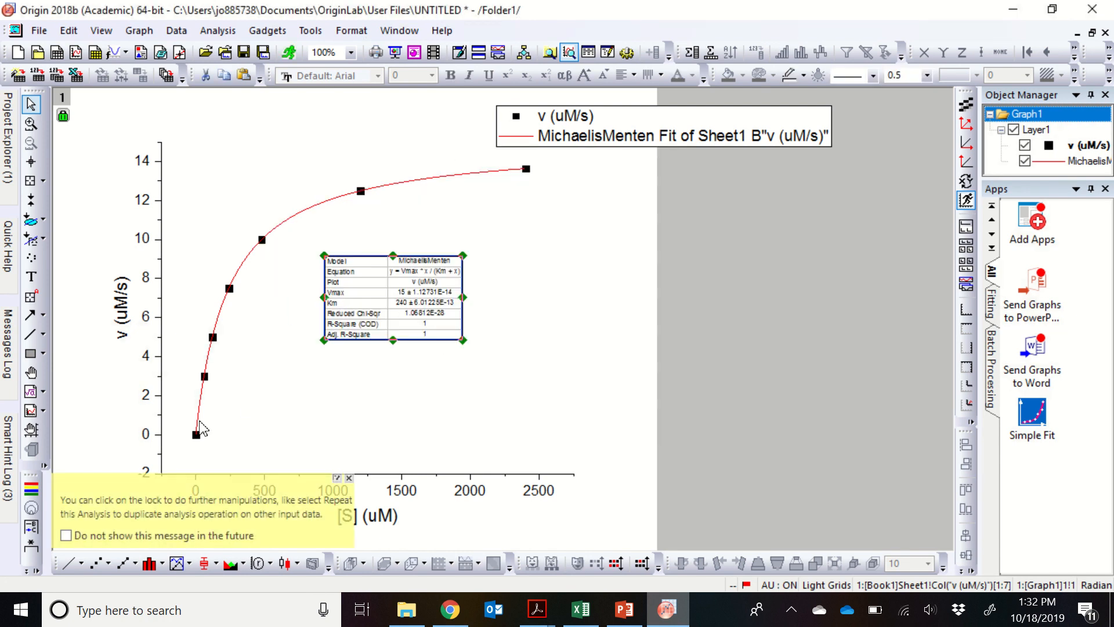
{"action": "mouse_move", "coordinate": [319, 453]}
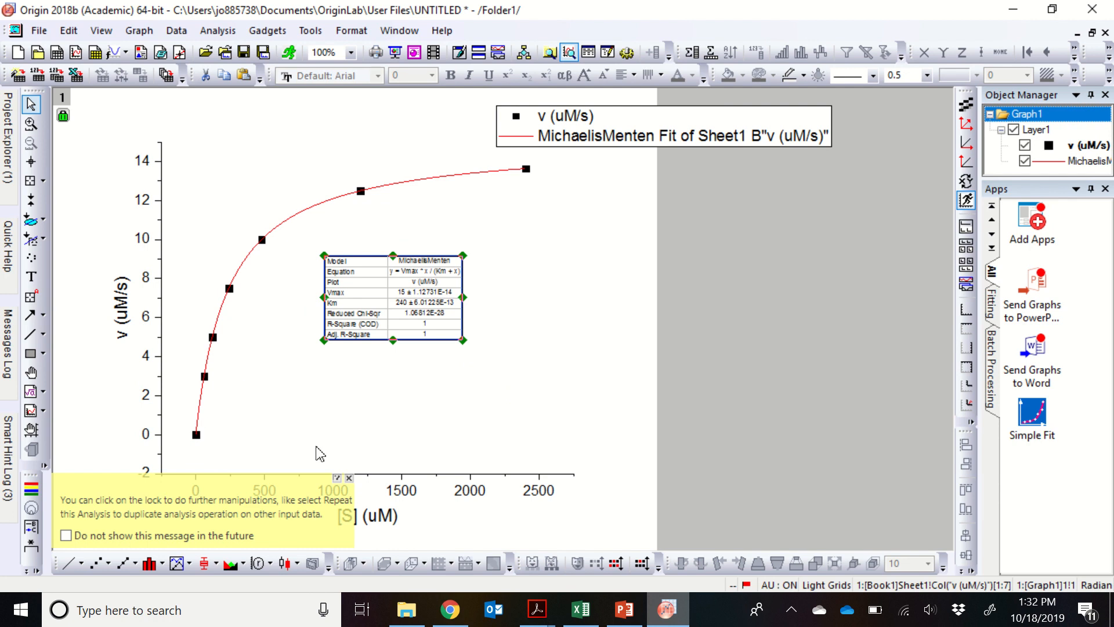
Dismiss the hint message below the fitted graph.
{"action": "left_click", "coordinate": [348, 477]}
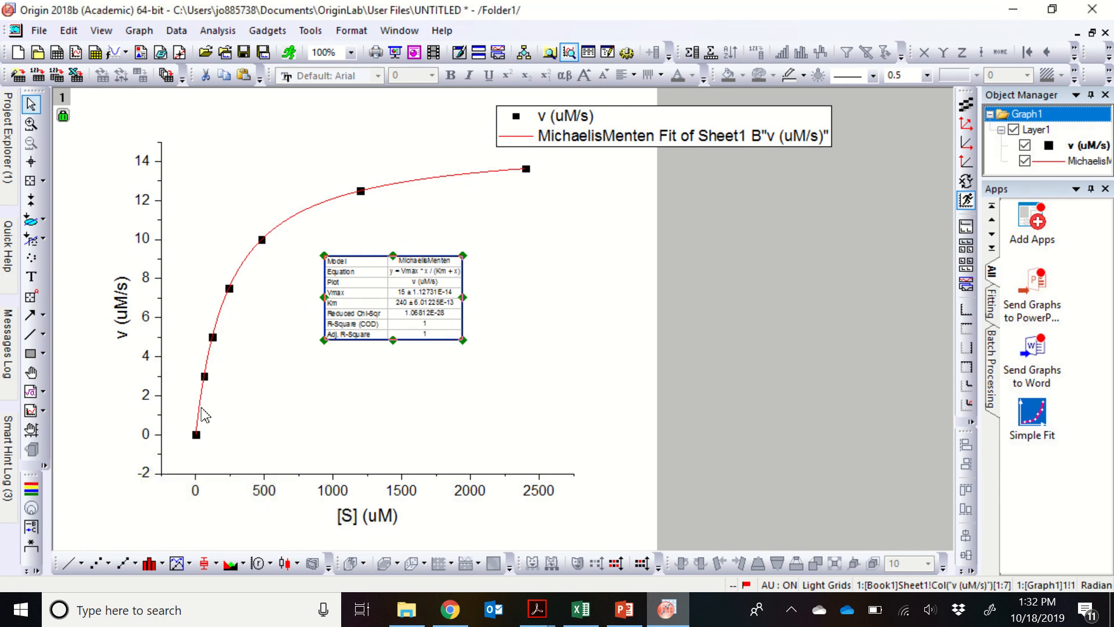
{"action": "mouse_move", "coordinate": [230, 310]}
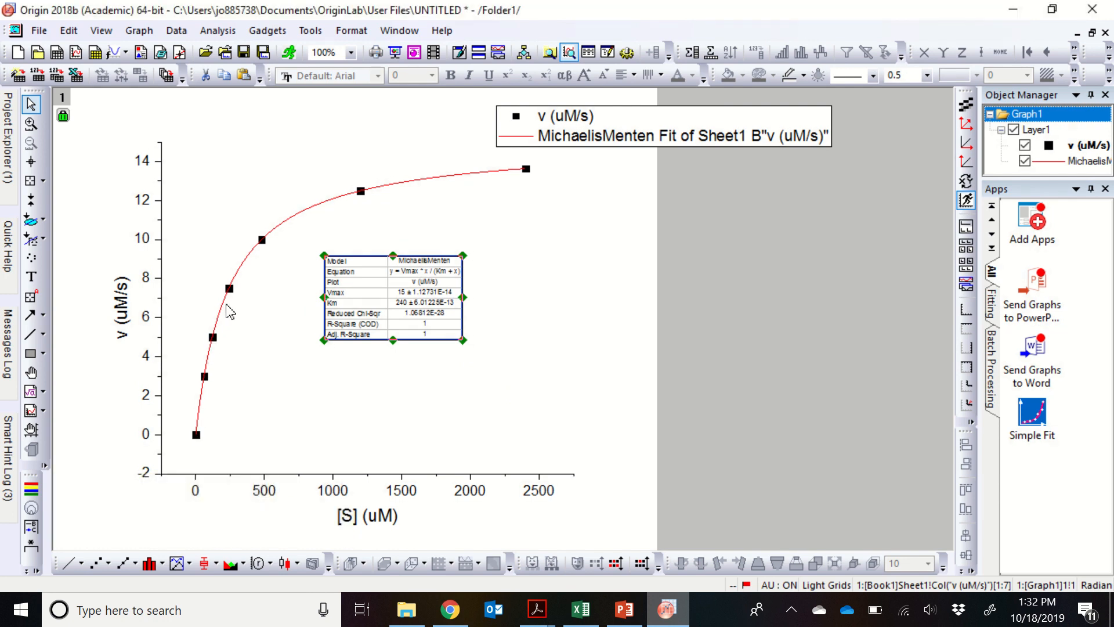
{"action": "mouse_move", "coordinate": [382, 195]}
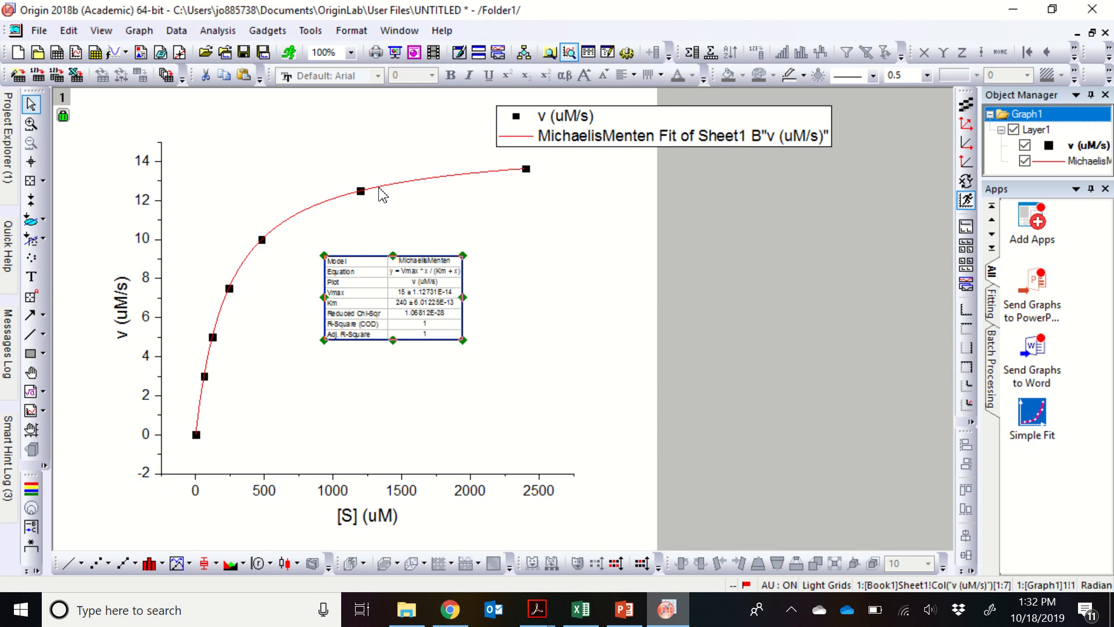
{"action": "mouse_move", "coordinate": [243, 378]}
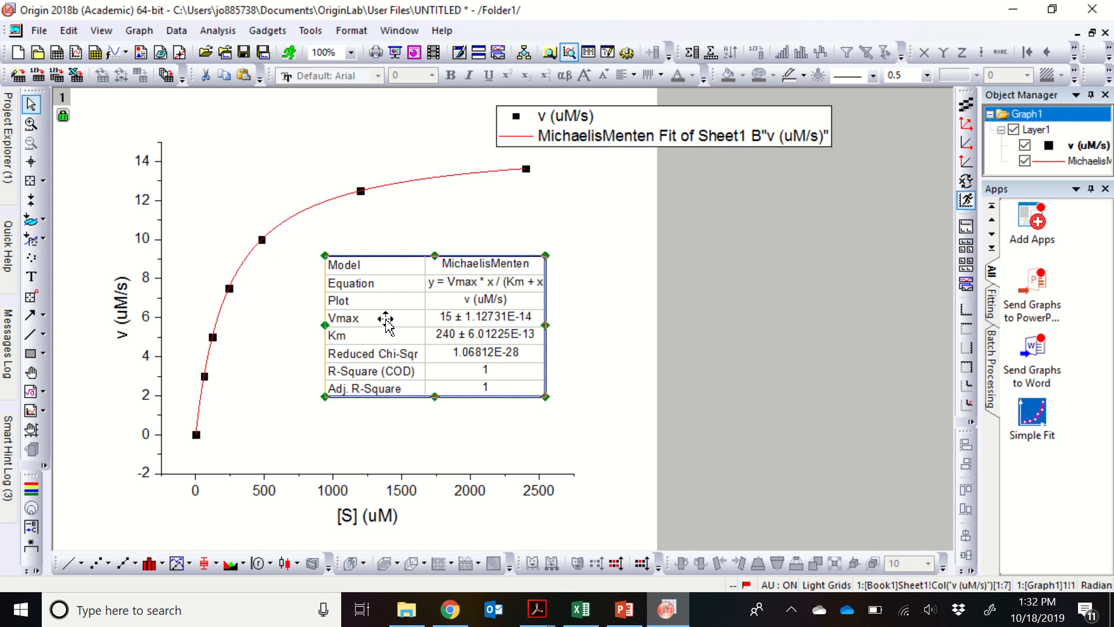
{"action": "mouse_move", "coordinate": [447, 338]}
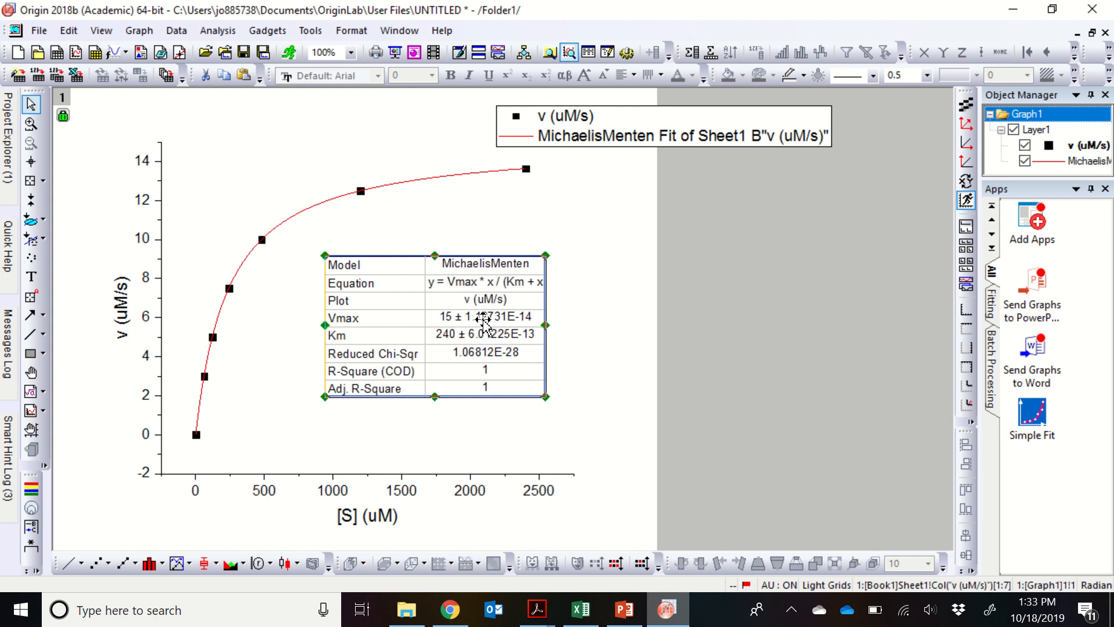
{"action": "mouse_move", "coordinate": [451, 353]}
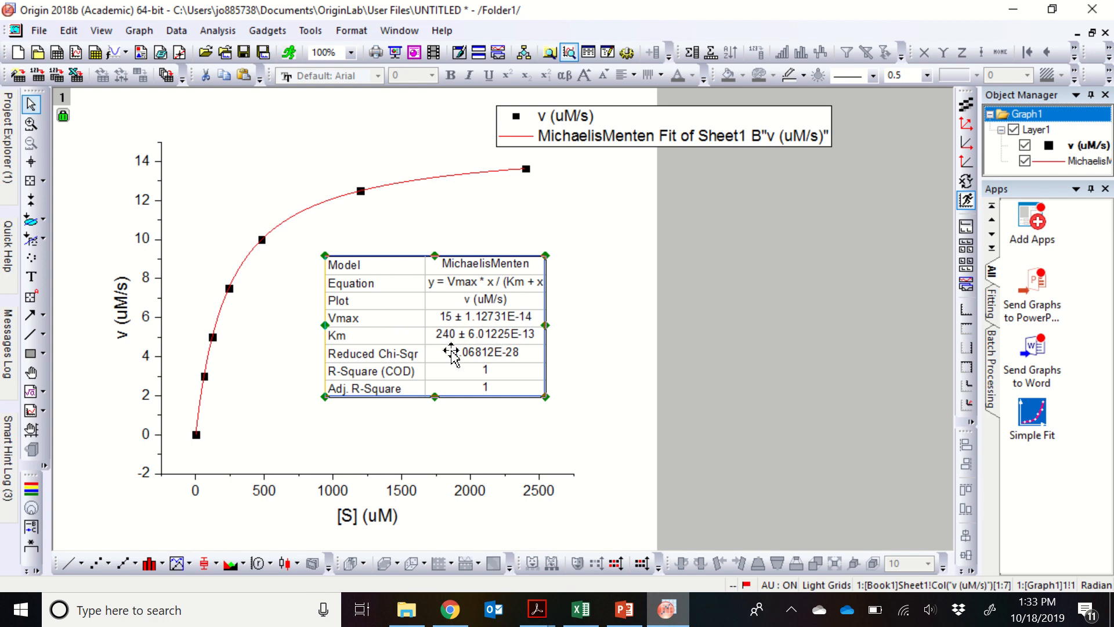
{"action": "mouse_move", "coordinate": [465, 311]}
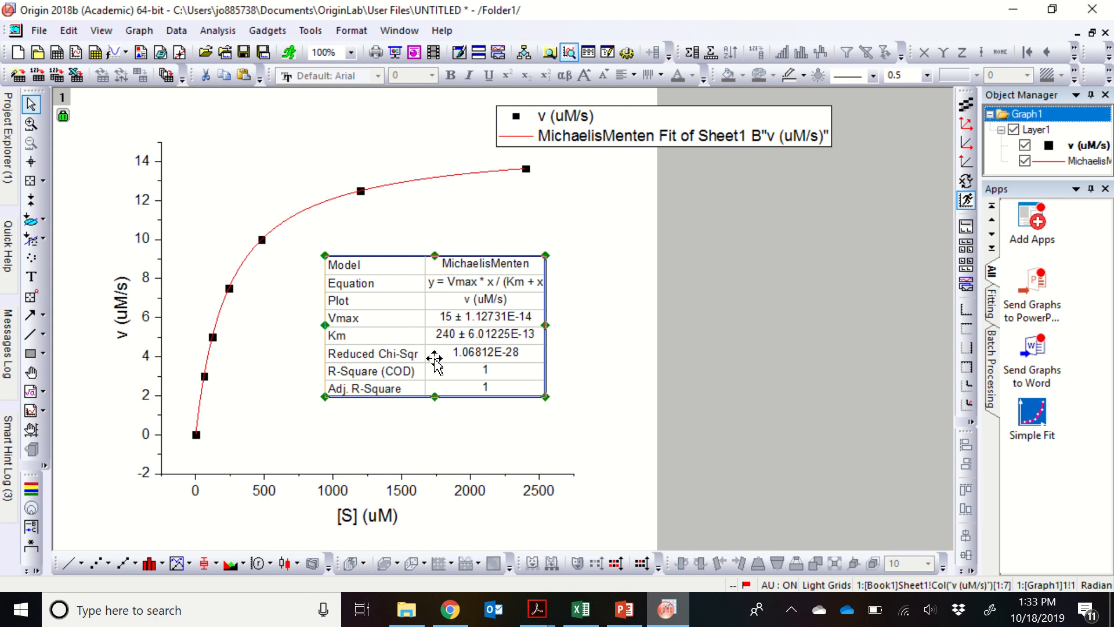
{"action": "mouse_move", "coordinate": [501, 376]}
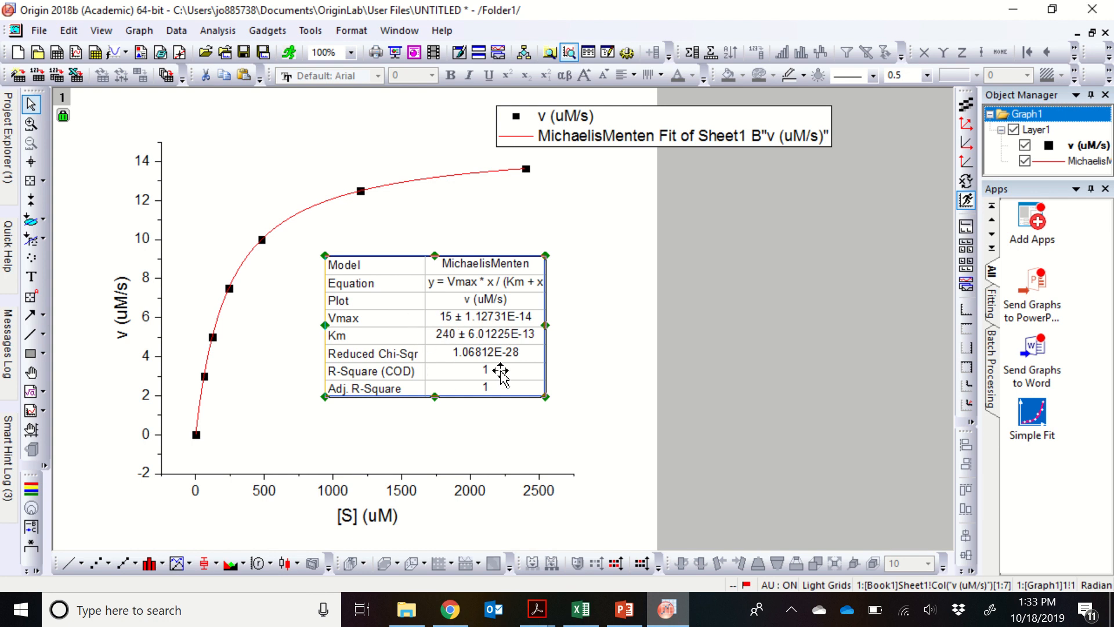
{"action": "mouse_move", "coordinate": [474, 434]}
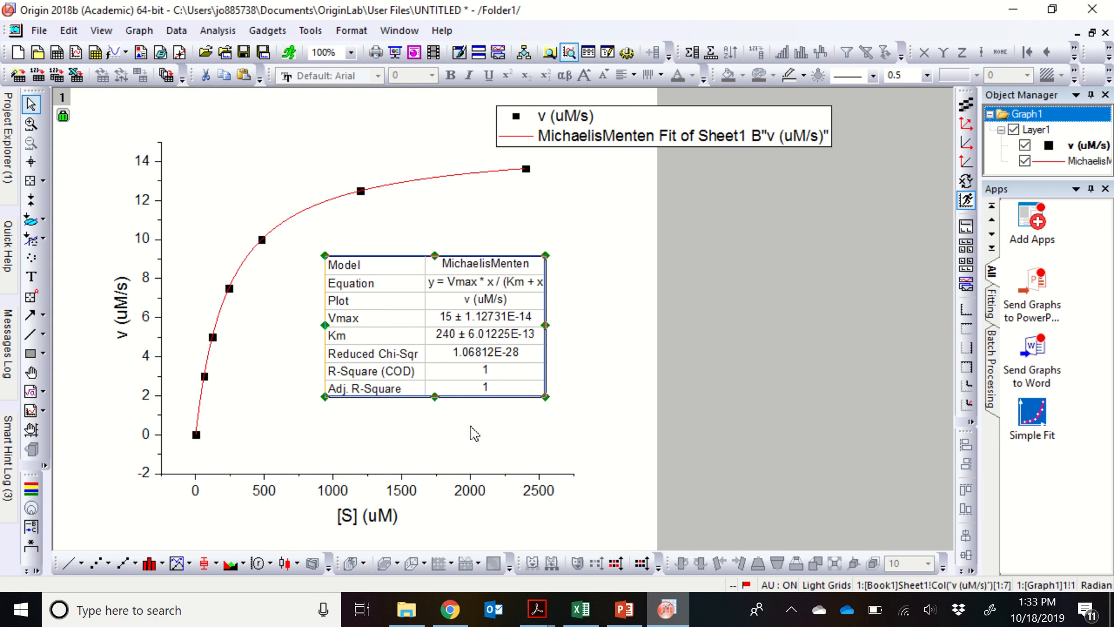
{"action": "mouse_move", "coordinate": [465, 432]}
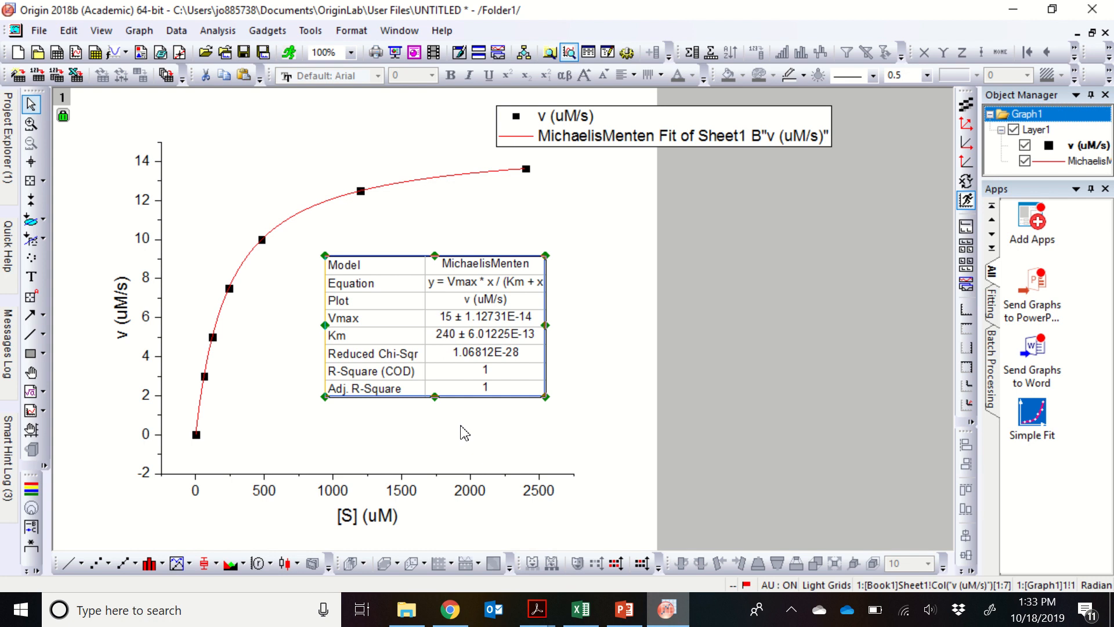
{"action": "mouse_move", "coordinate": [481, 477]}
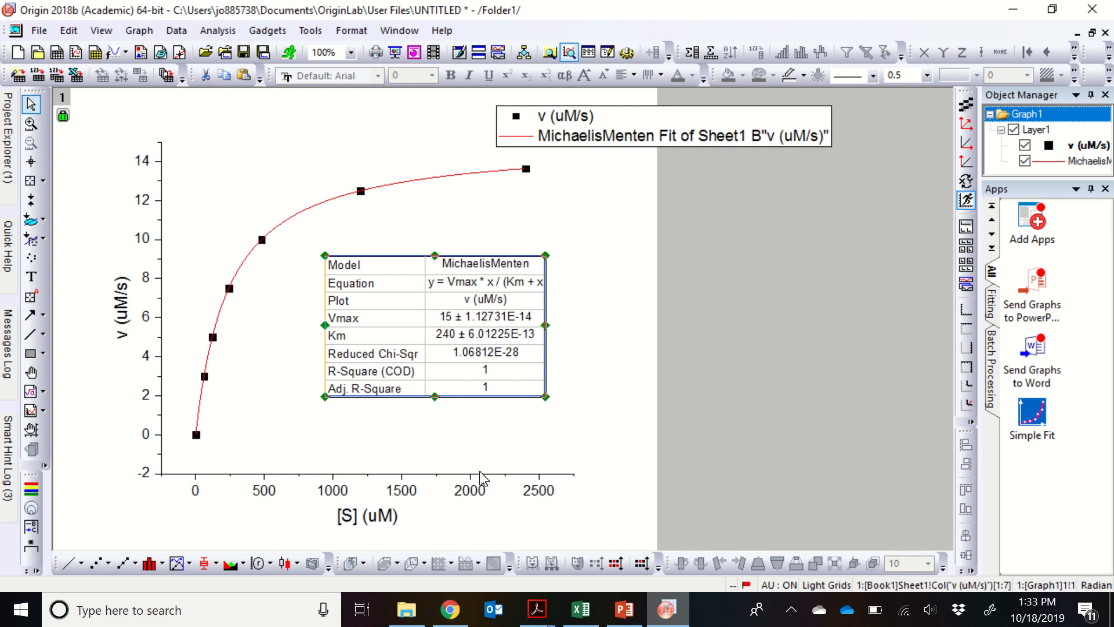
{"action": "mouse_move", "coordinate": [482, 470]}
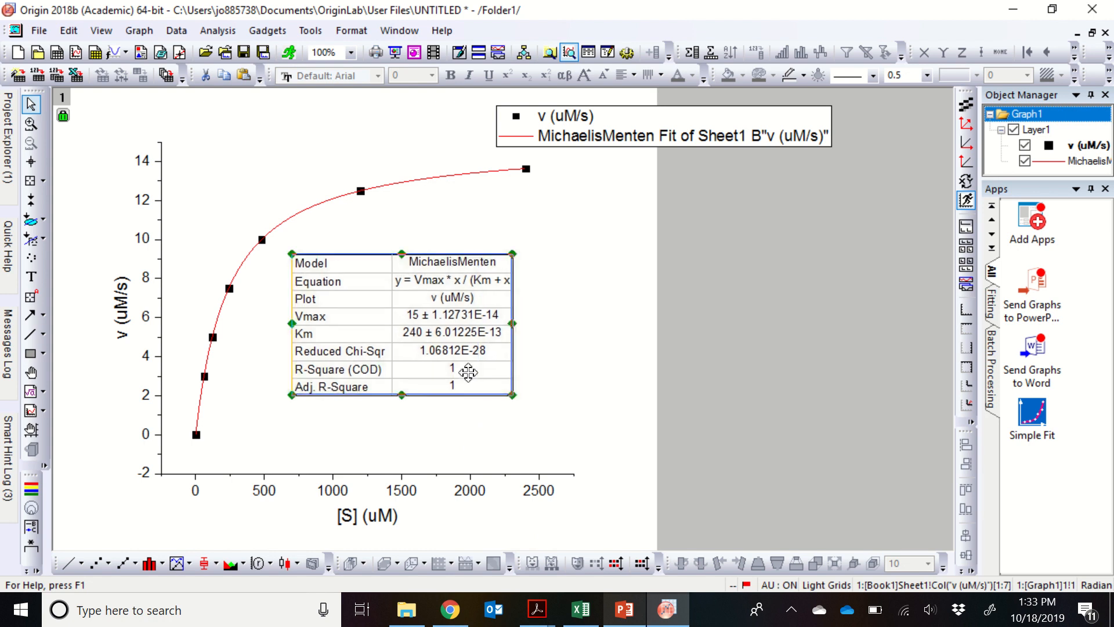
{"action": "mouse_move", "coordinate": [623, 610]}
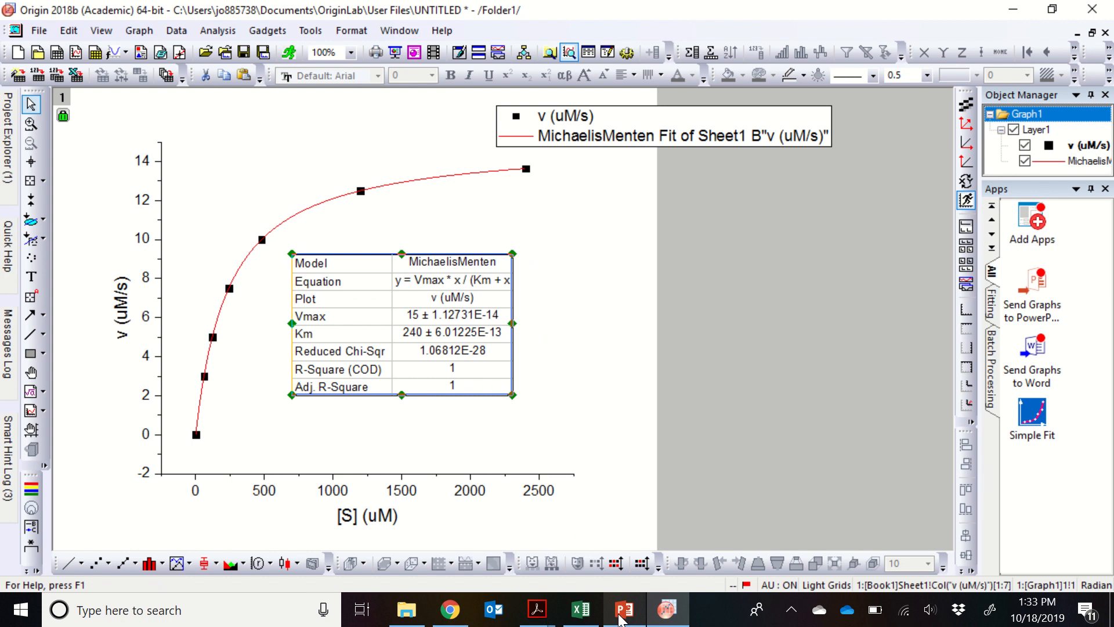
{"action": "mouse_move", "coordinate": [266, 431]}
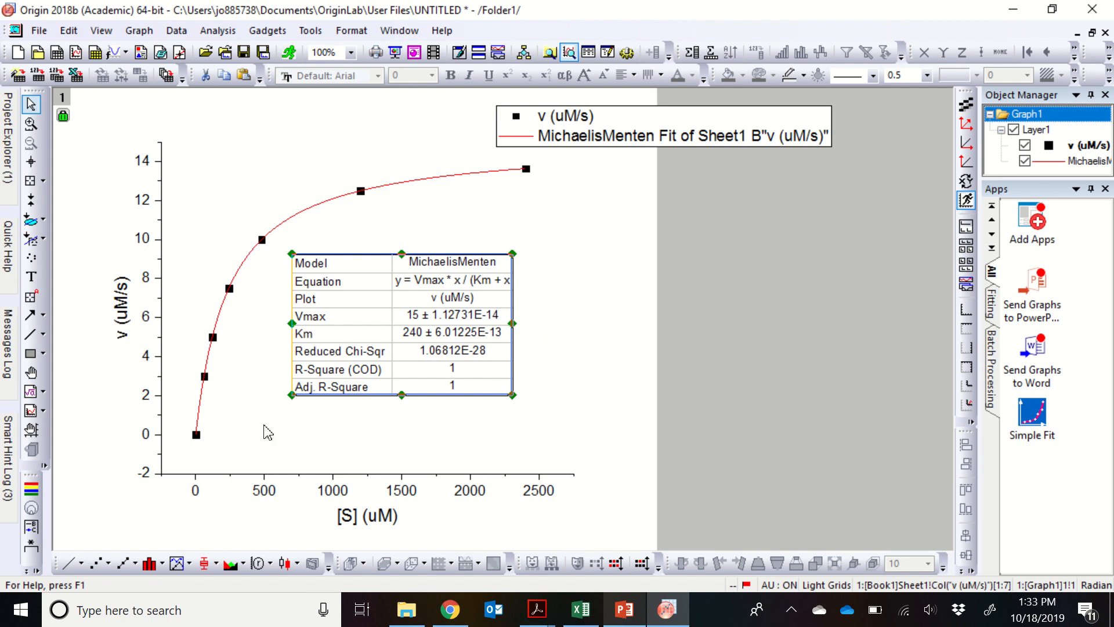
{"action": "mouse_move", "coordinate": [632, 620]}
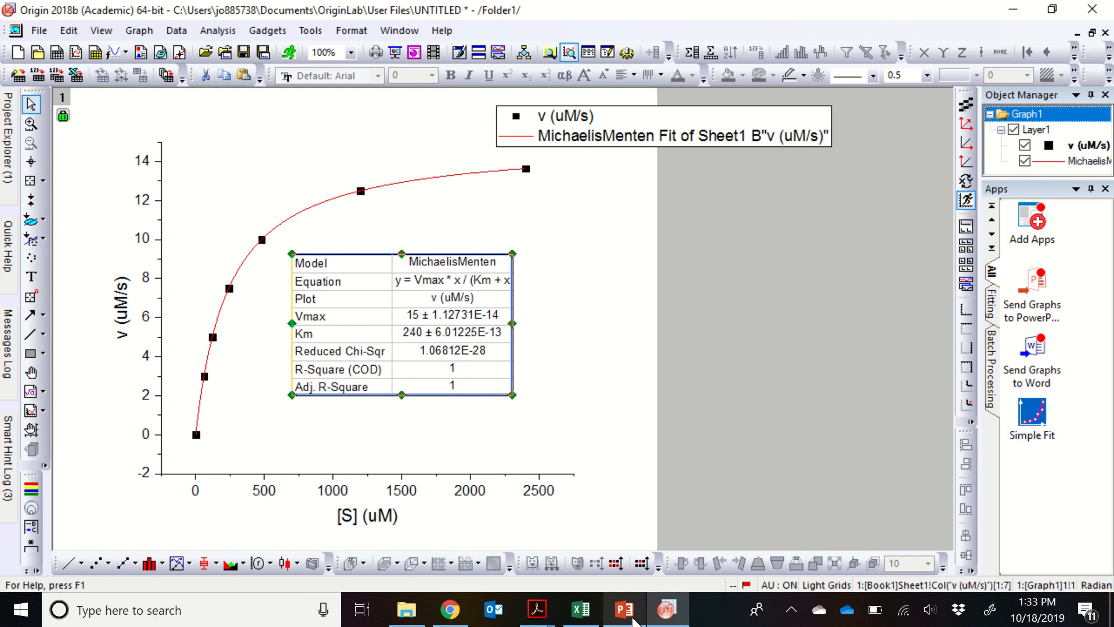
Review the Km and Vmax PowerPoint slide, then bring up the Excel rate-data workbook.
{"action": "left_click", "coordinate": [623, 610]}
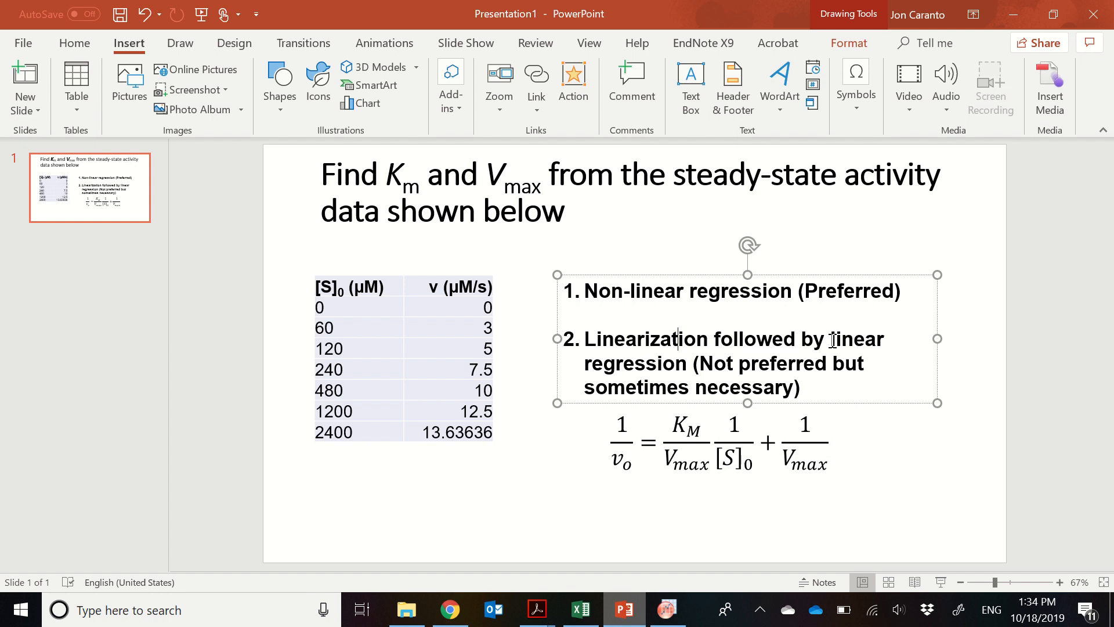
{"action": "left_click", "coordinate": [872, 423]}
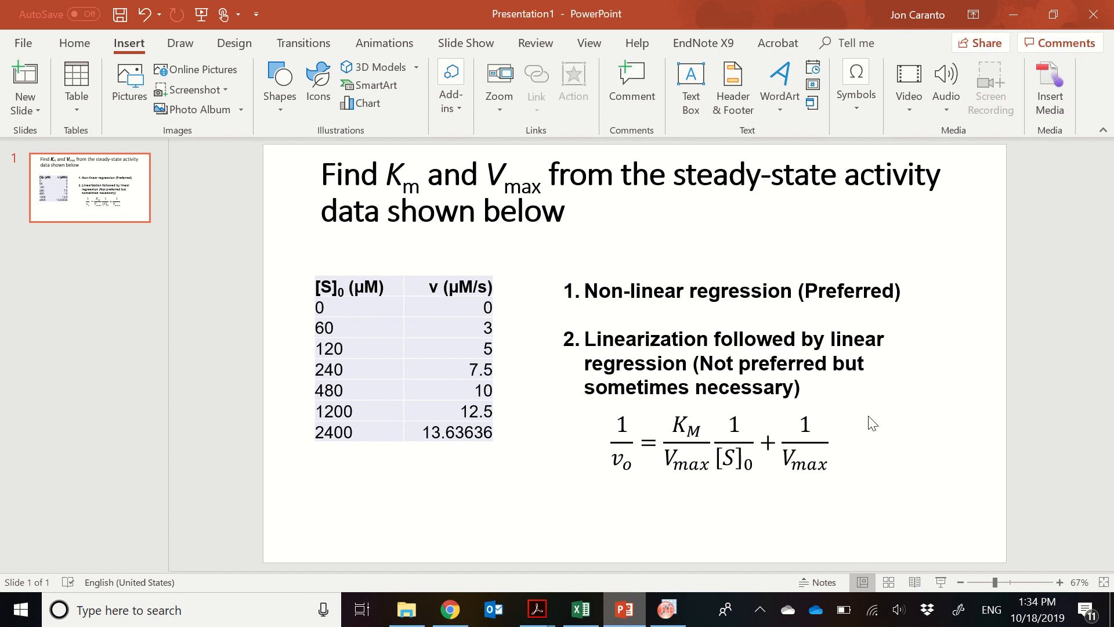
{"action": "mouse_move", "coordinate": [586, 339]}
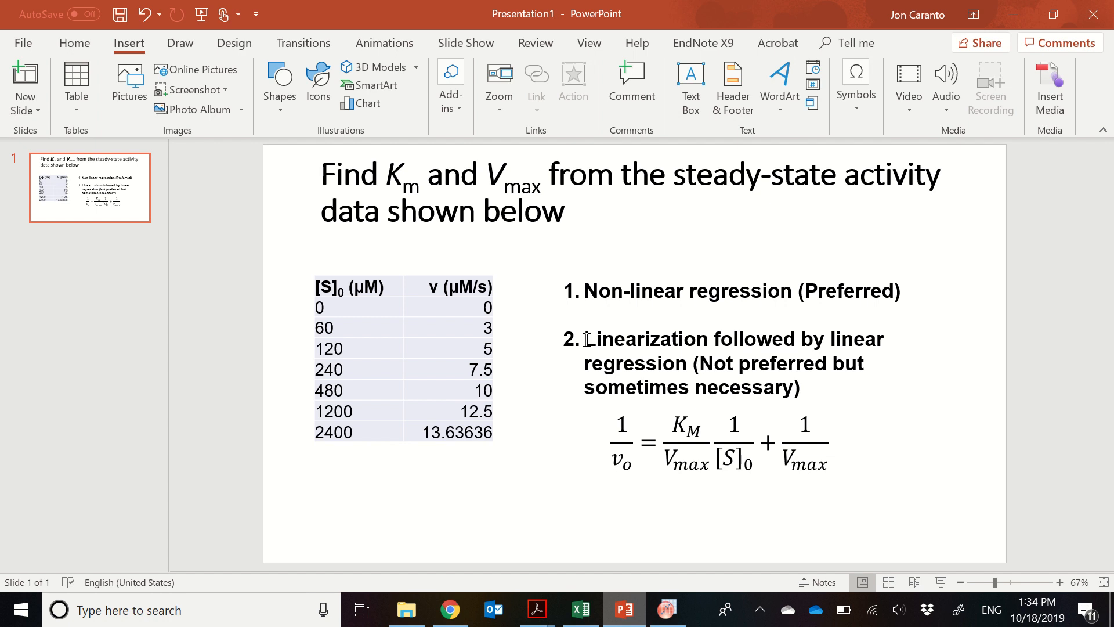
{"action": "mouse_move", "coordinate": [781, 412]}
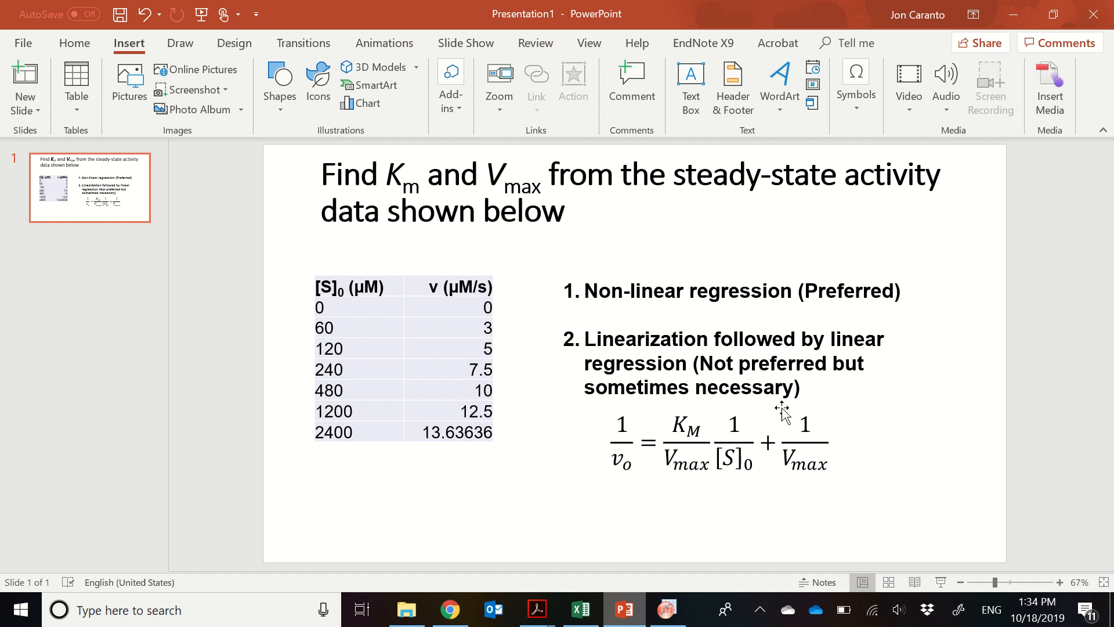
{"action": "mouse_move", "coordinate": [857, 427]}
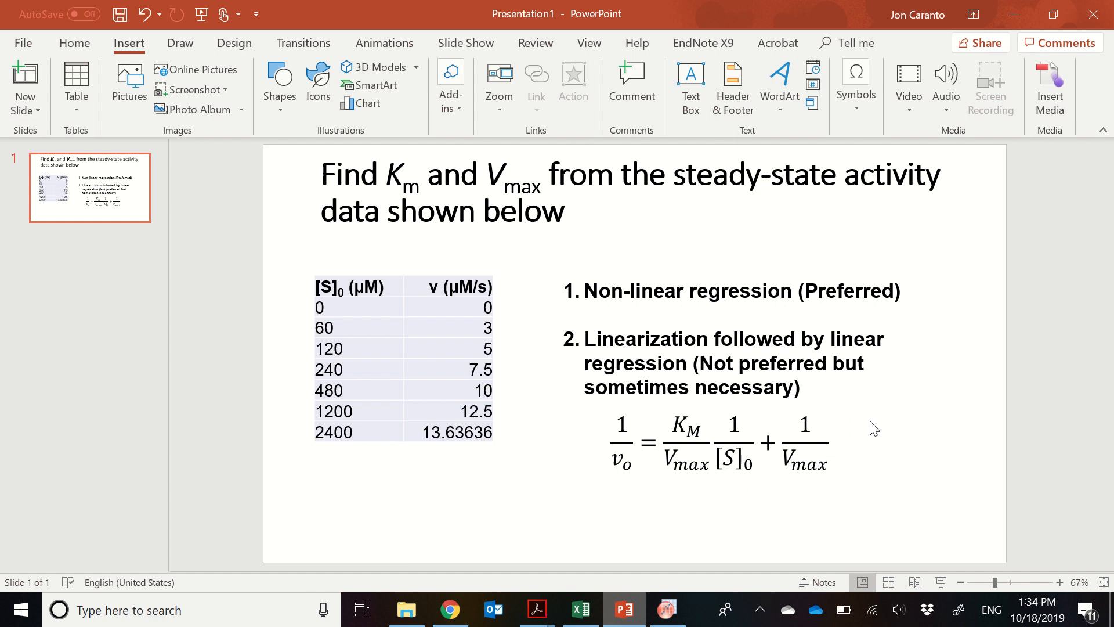
{"action": "mouse_move", "coordinate": [551, 502]}
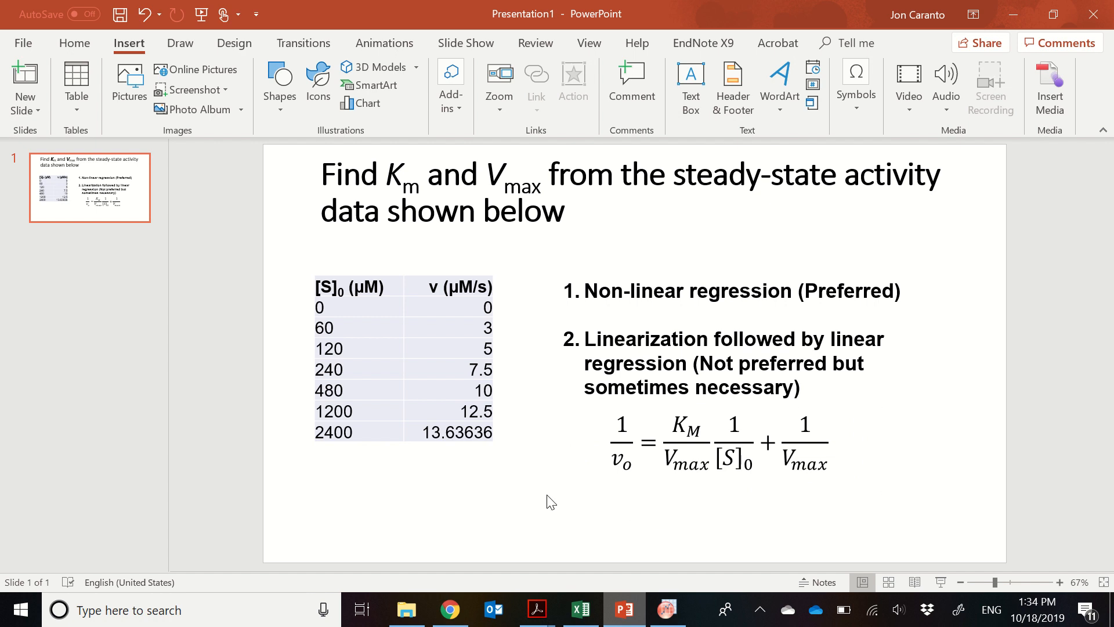
{"action": "mouse_move", "coordinate": [830, 405]}
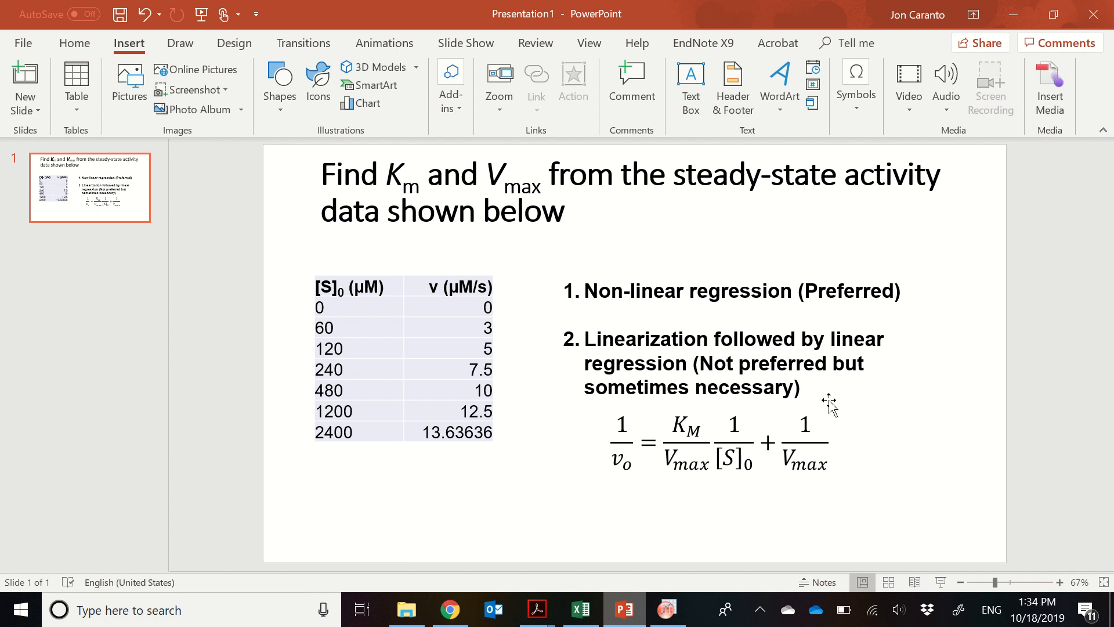
{"action": "mouse_move", "coordinate": [594, 474]}
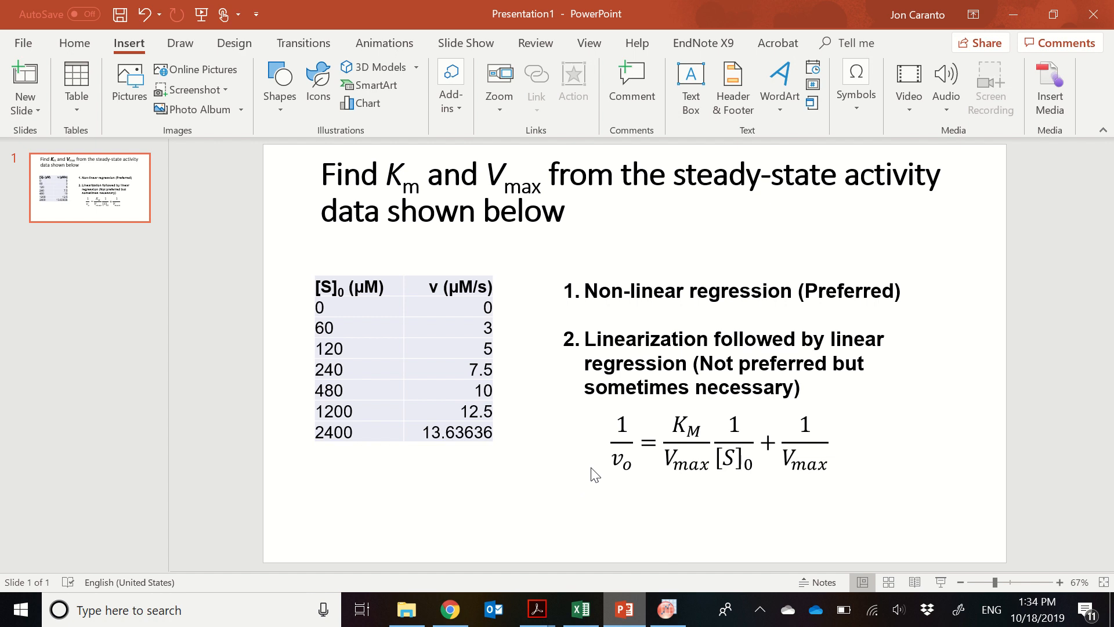
{"action": "mouse_move", "coordinate": [626, 409]}
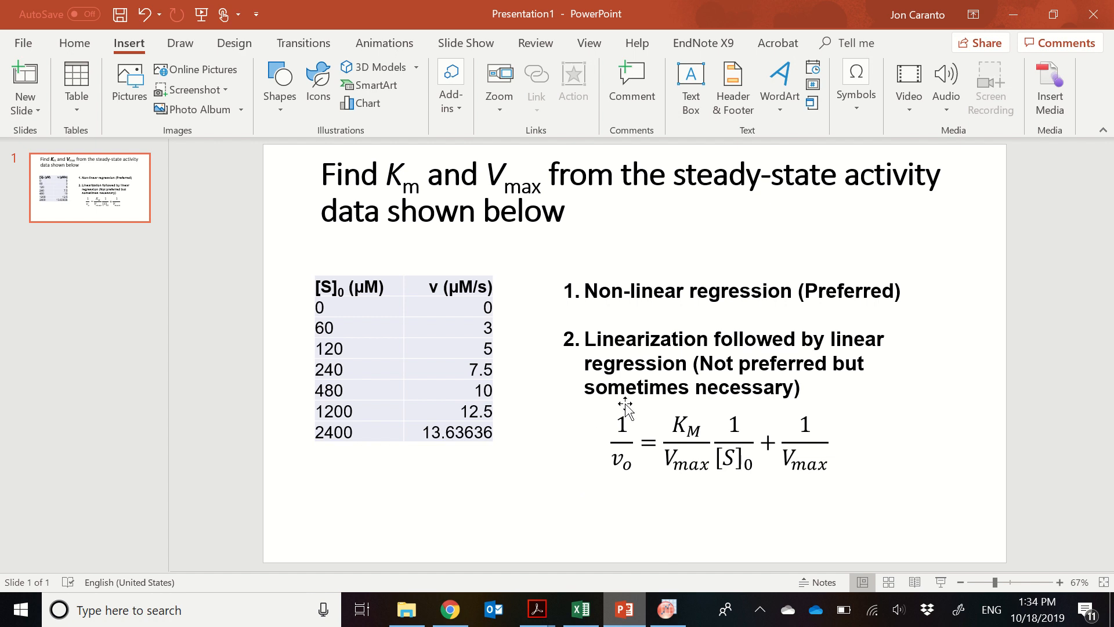
{"action": "mouse_move", "coordinate": [847, 456]}
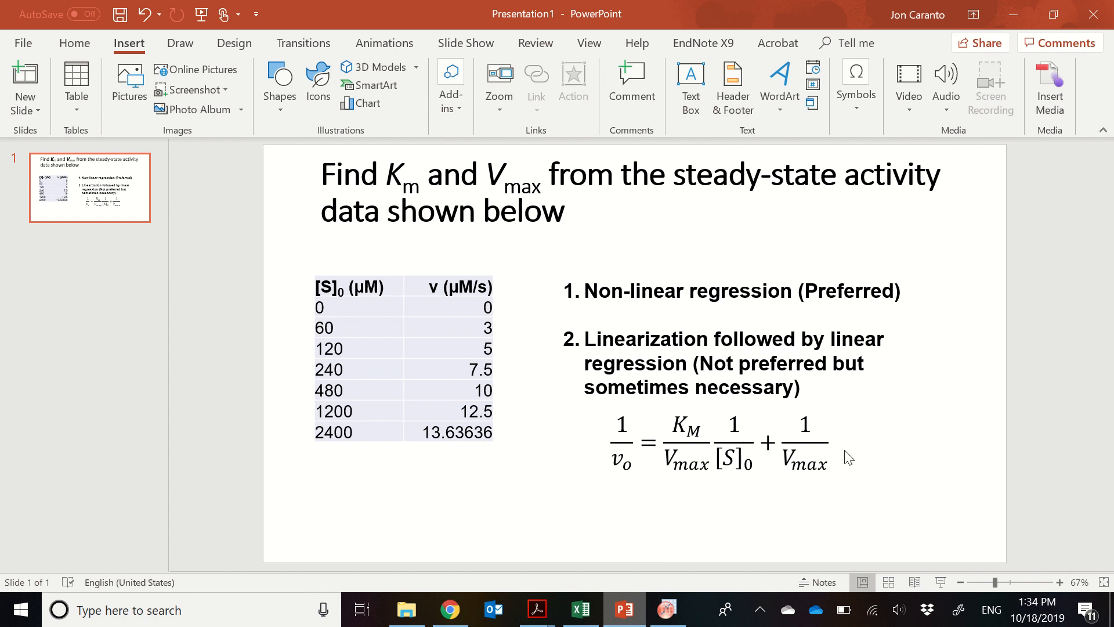
{"action": "mouse_move", "coordinate": [843, 482]}
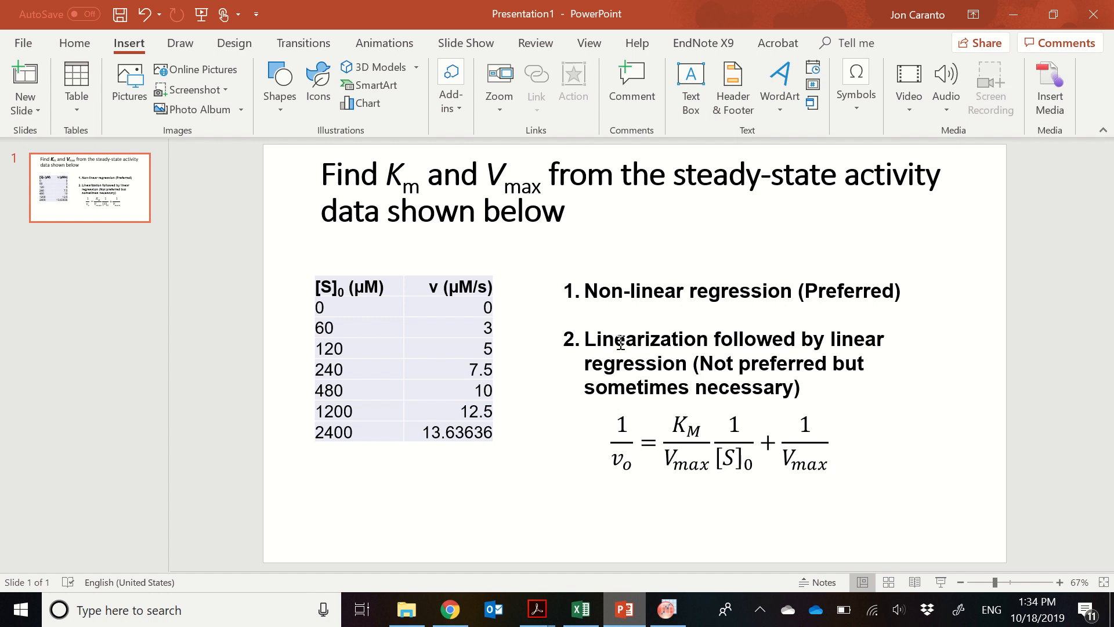
{"action": "mouse_move", "coordinate": [630, 424]}
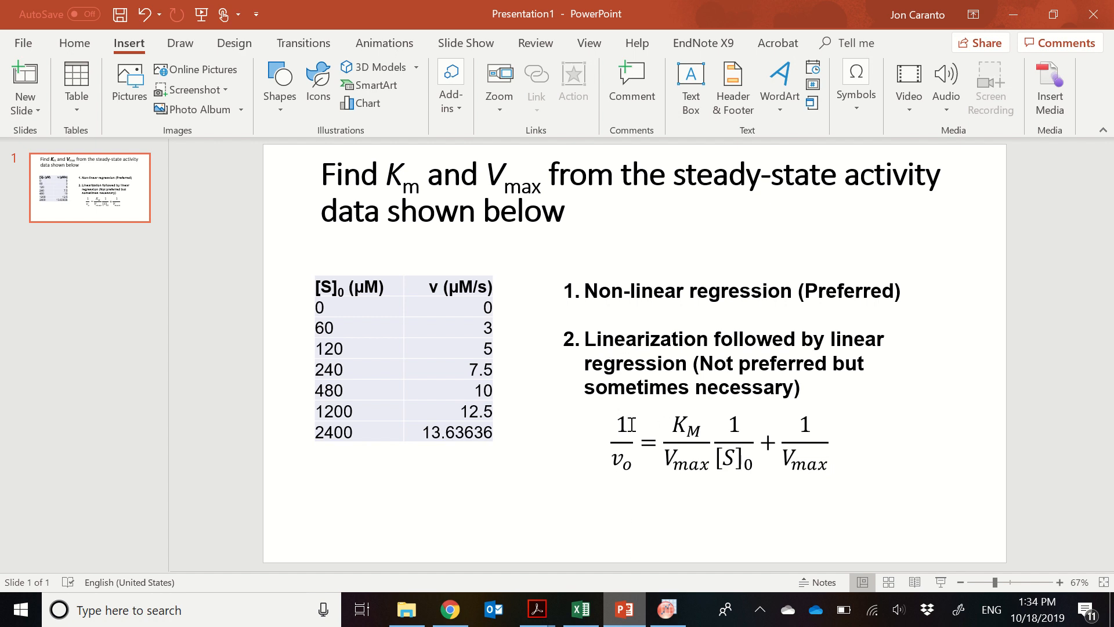
{"action": "mouse_move", "coordinate": [608, 430]}
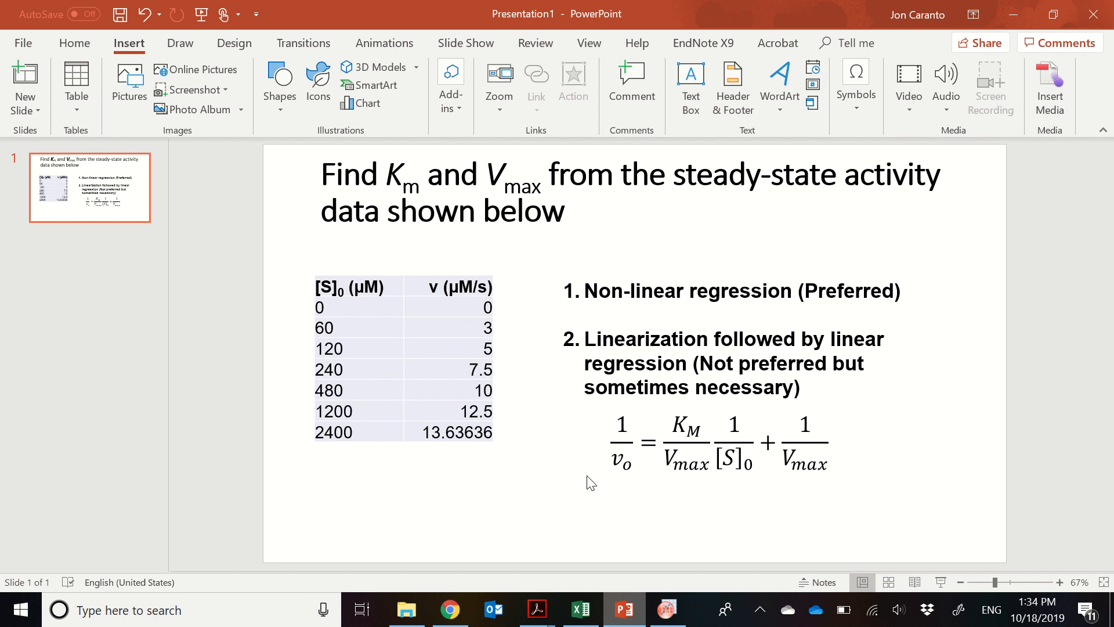
{"action": "mouse_move", "coordinate": [610, 474]}
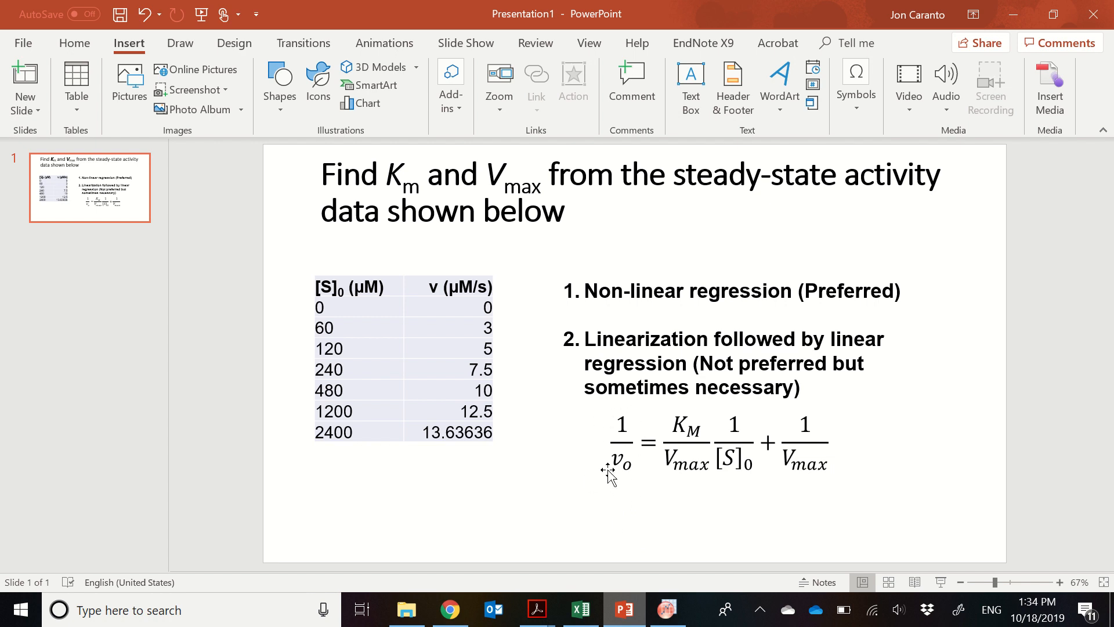
{"action": "mouse_move", "coordinate": [734, 444]}
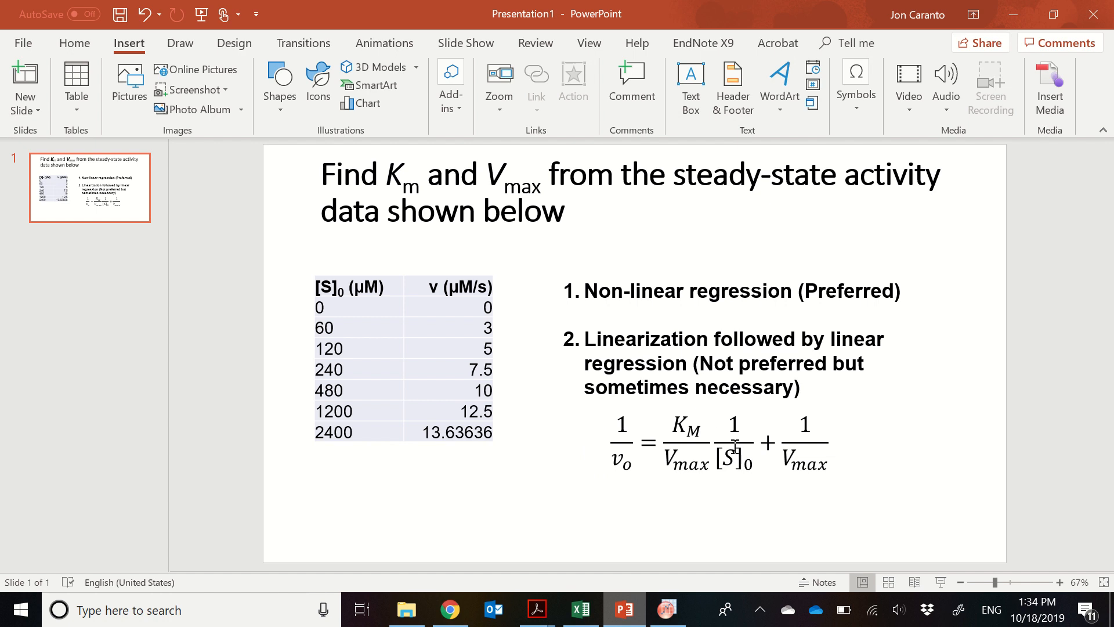
{"action": "mouse_move", "coordinate": [581, 609]}
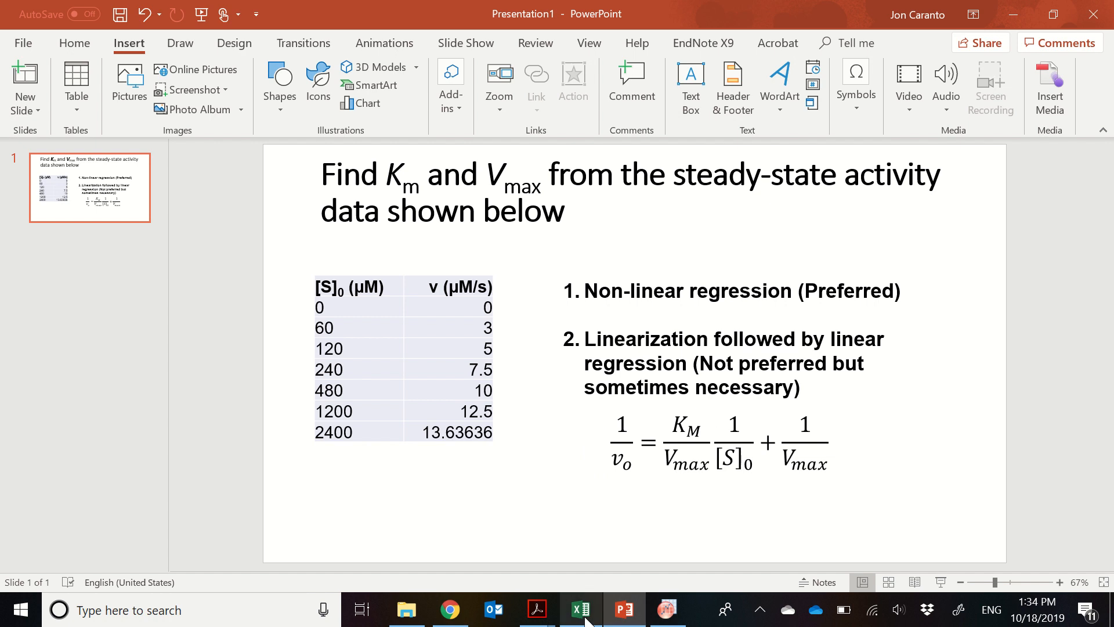
{"action": "left_click", "coordinate": [580, 610]}
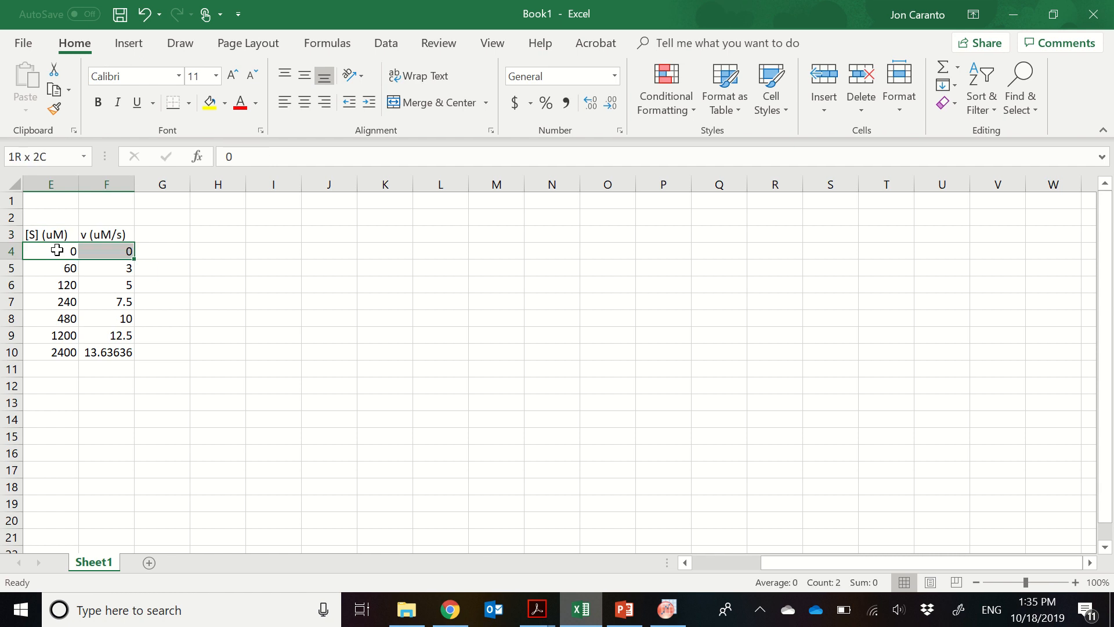
Add reciprocal column headings 1/[S]0 and 1/v in H3 and I3.
{"action": "left_click", "coordinate": [217, 233]}
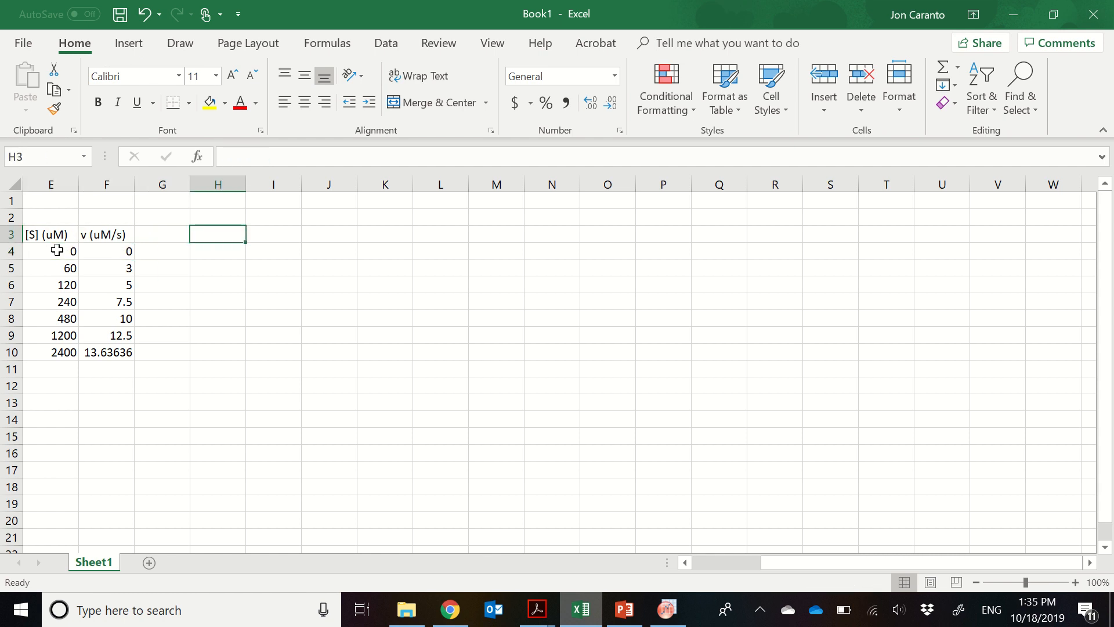
{"action": "type", "text": "1/"}
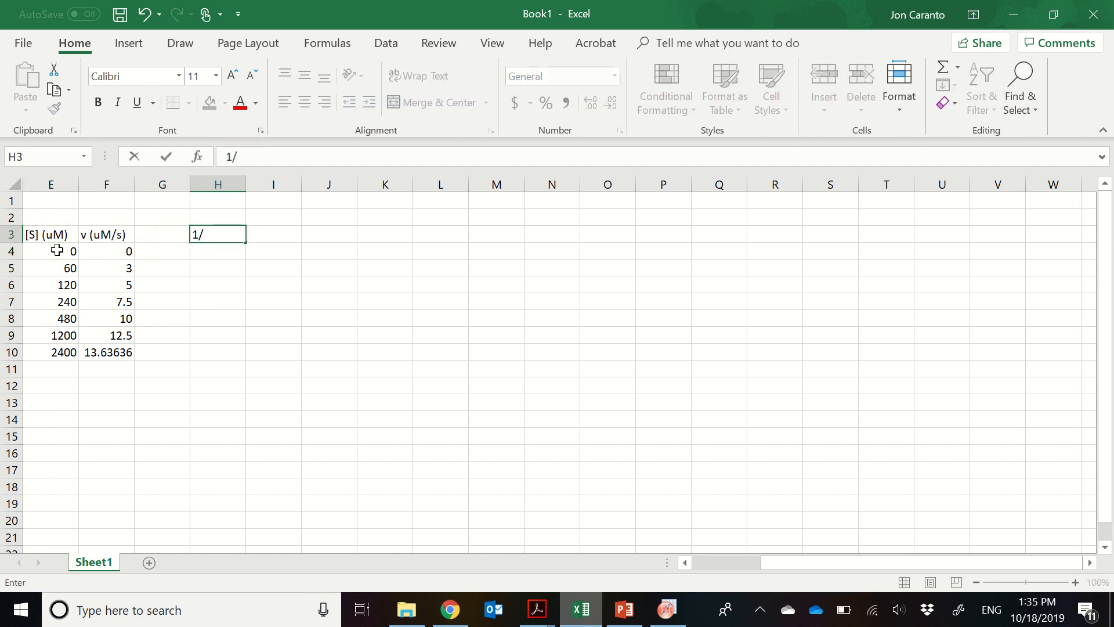
{"action": "type", "text": "[S]0"}
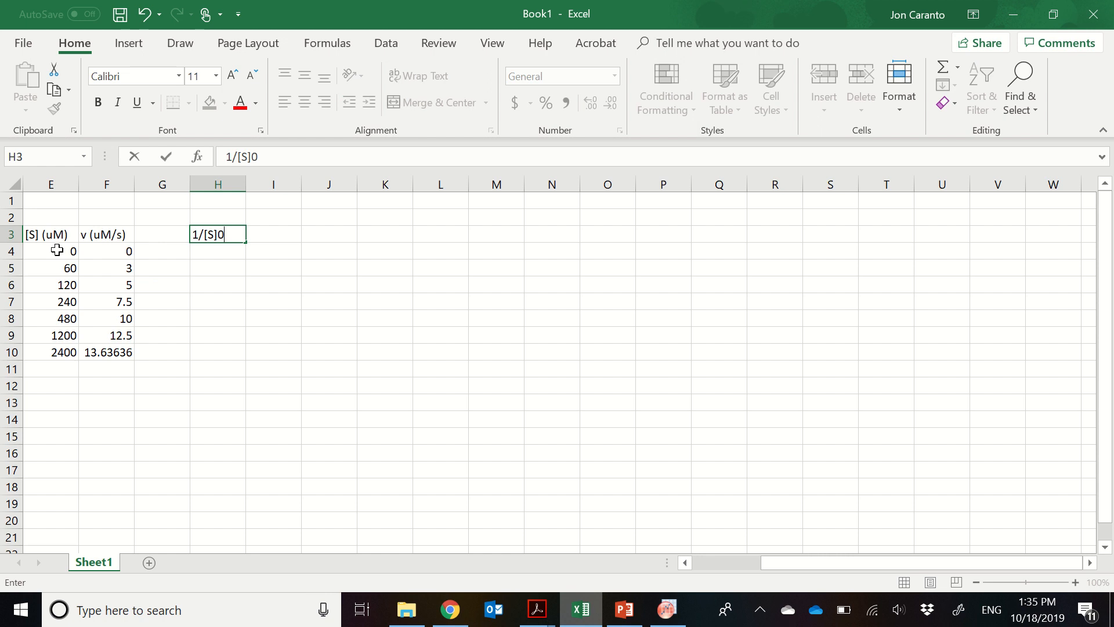
{"action": "key", "text": "Tab"}
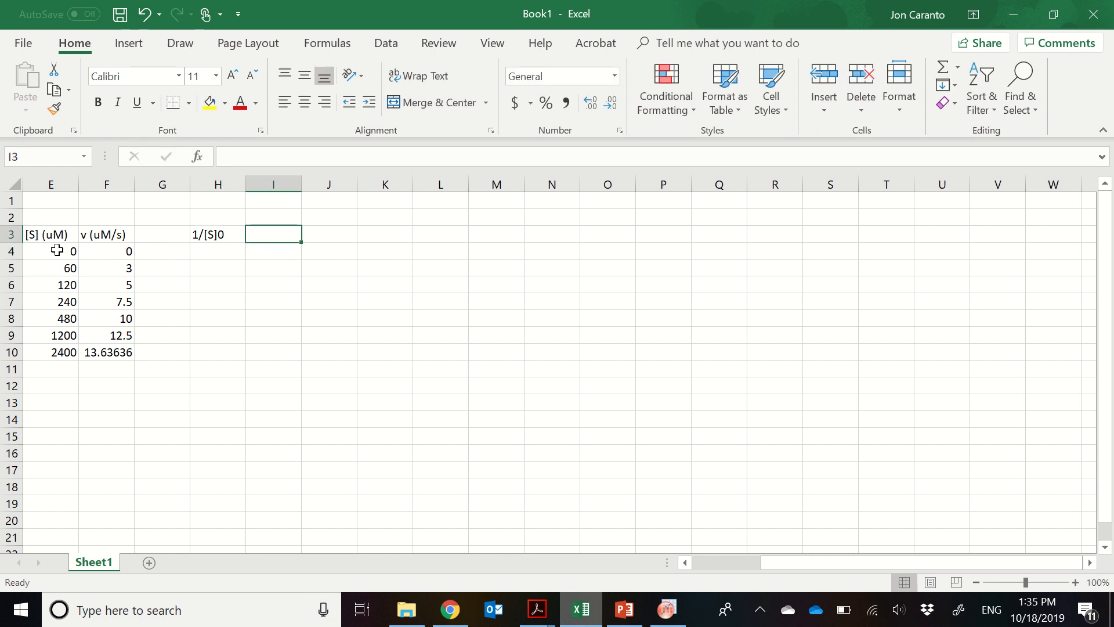
{"action": "type", "text": "1/v"}
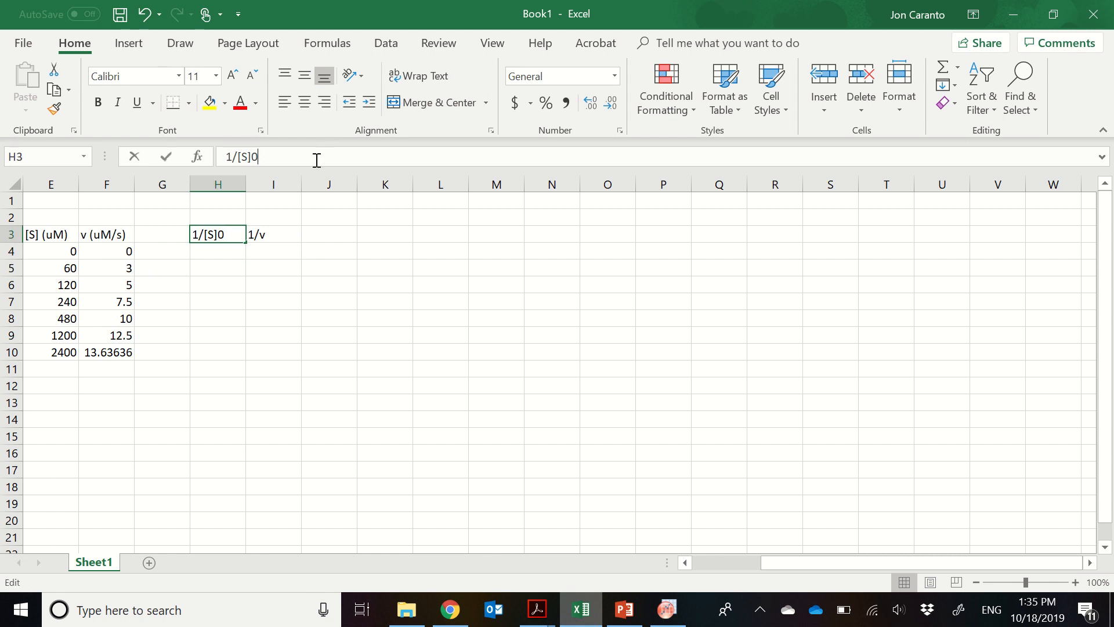
{"action": "type", "text": "(1.uM"}
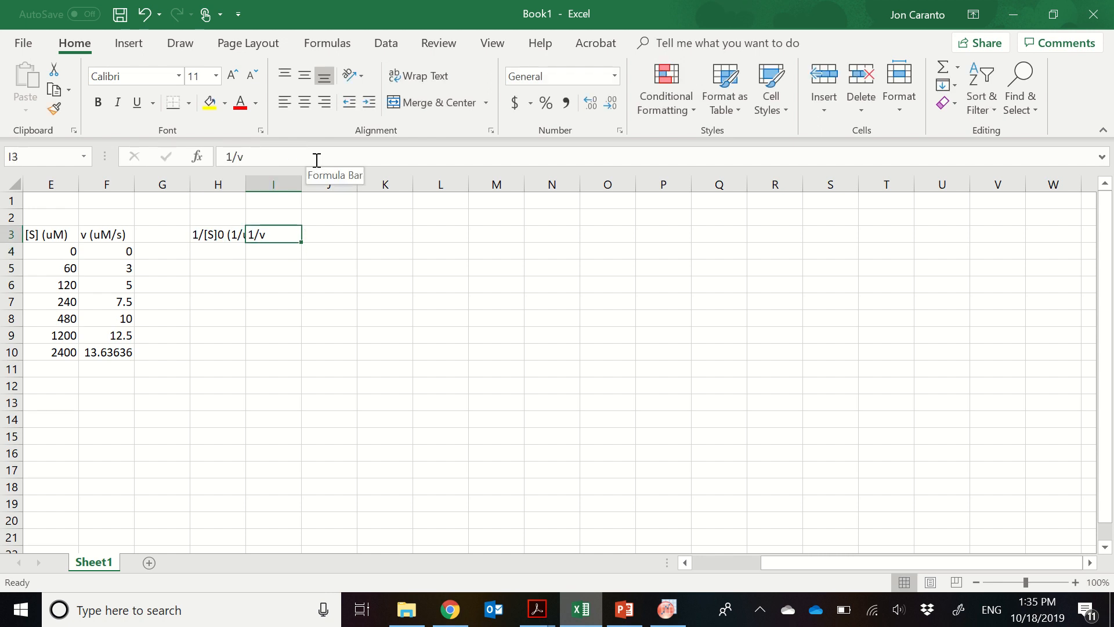
{"action": "mouse_move", "coordinate": [311, 219]}
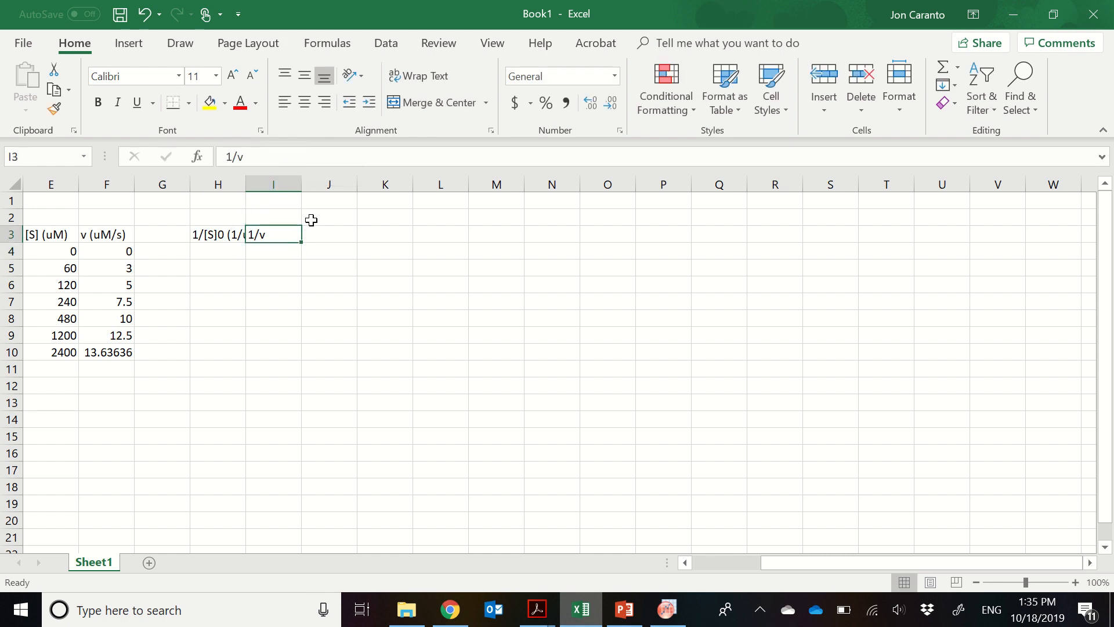
{"action": "type", "text": "(s/uM"}
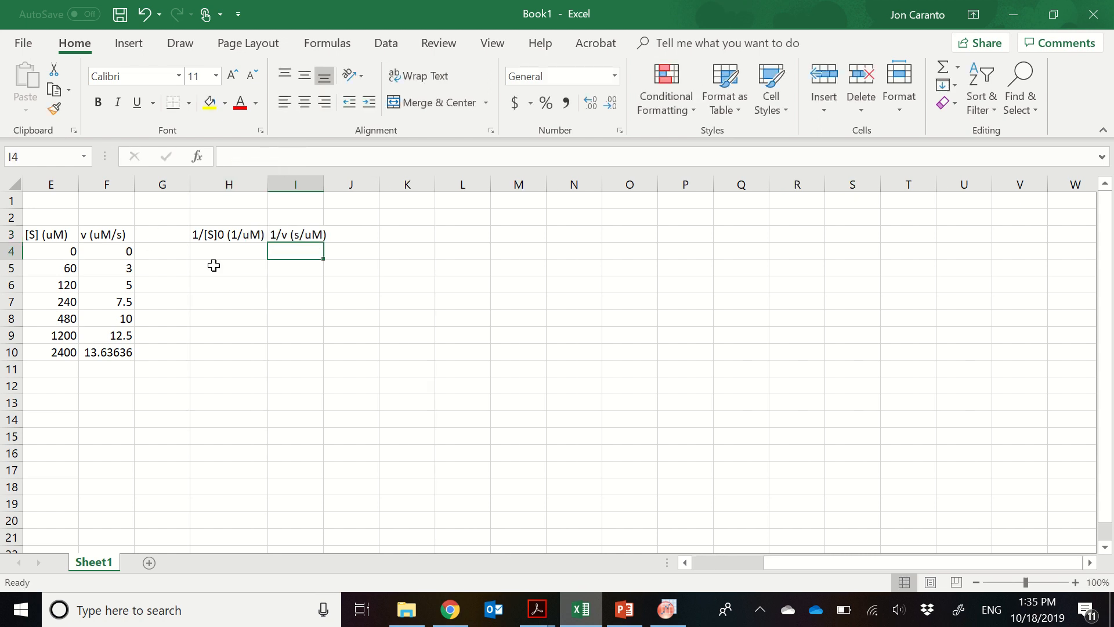
Enter the reciprocal formula =1/E5 in H5 and select it for filling down.
{"action": "left_click", "coordinate": [228, 250]}
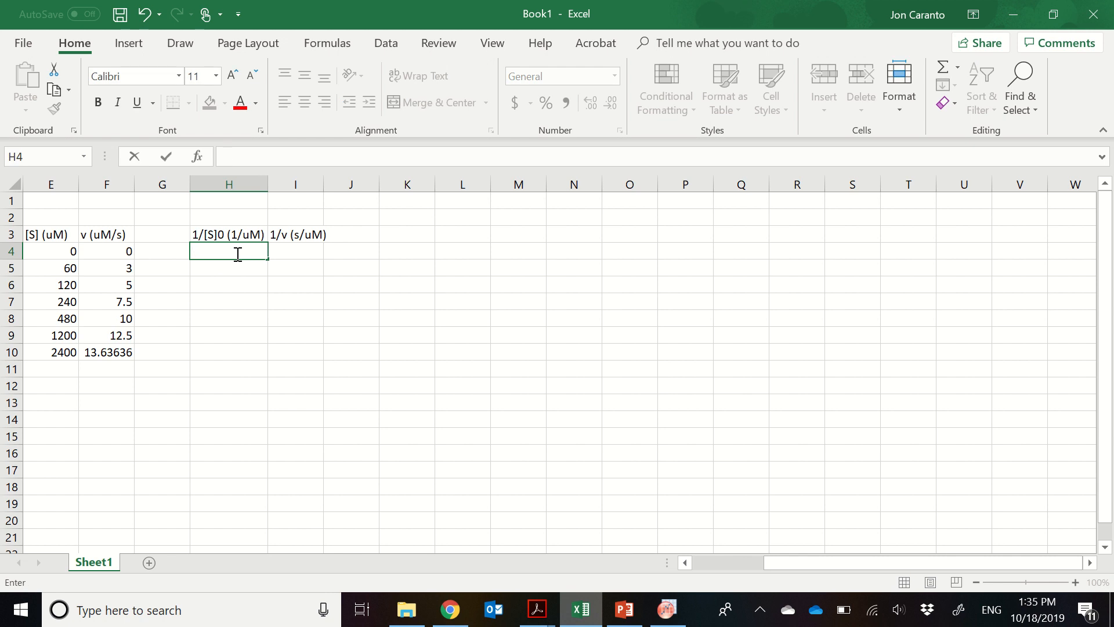
{"action": "left_click", "coordinate": [106, 250]}
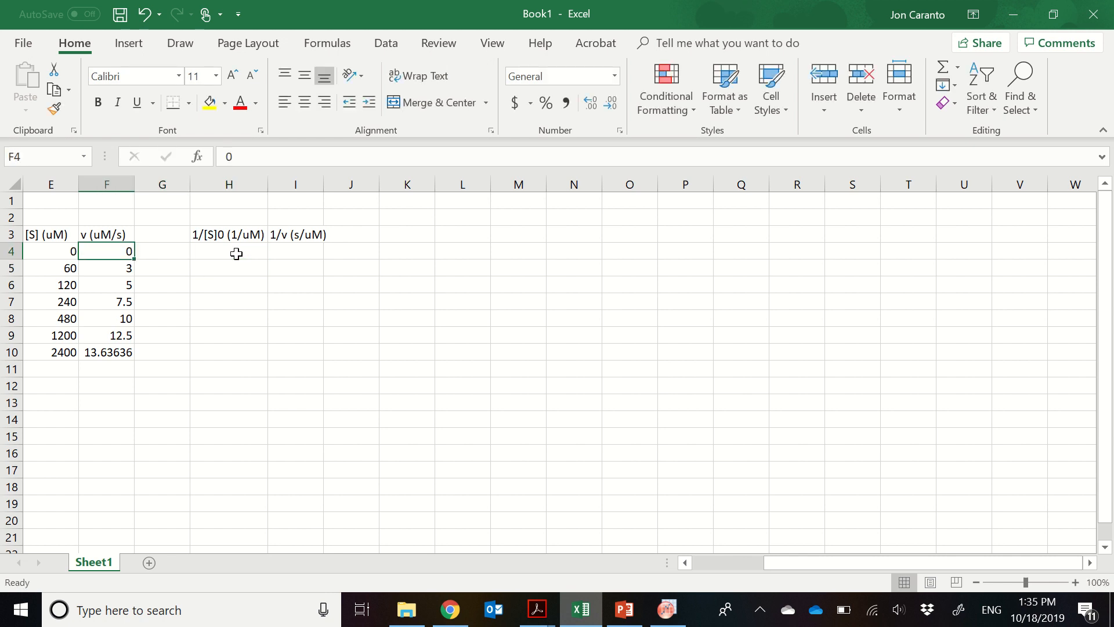
{"action": "left_click", "coordinate": [228, 267]}
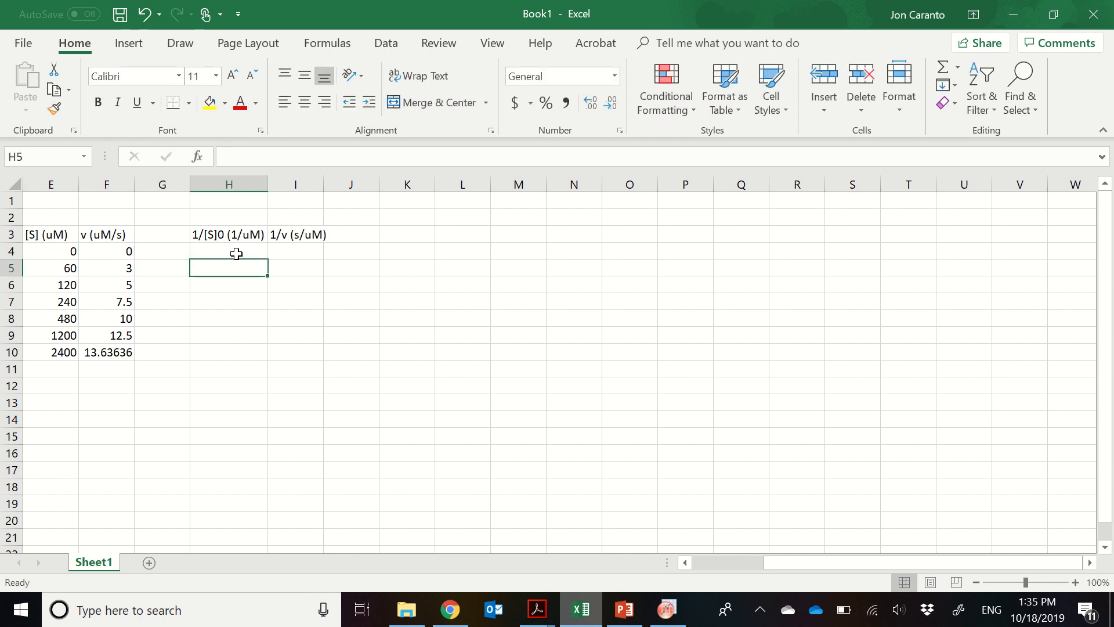
{"action": "type", "text": "="}
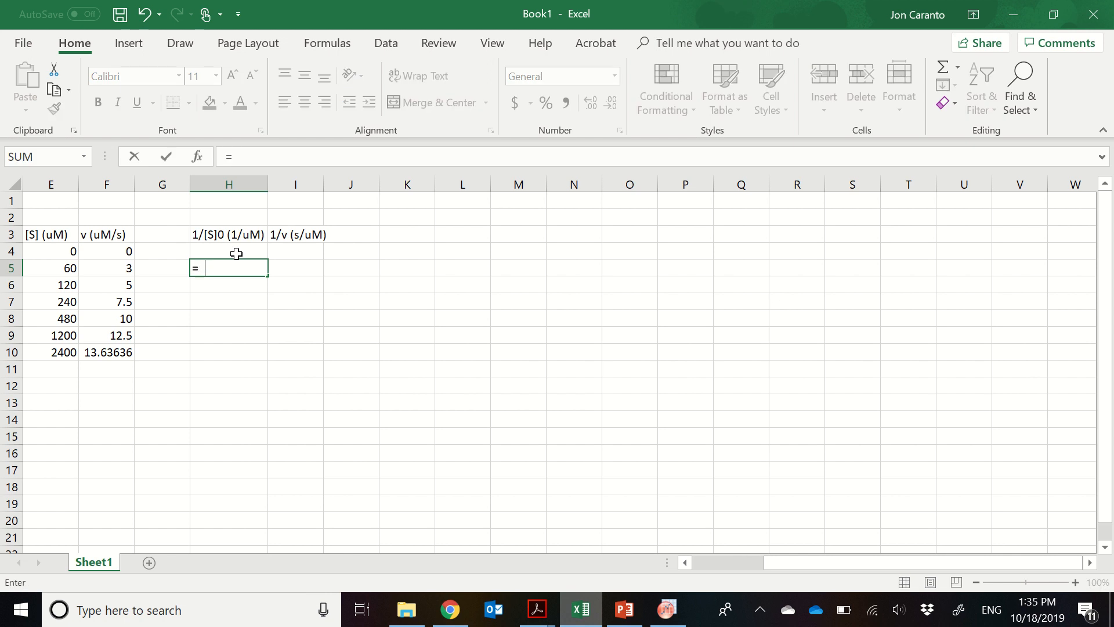
{"action": "type", "text": "1/"}
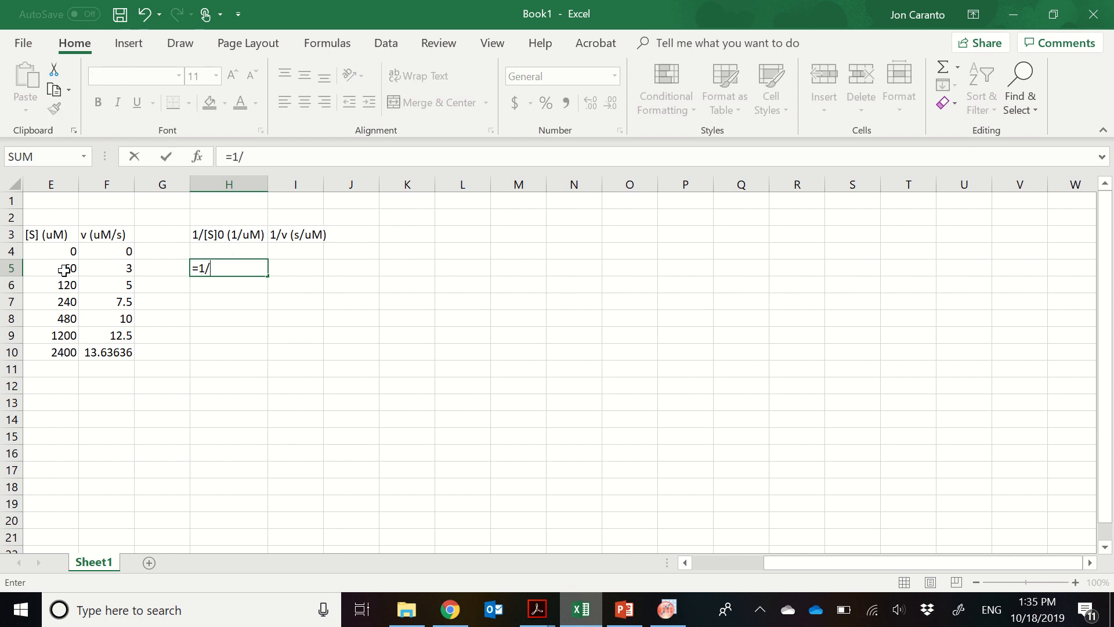
{"action": "key", "text": "Return"}
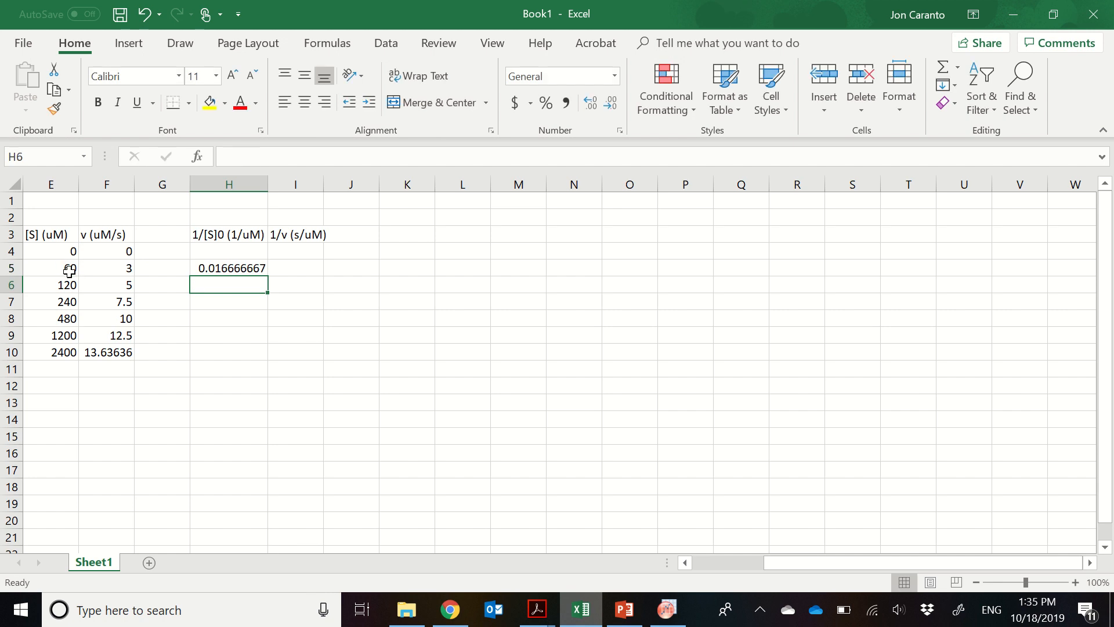
{"action": "left_click", "coordinate": [228, 268]}
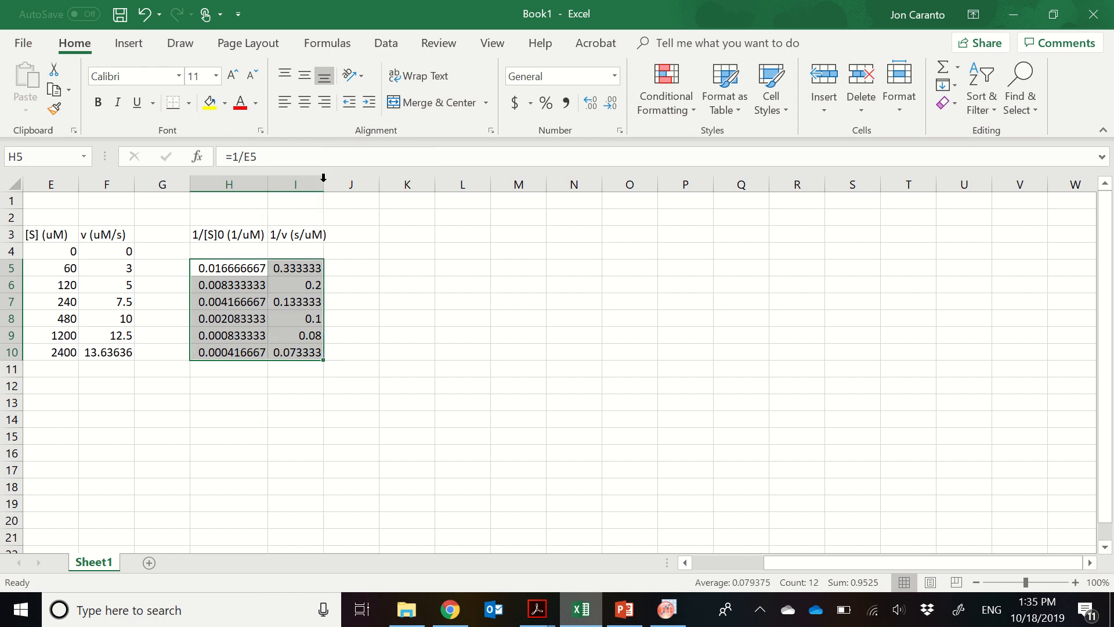
Widen column I and insert markers-only scatter charts of 1/v vs 1/[S] and v vs [S].
{"action": "left_click_drag", "start_coordinate": [323, 184], "coordinate": [343, 184]}
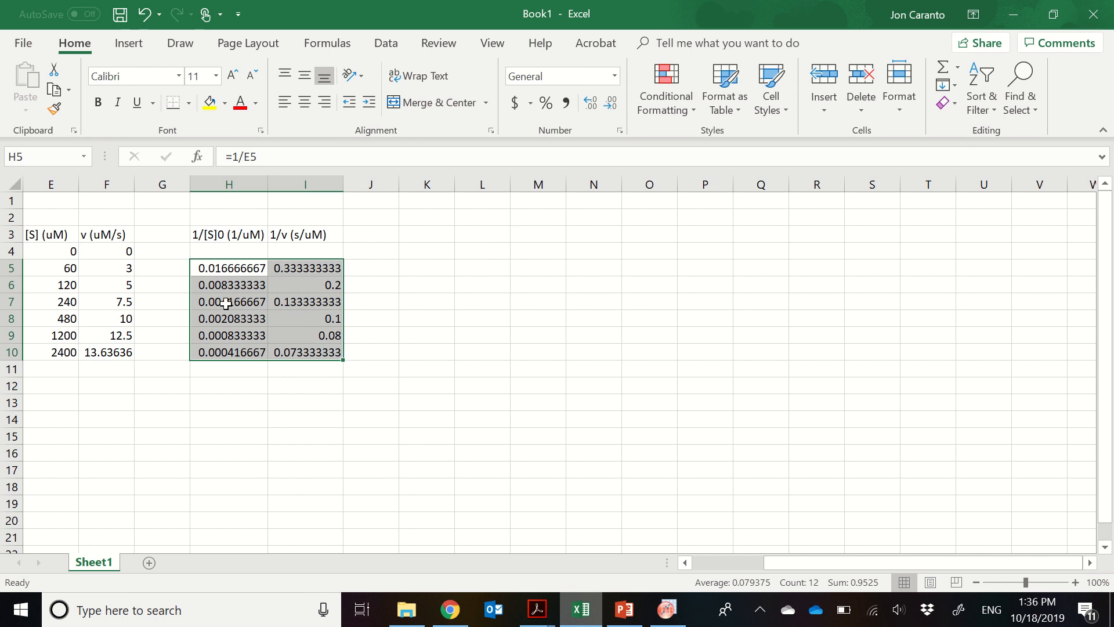
{"action": "mouse_move", "coordinate": [228, 216]}
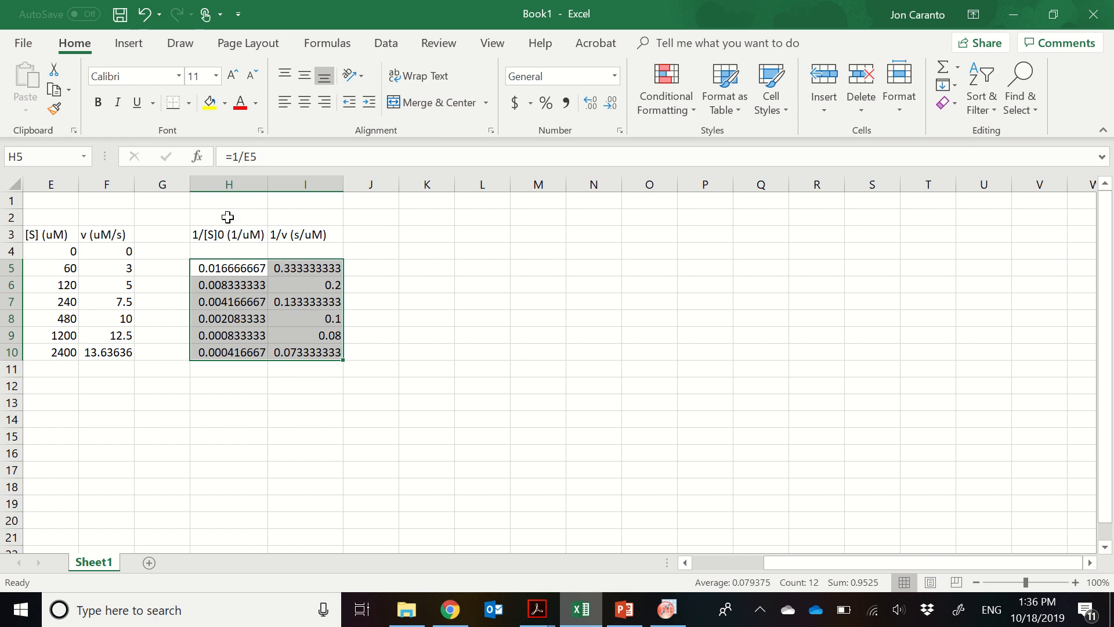
{"action": "left_click", "coordinate": [129, 42]}
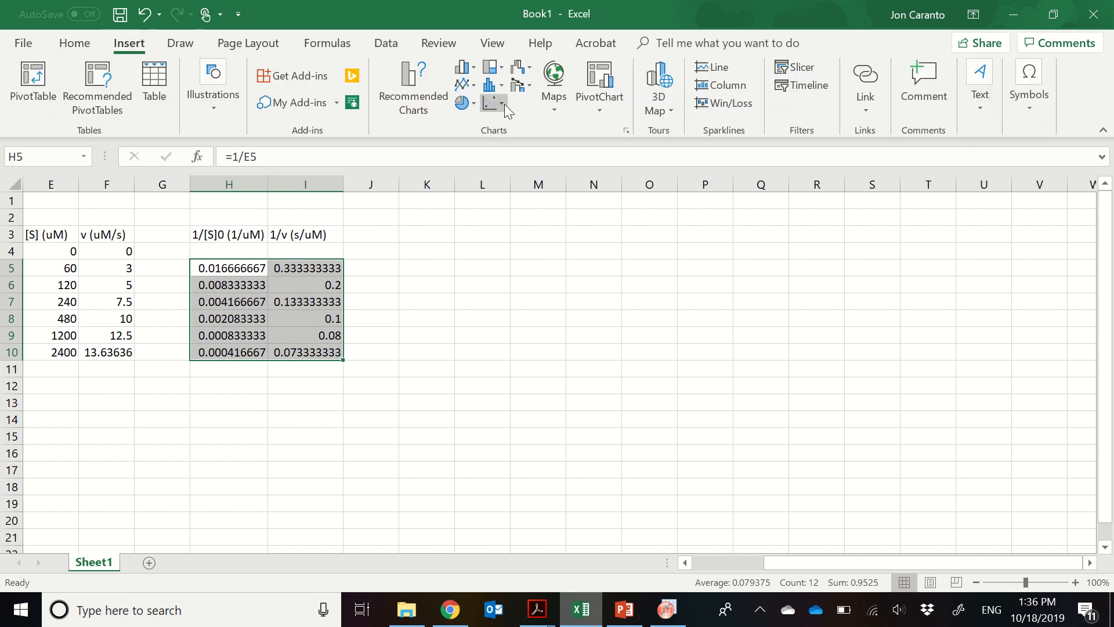
{"action": "left_click", "coordinate": [486, 84]}
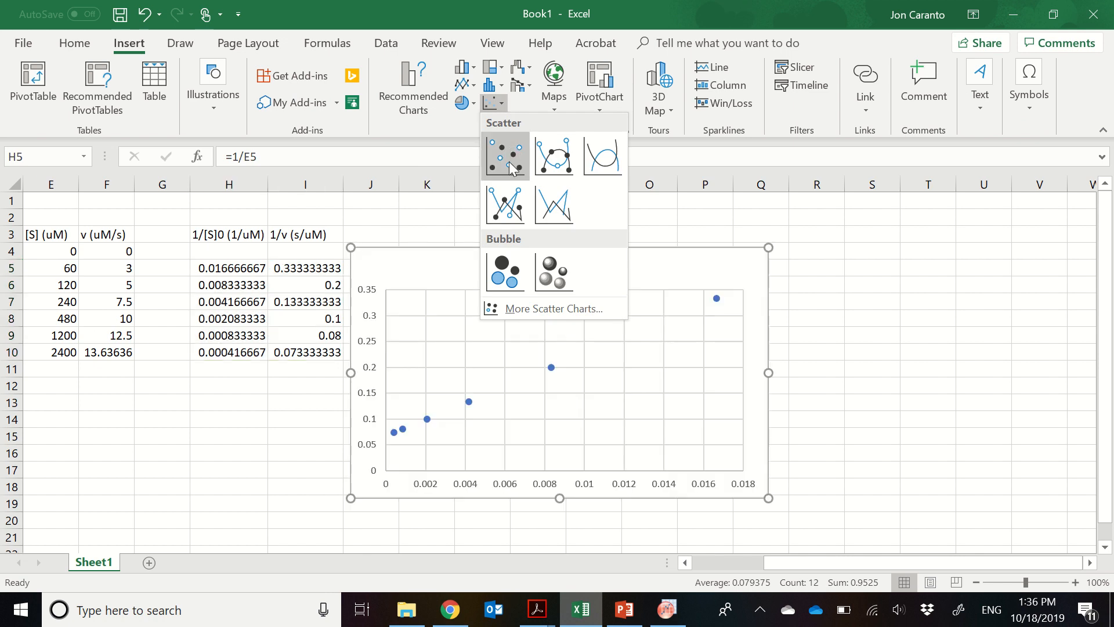
{"action": "left_click", "coordinate": [505, 155]}
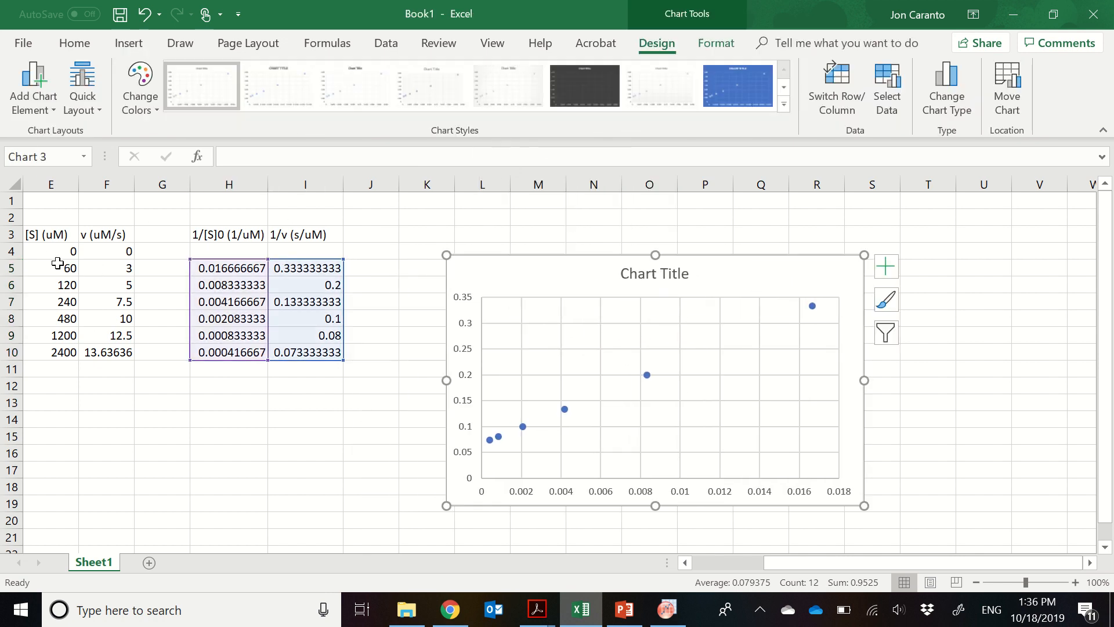
{"action": "left_click", "coordinate": [50, 250]}
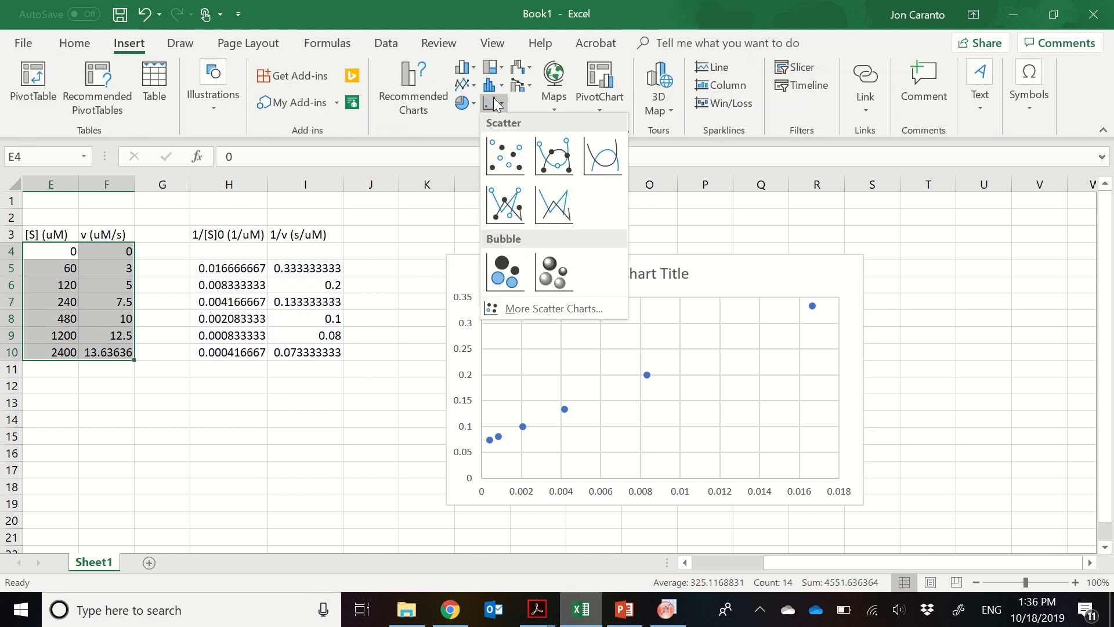
{"action": "left_click", "coordinate": [504, 155]}
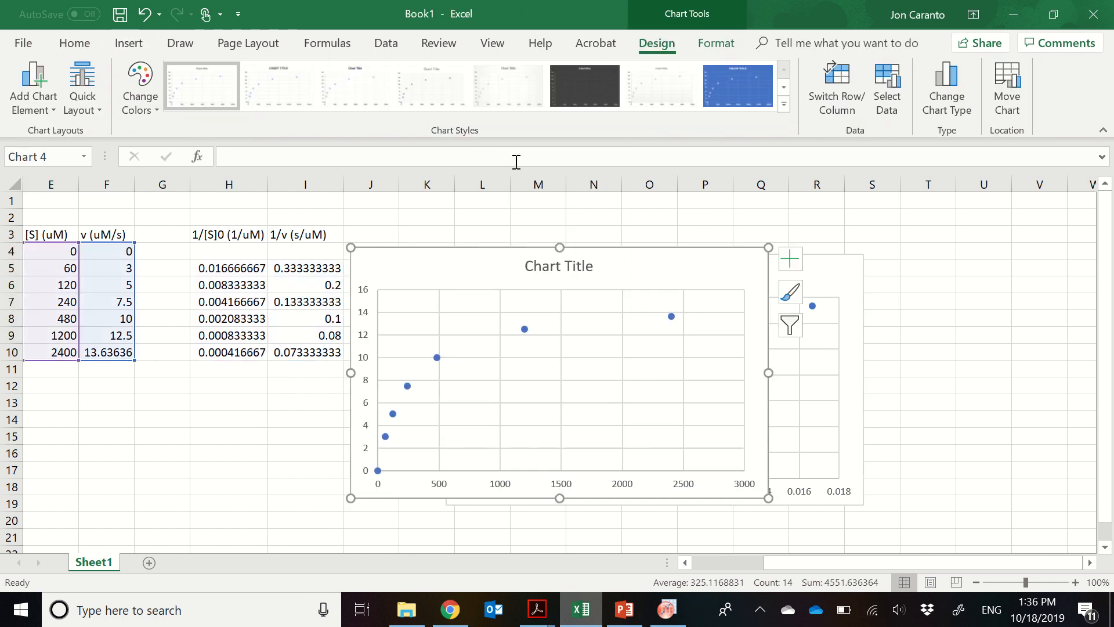
{"action": "mouse_move", "coordinate": [756, 262]}
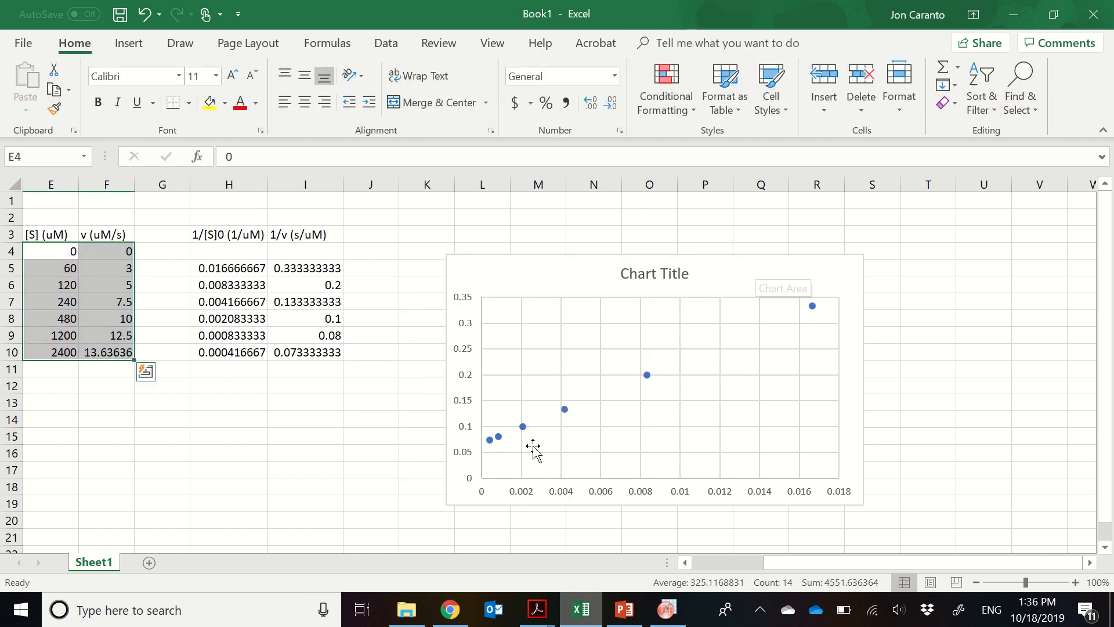
{"action": "mouse_move", "coordinate": [838, 292]}
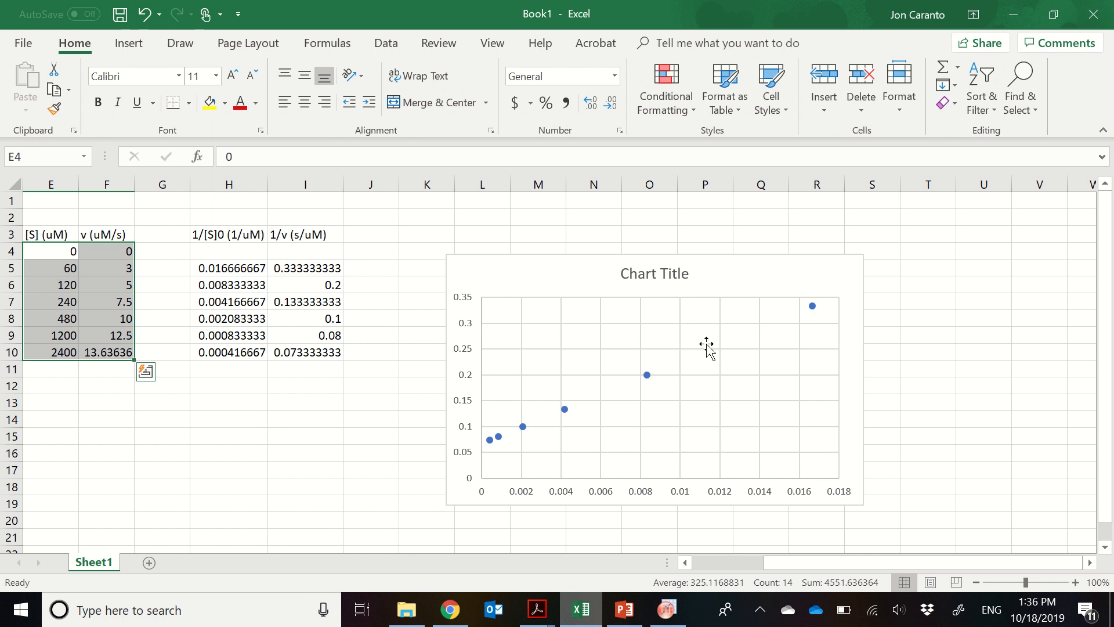
{"action": "mouse_move", "coordinate": [680, 380]}
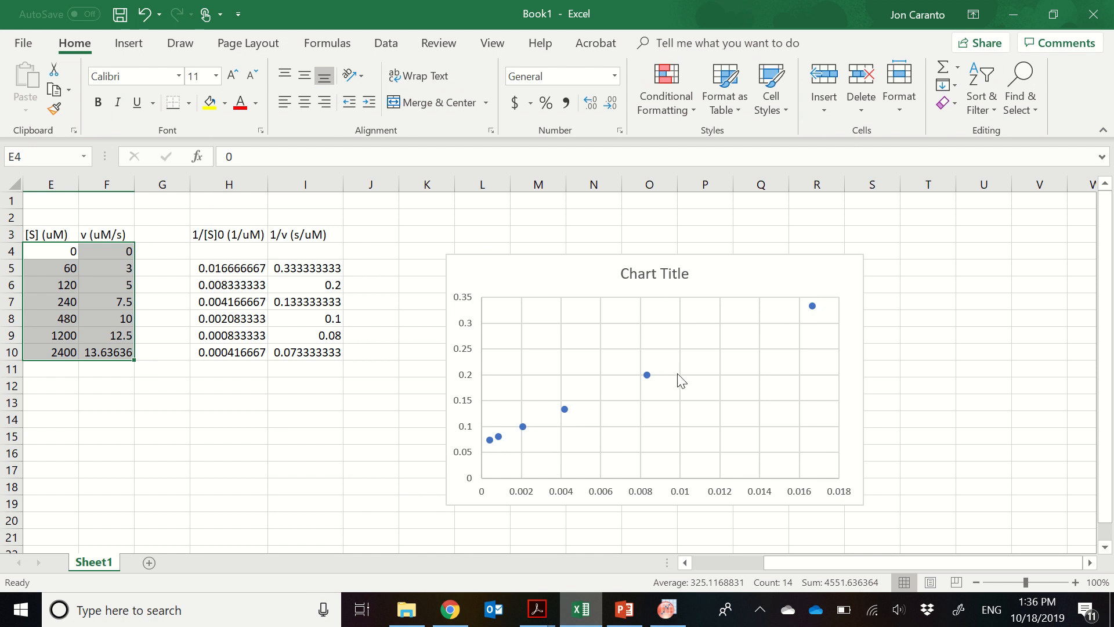
{"action": "mouse_move", "coordinate": [846, 295]}
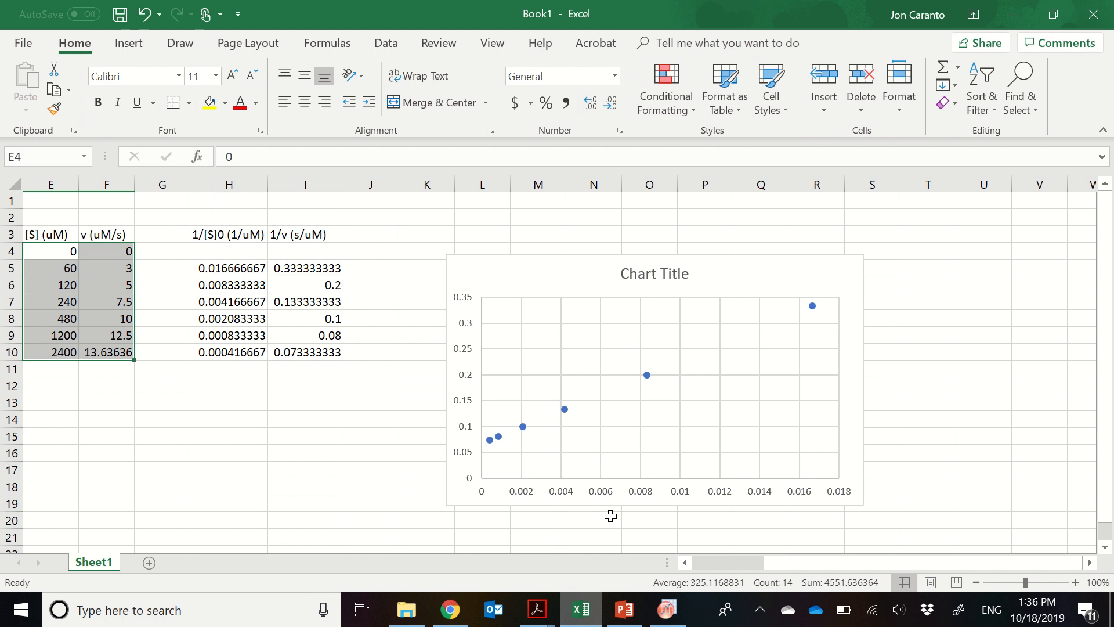
{"action": "mouse_move", "coordinate": [615, 570]}
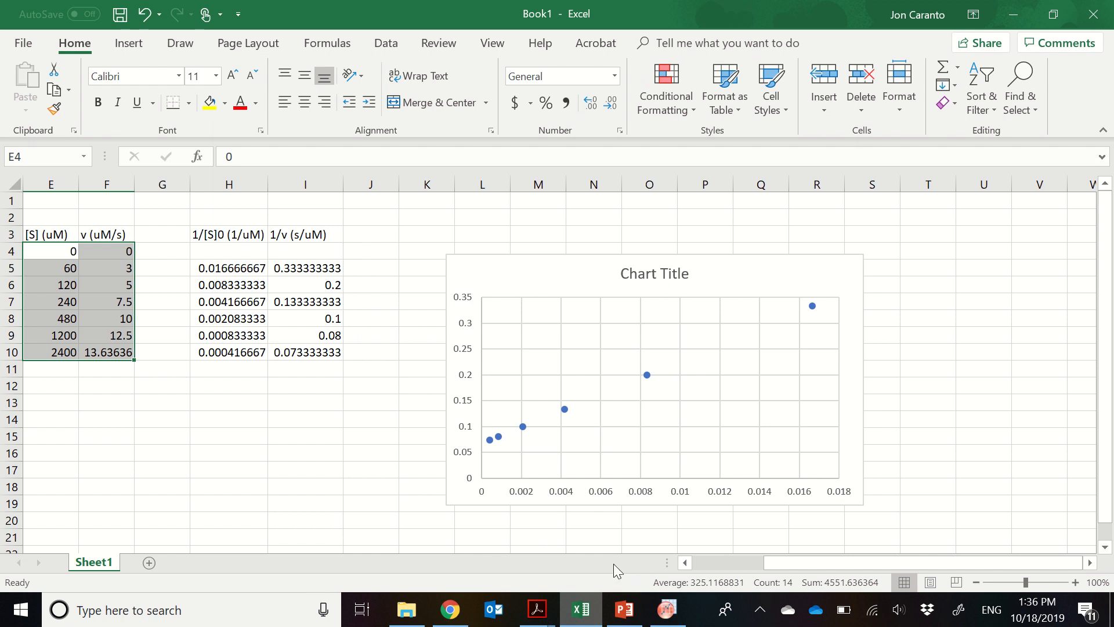
{"action": "mouse_move", "coordinate": [564, 410]}
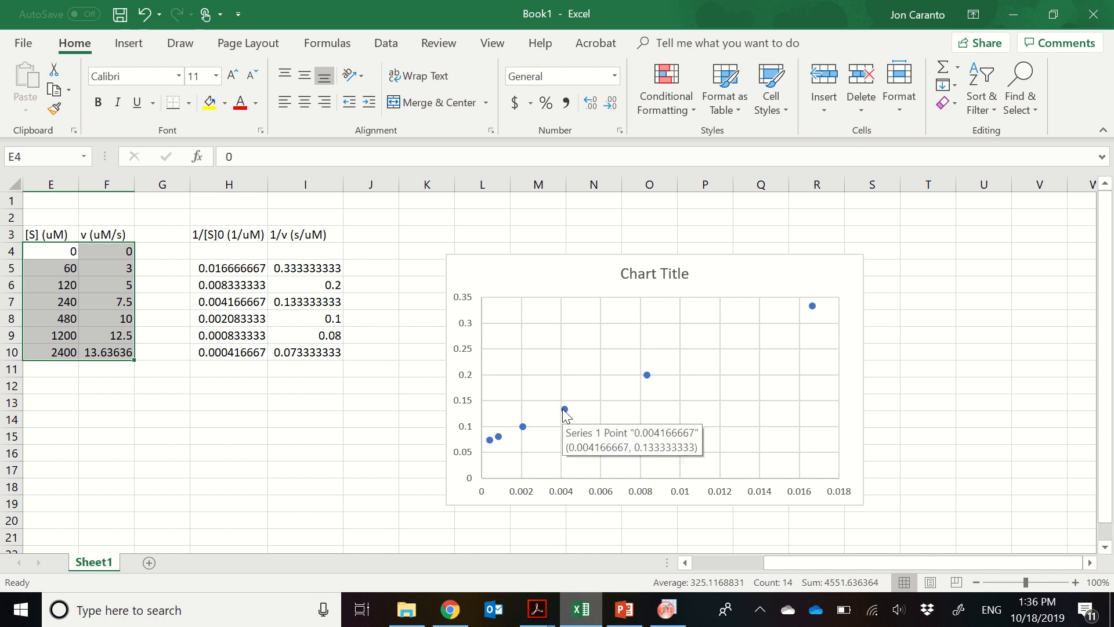
Add a linear trendline showing y = 16x + 0.0667 and R² = 1, then return to Origin's fit.
{"action": "right_click", "coordinate": [564, 408]}
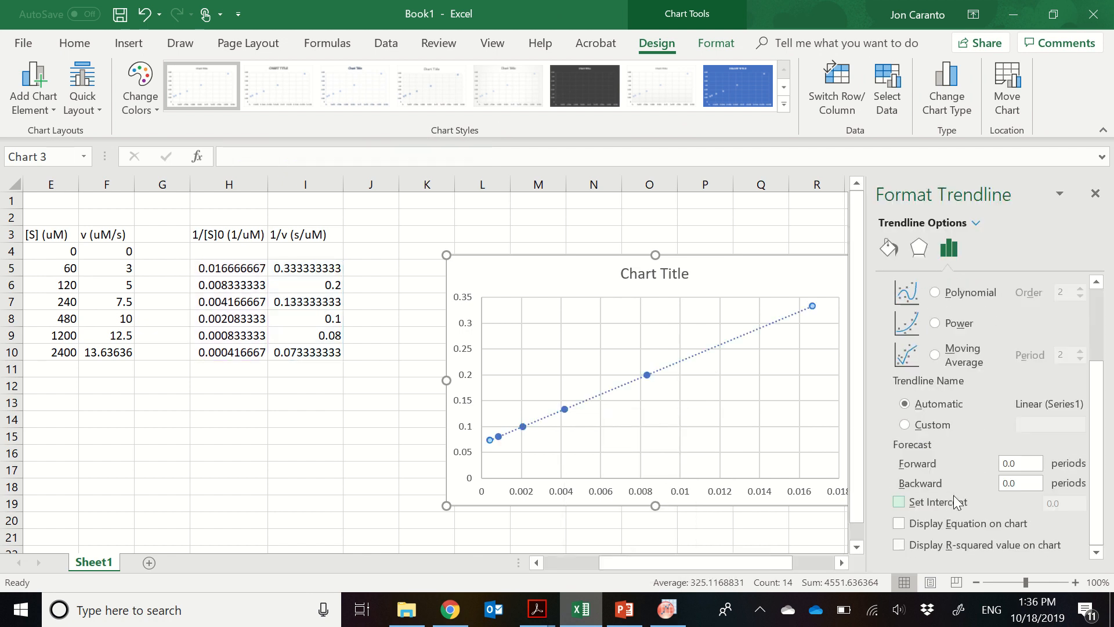
{"action": "left_click", "coordinate": [898, 544]}
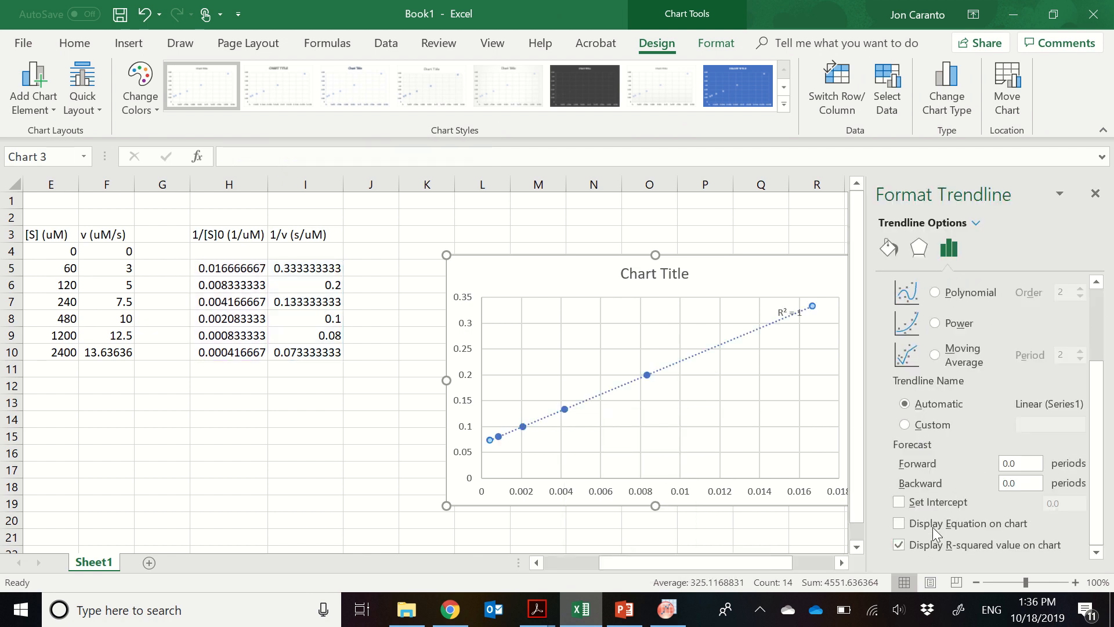
{"action": "left_click", "coordinate": [899, 522]}
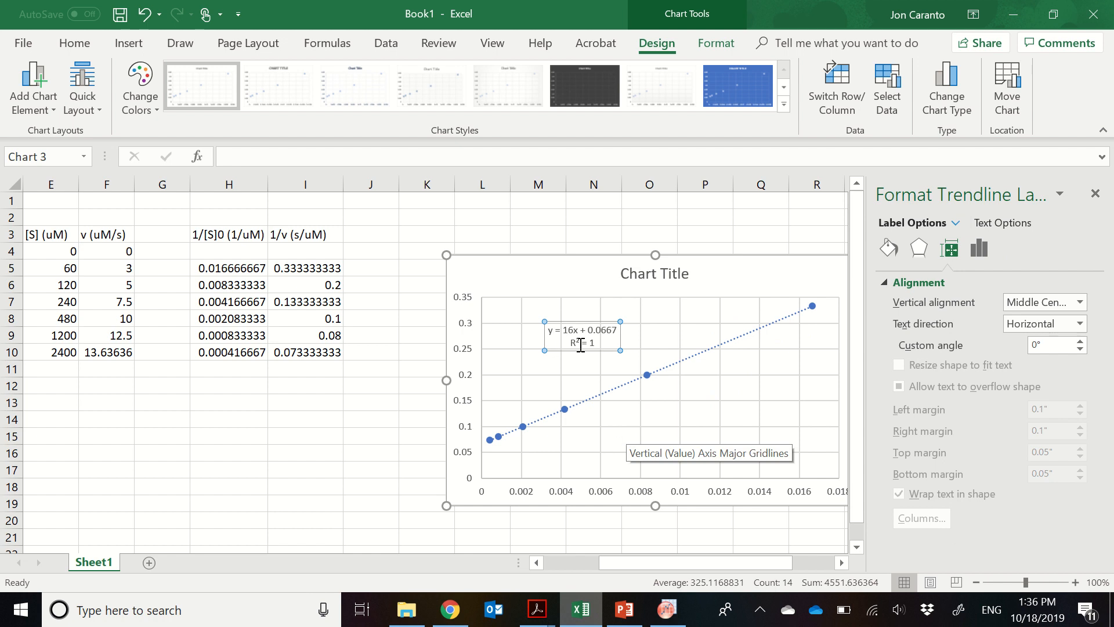
{"action": "mouse_move", "coordinate": [611, 334]}
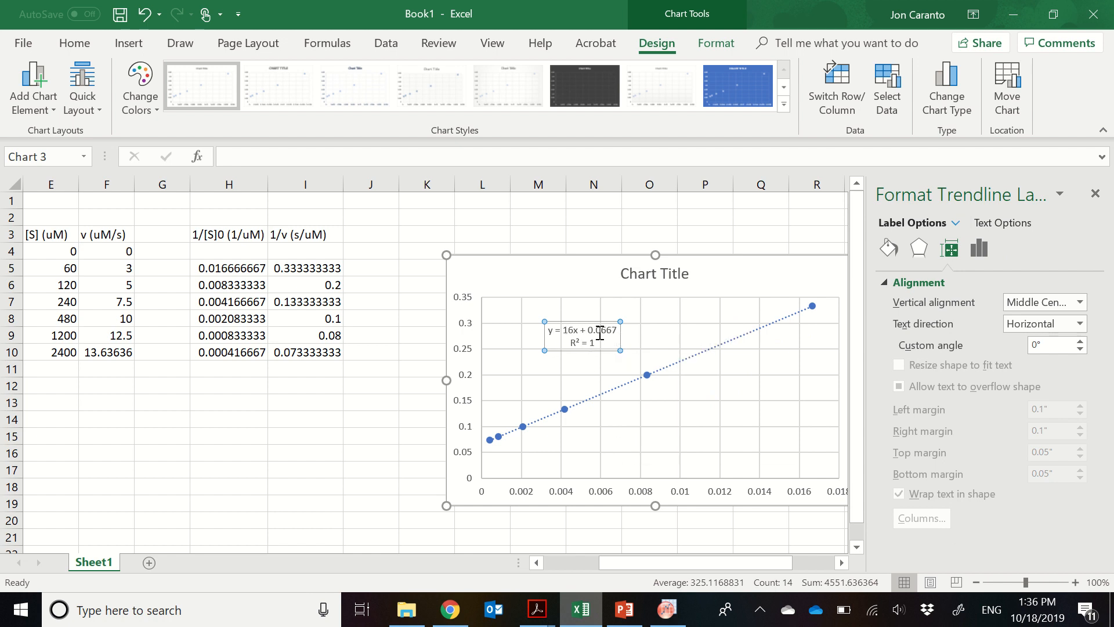
{"action": "mouse_move", "coordinate": [637, 376]}
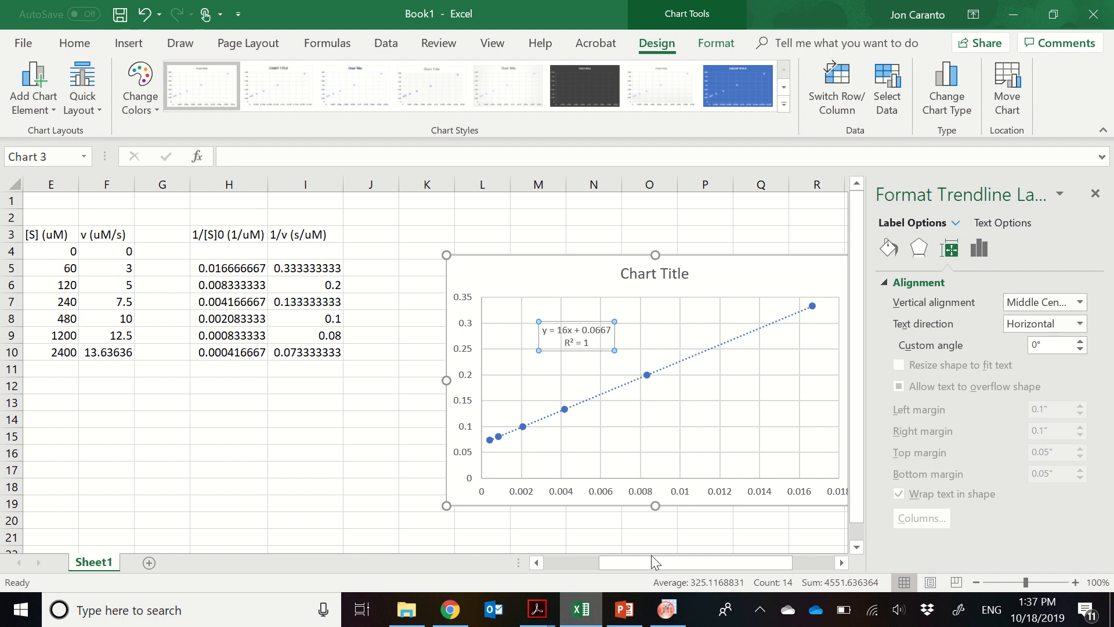
{"action": "left_click", "coordinate": [667, 609]}
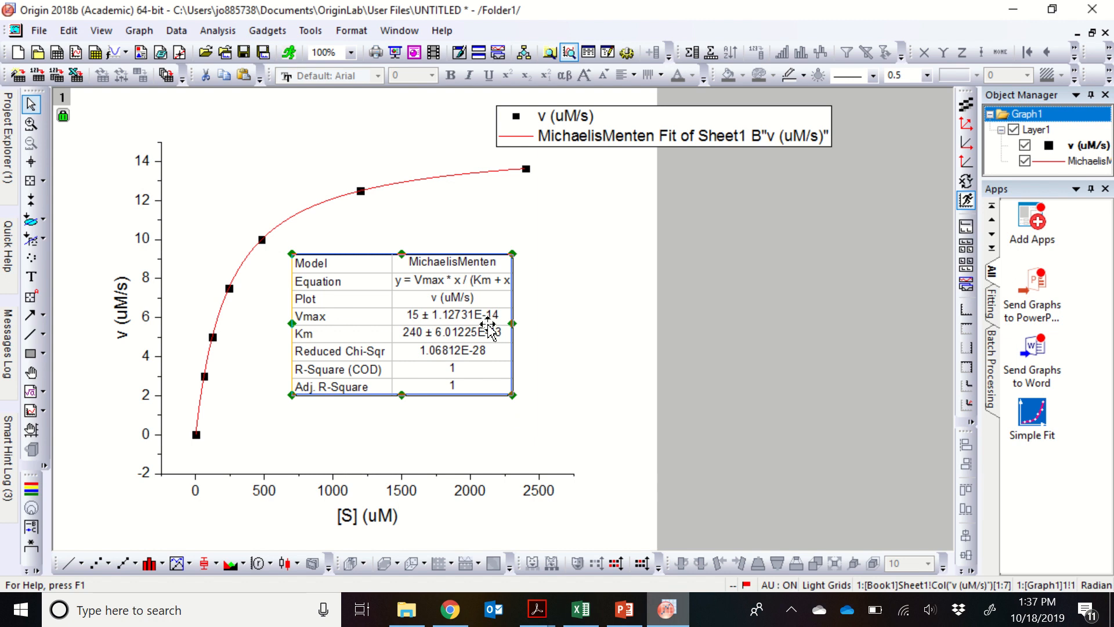
{"action": "mouse_move", "coordinate": [481, 398]}
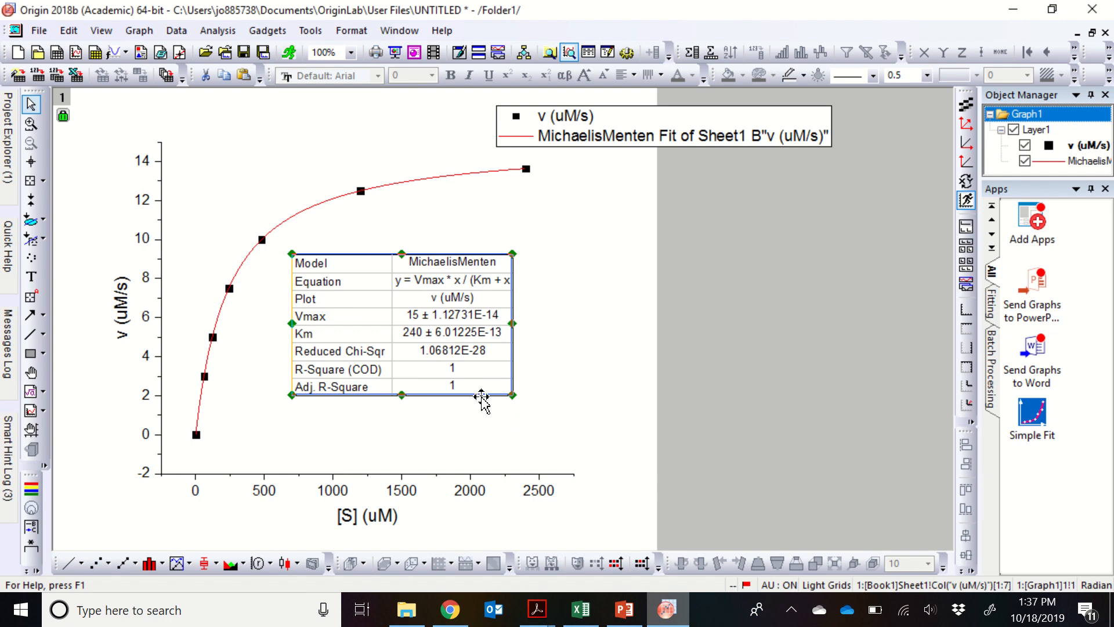